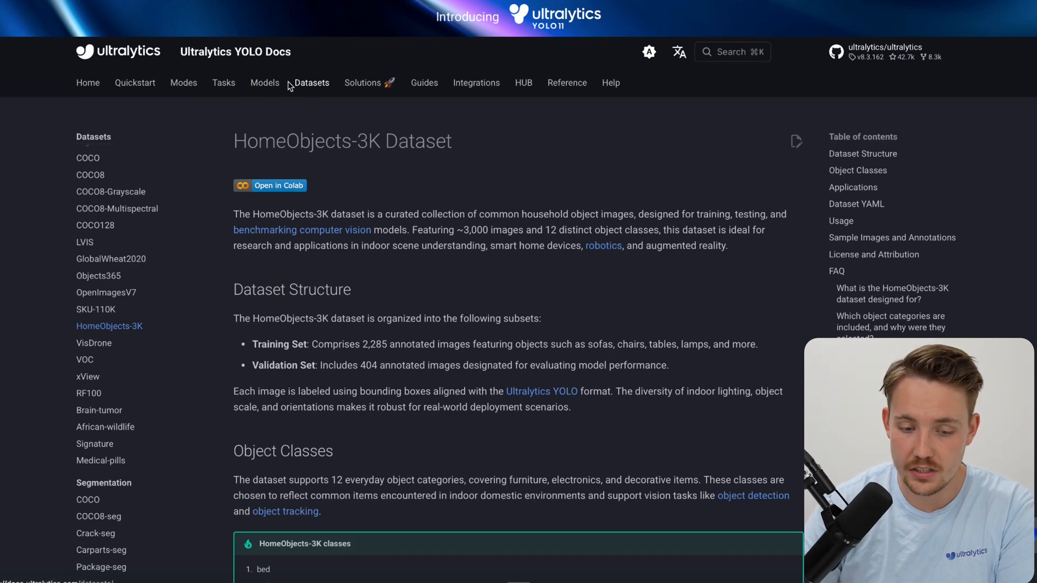
{"action": "mouse_move", "coordinate": [311, 87]}
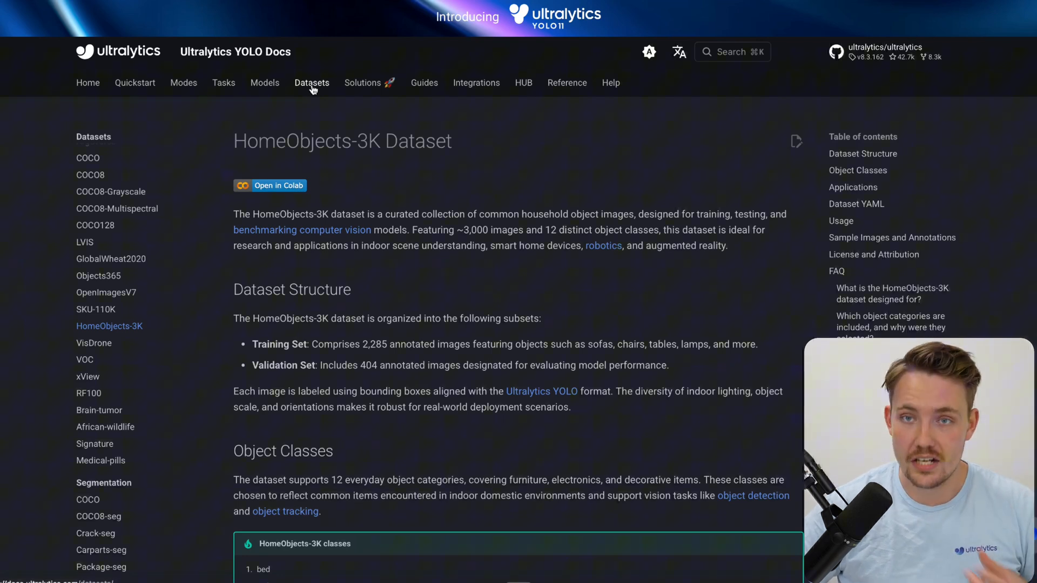
{"action": "mouse_move", "coordinate": [342, 215]}
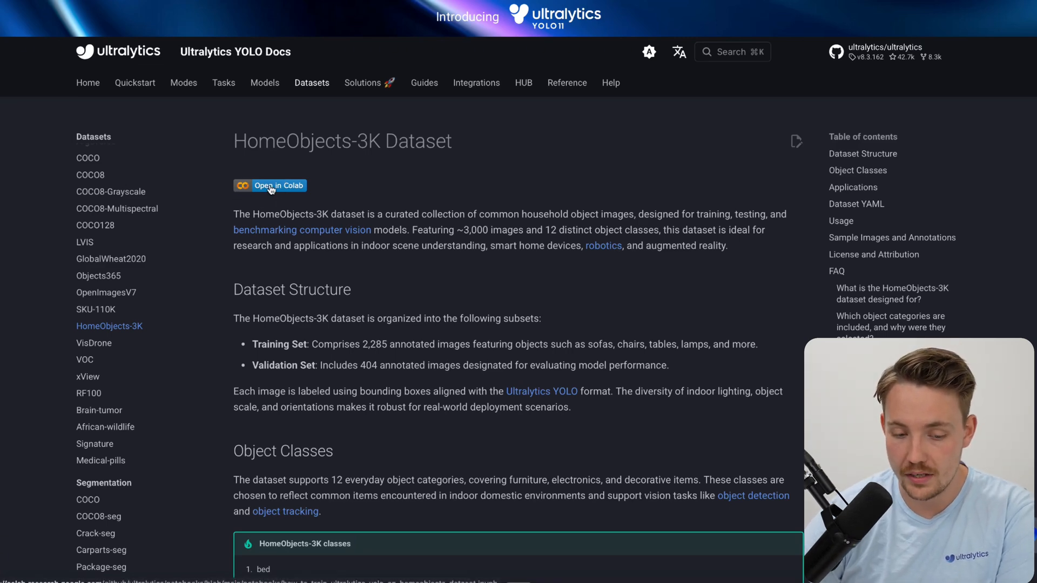
{"action": "mouse_move", "coordinate": [666, 151]}
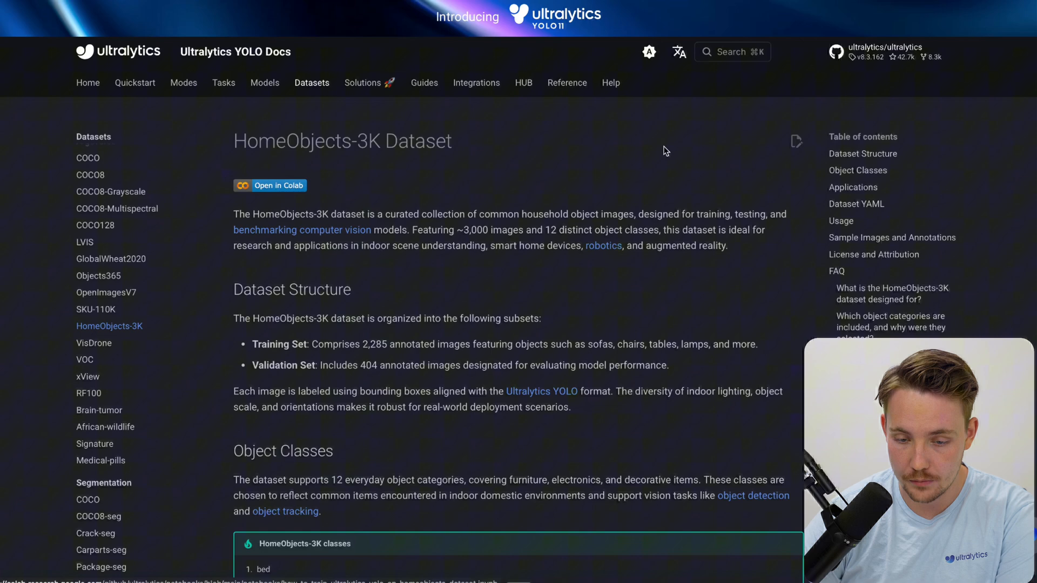
Step: Read through the notebook preview's setup, dataset YAML and training cell, returning to the class list
{"action": "scroll", "scroll_direction": "down", "scroll_amount": 3}
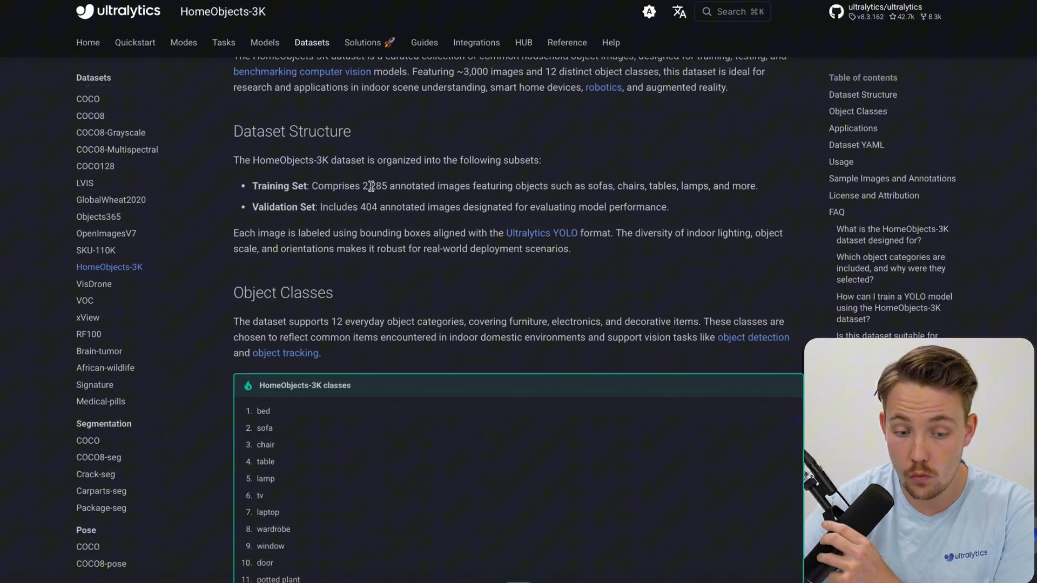
{"action": "mouse_move", "coordinate": [603, 190]}
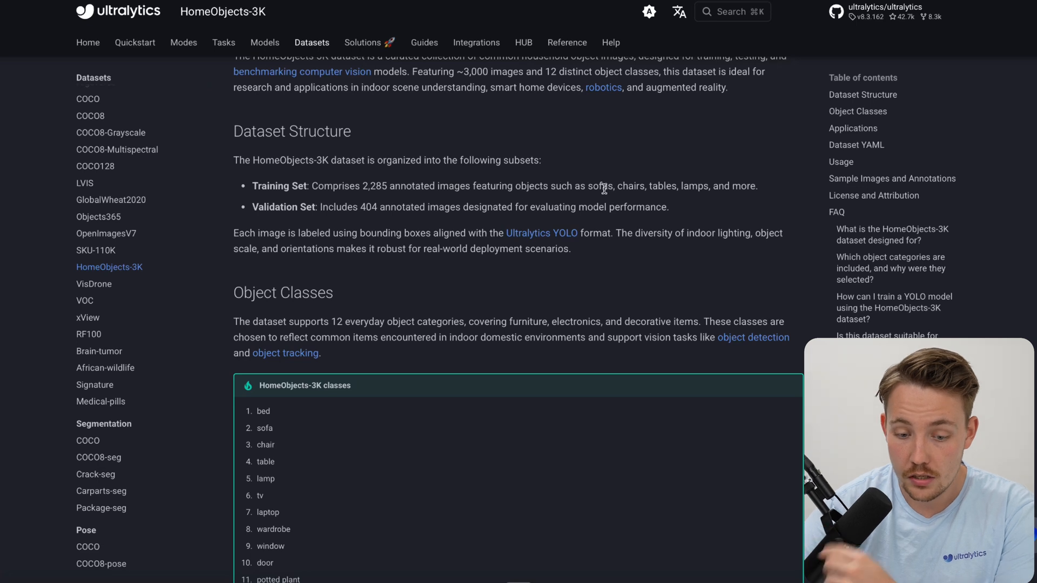
{"action": "mouse_move", "coordinate": [658, 186]}
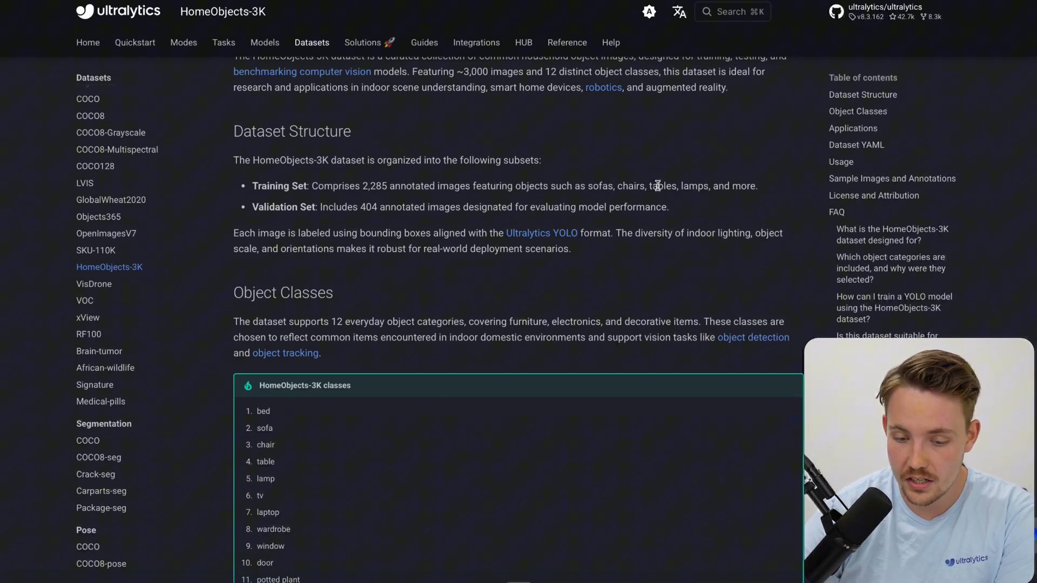
{"action": "scroll", "scroll_direction": "up", "scroll_amount": 3}
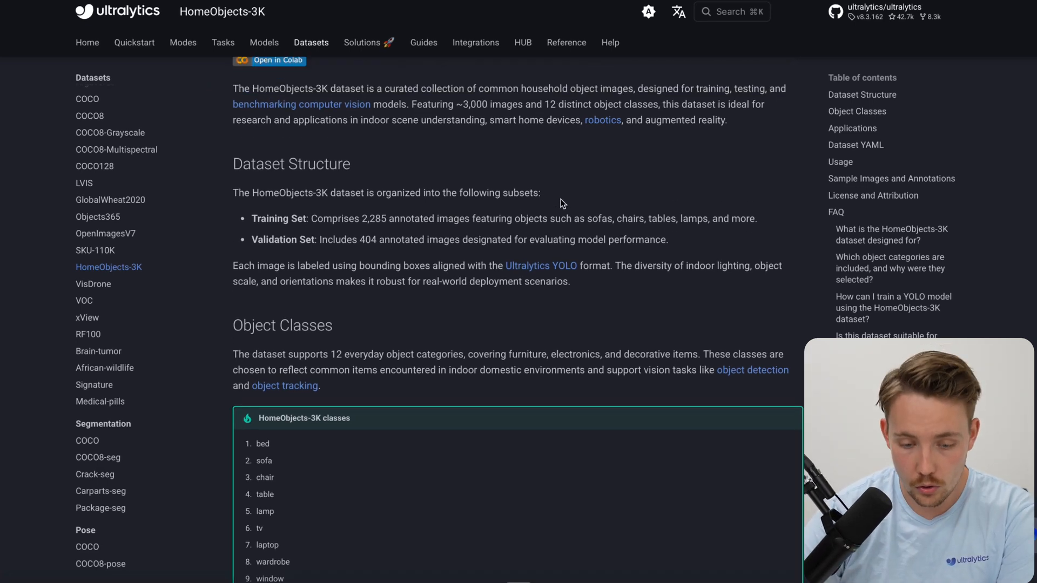
{"action": "scroll", "scroll_direction": "up", "scroll_amount": 3}
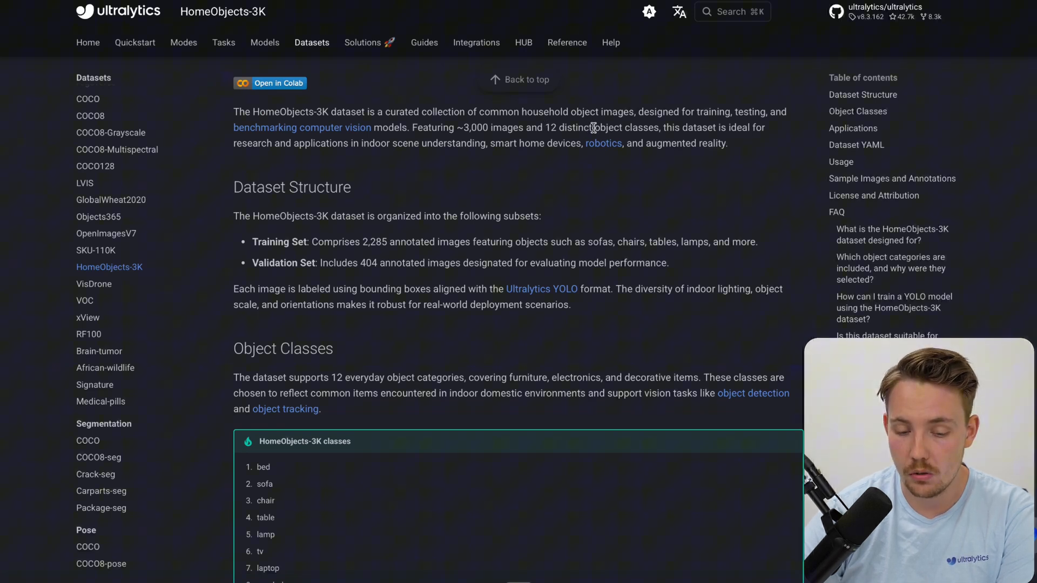
{"action": "mouse_move", "coordinate": [381, 263]}
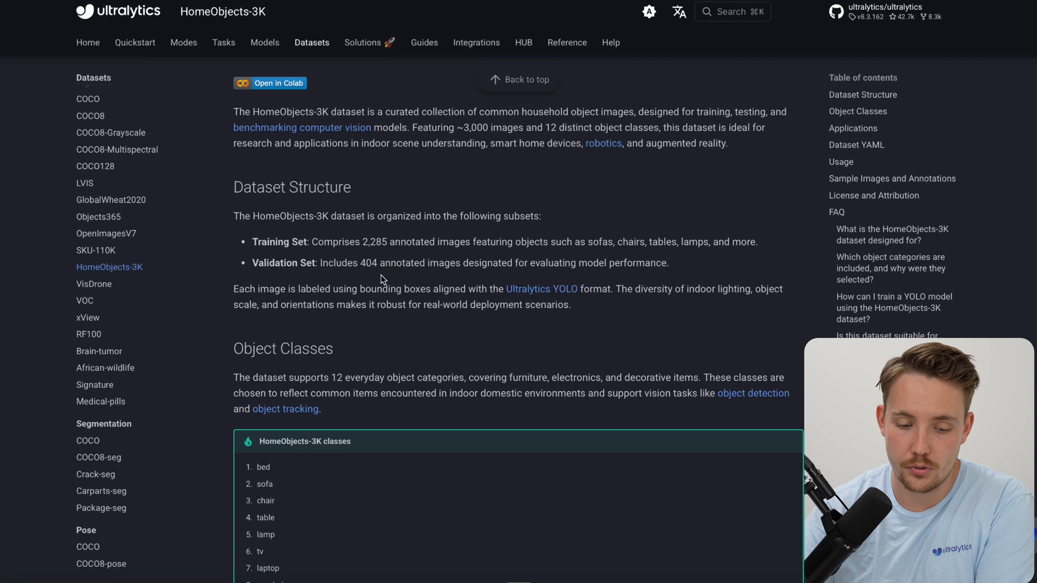
{"action": "mouse_move", "coordinate": [413, 270]}
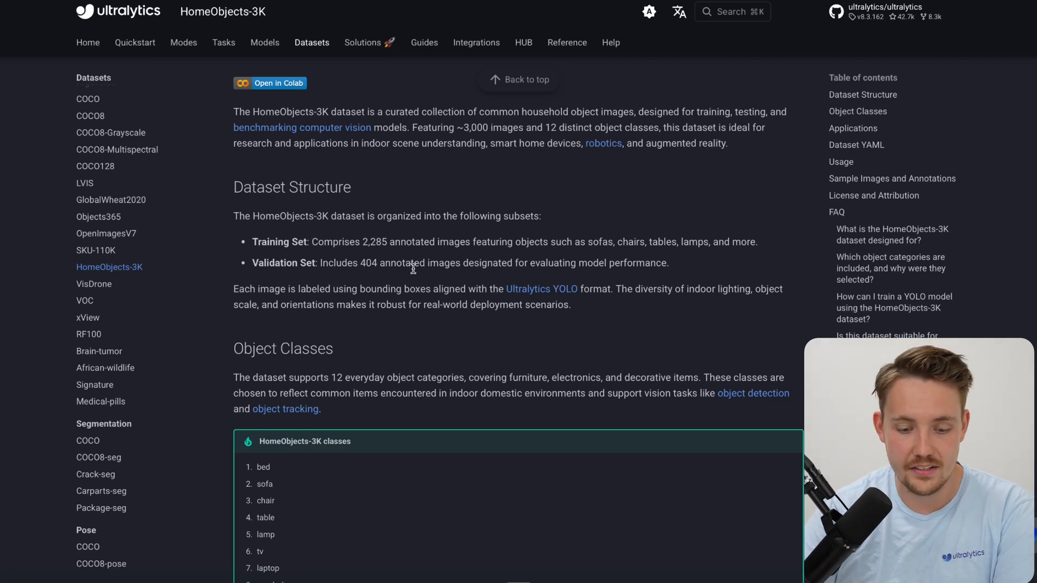
{"action": "mouse_move", "coordinate": [406, 237]}
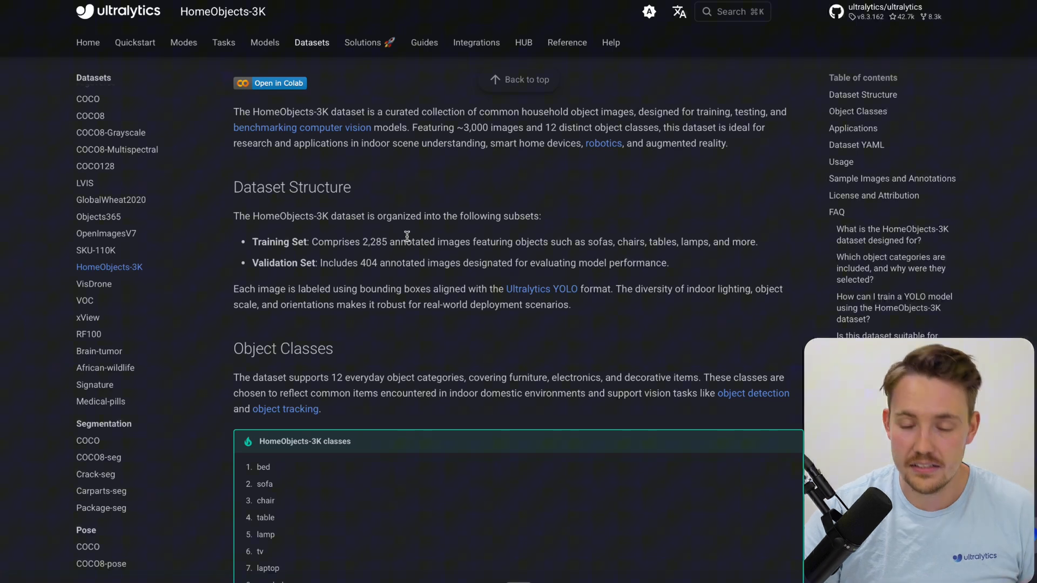
{"action": "mouse_move", "coordinate": [399, 279]}
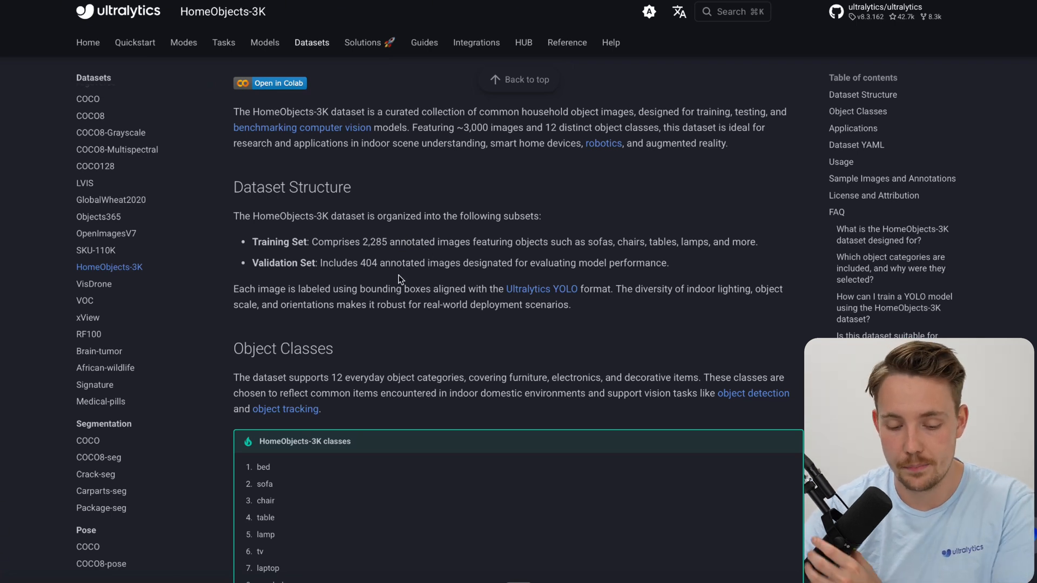
{"action": "scroll", "scroll_direction": "down", "scroll_amount": 3}
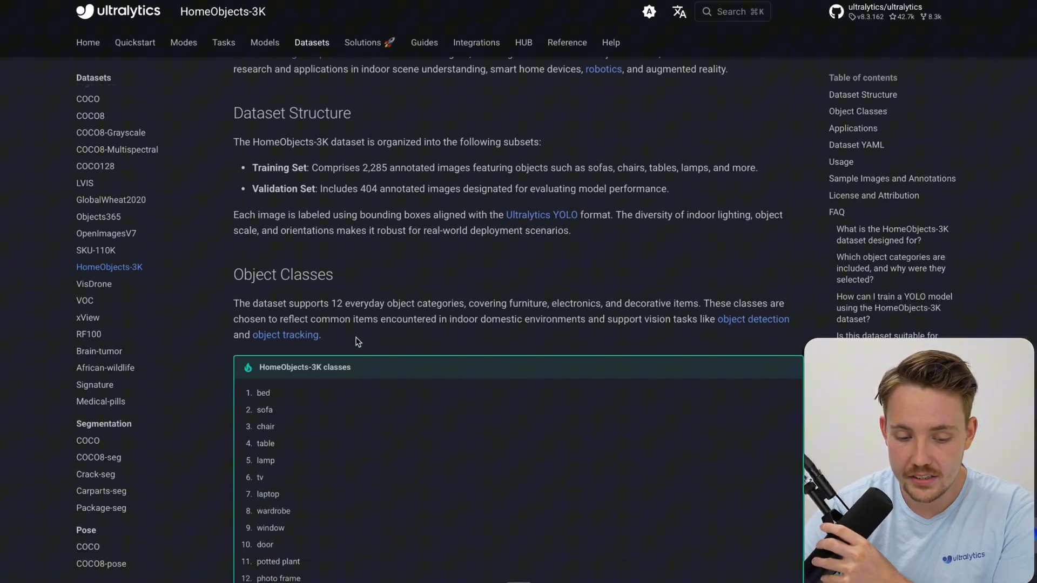
{"action": "scroll", "scroll_direction": "down", "scroll_amount": 3}
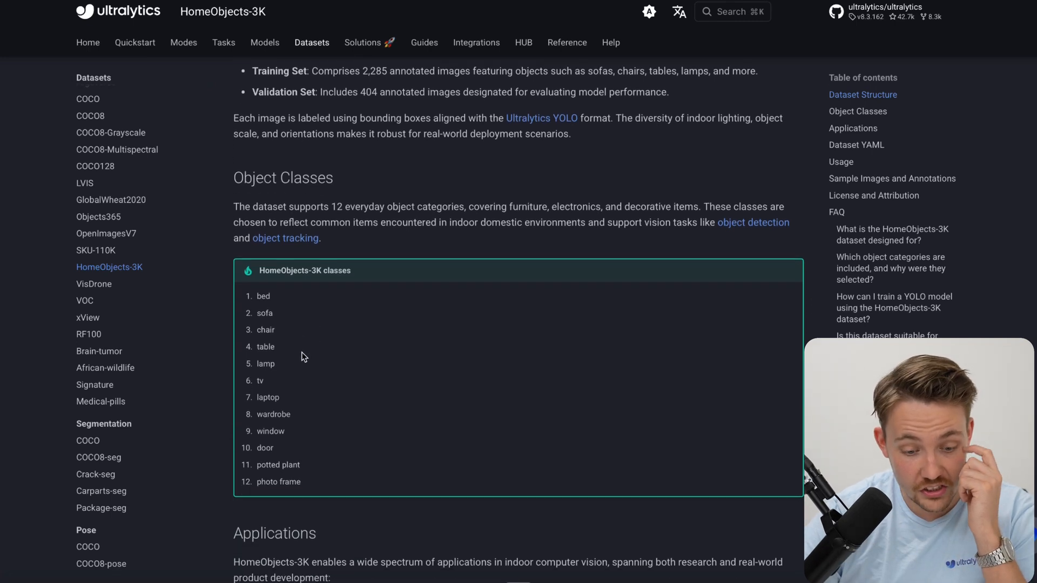
{"action": "mouse_move", "coordinate": [257, 420]}
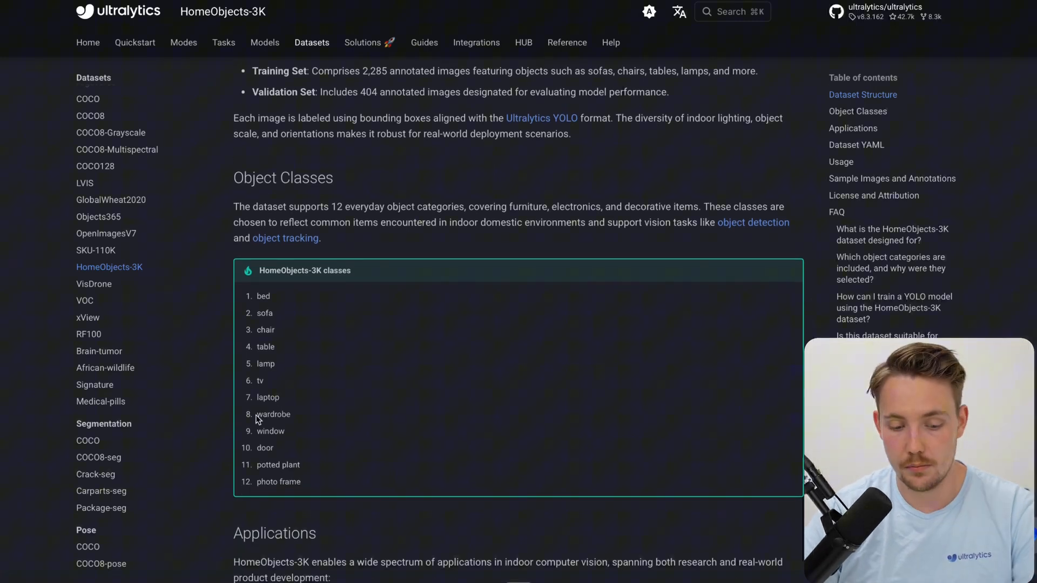
{"action": "mouse_move", "coordinate": [258, 457]}
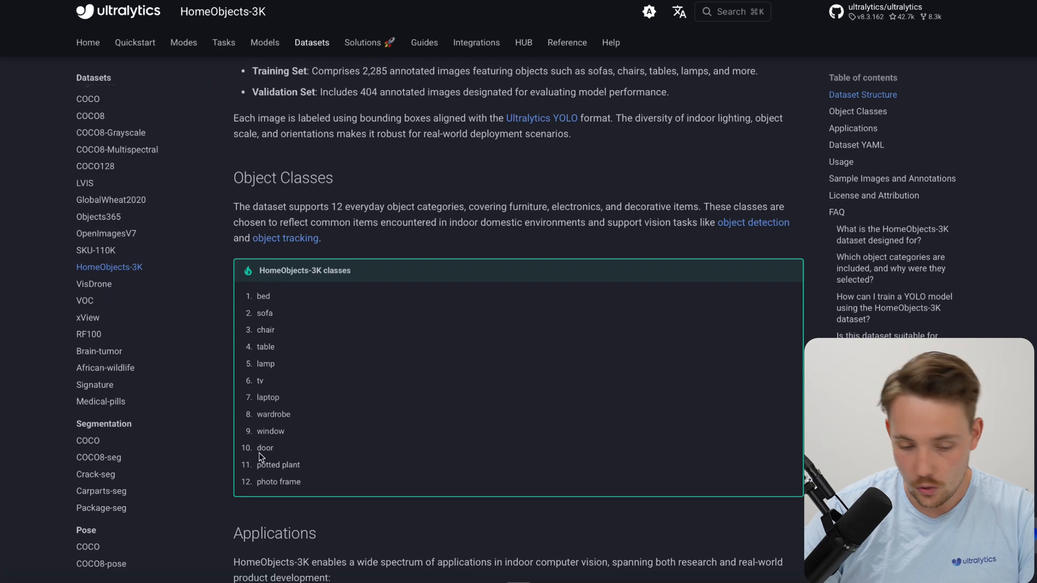
{"action": "mouse_move", "coordinate": [303, 482]}
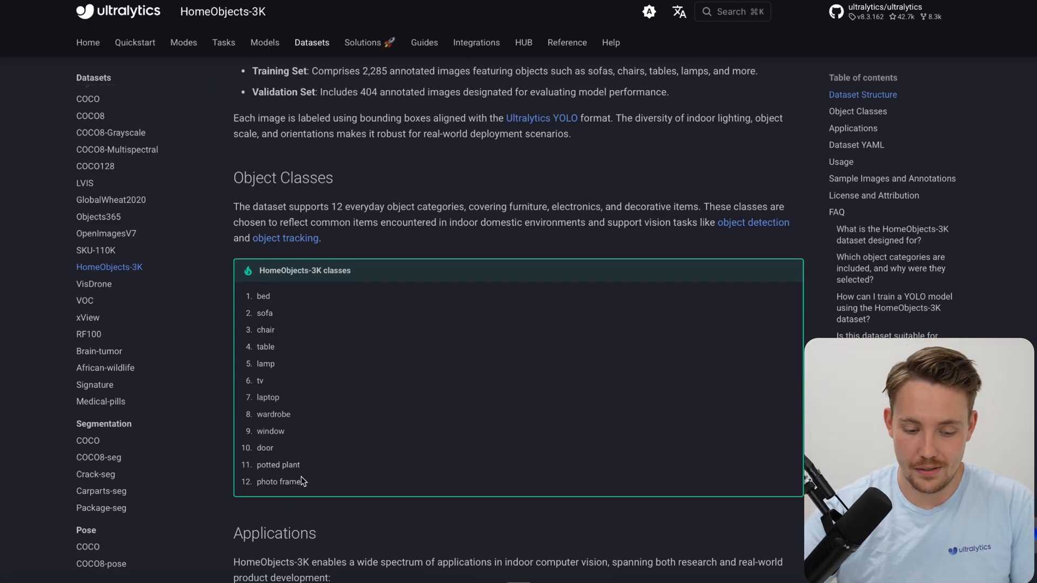
{"action": "scroll", "scroll_direction": "down", "scroll_amount": 3}
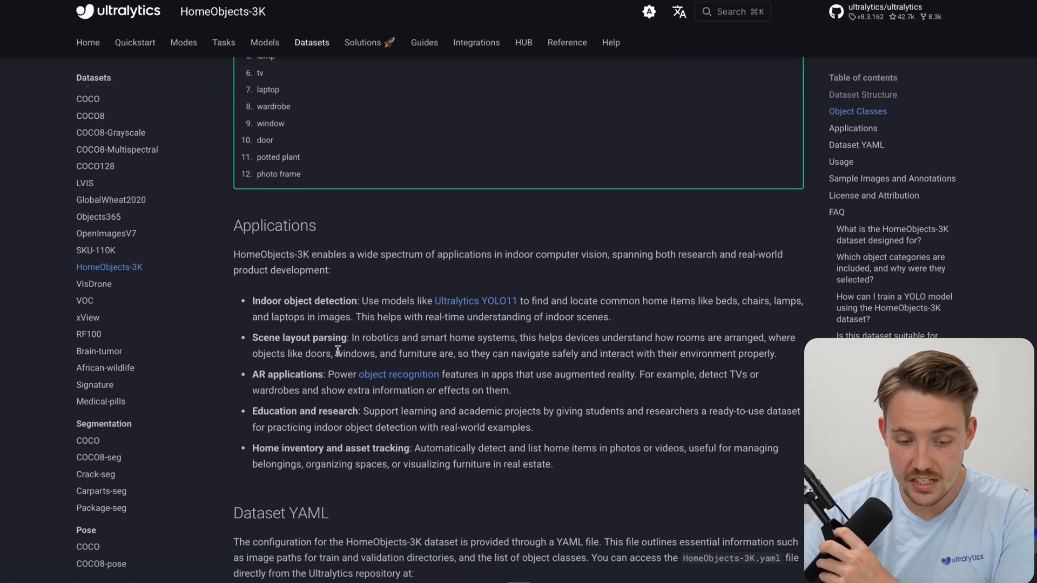
{"action": "mouse_move", "coordinate": [373, 476]}
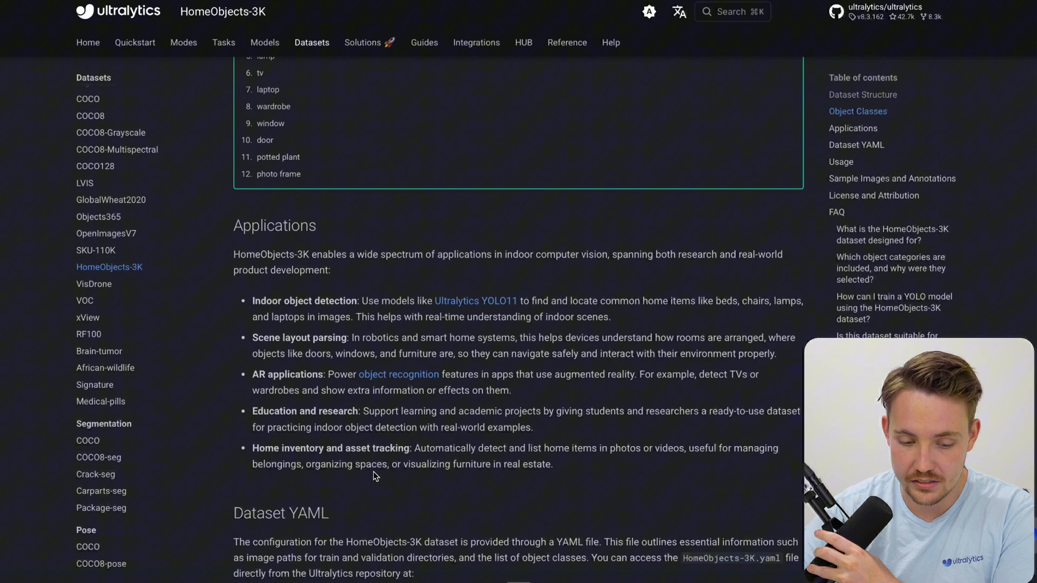
{"action": "scroll", "scroll_direction": "down", "scroll_amount": 3}
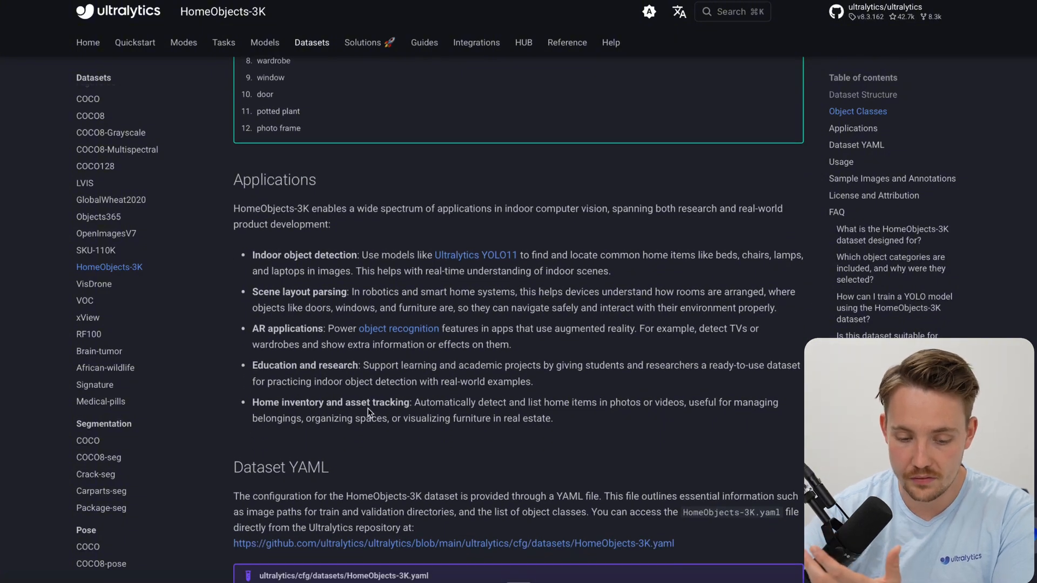
{"action": "scroll", "scroll_direction": "down", "scroll_amount": 3}
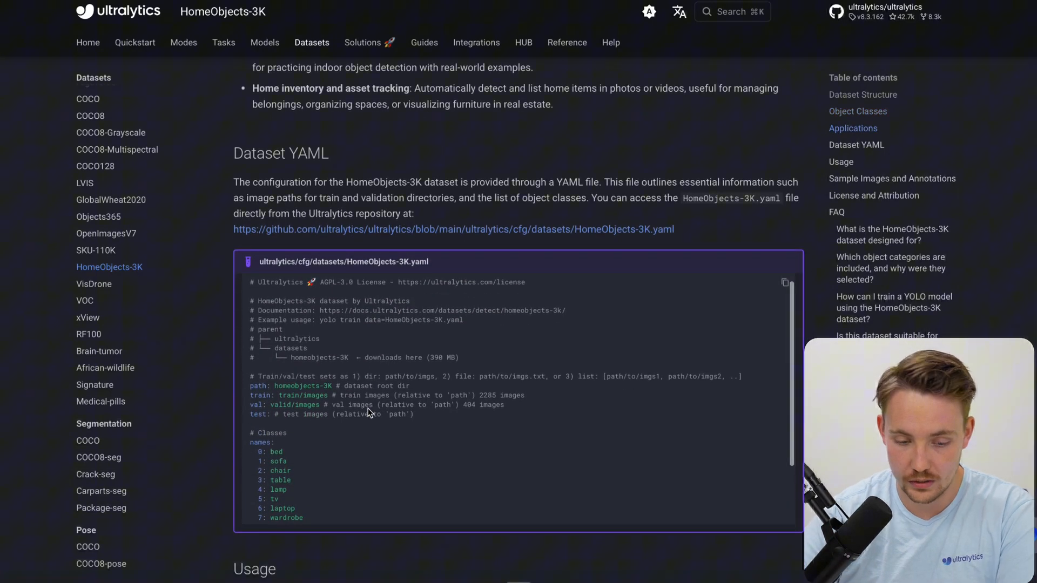
{"action": "scroll", "scroll_direction": "down", "scroll_amount": 3}
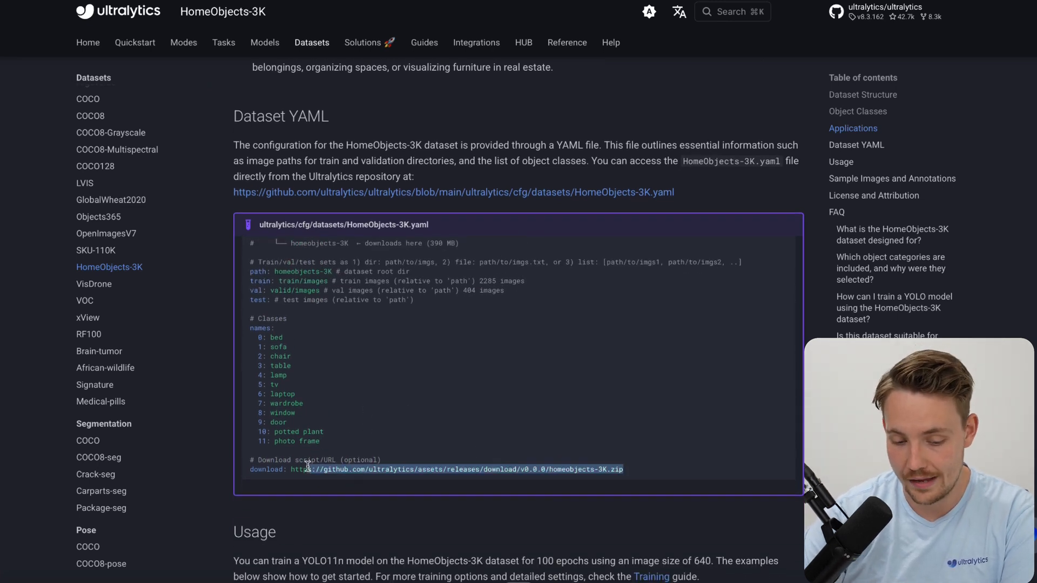
{"action": "scroll", "scroll_direction": "up", "scroll_amount": 3}
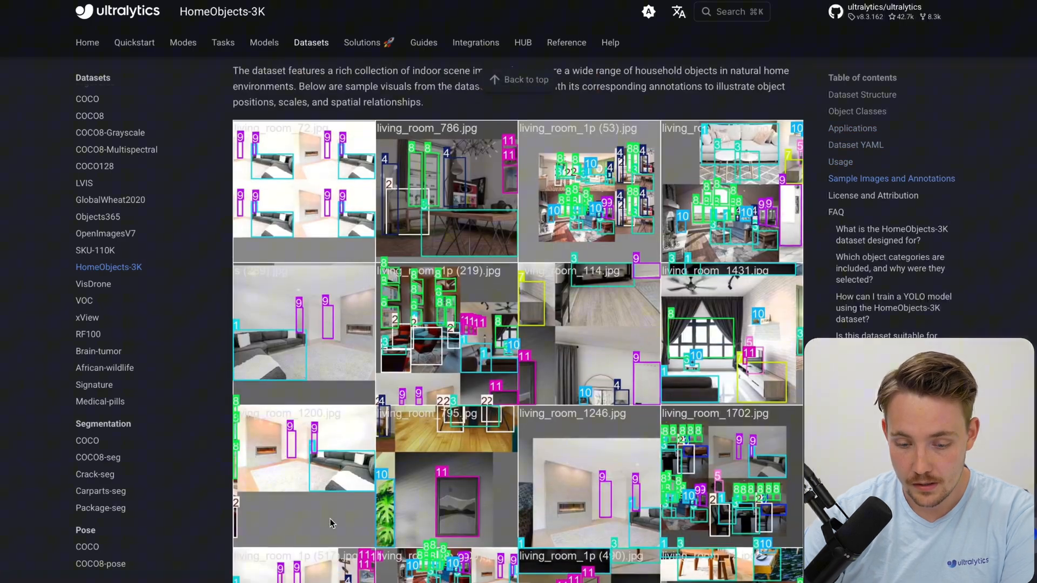
{"action": "scroll", "scroll_direction": "down", "scroll_amount": 3}
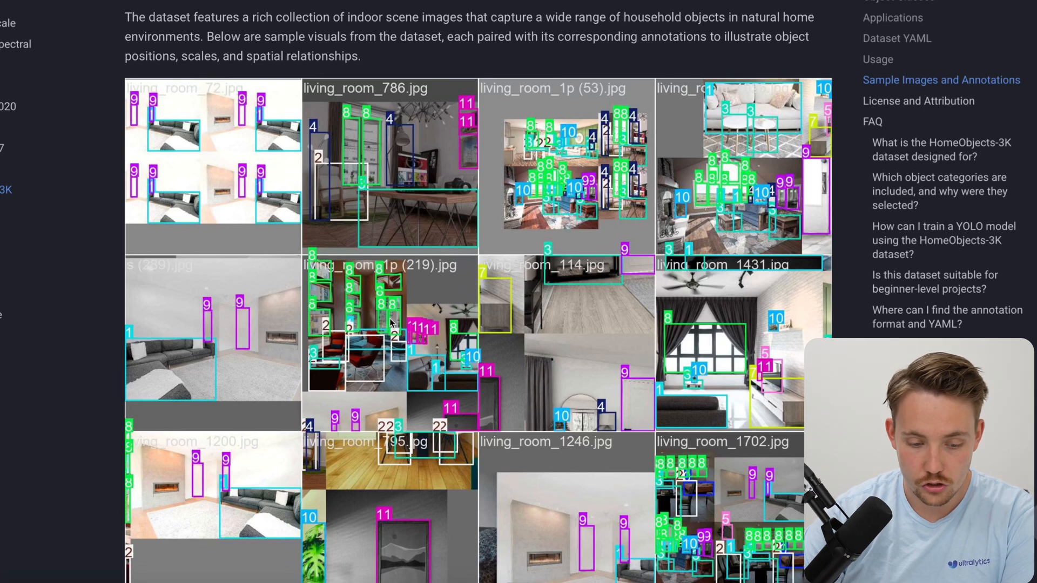
{"action": "scroll", "scroll_direction": "up", "scroll_amount": 3}
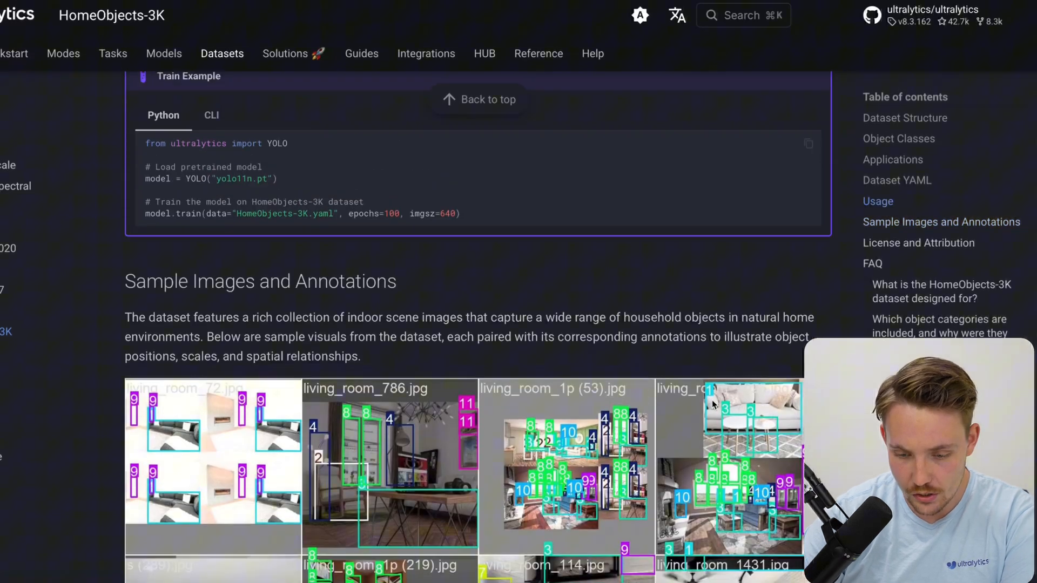
{"action": "scroll", "scroll_direction": "up", "scroll_amount": 3}
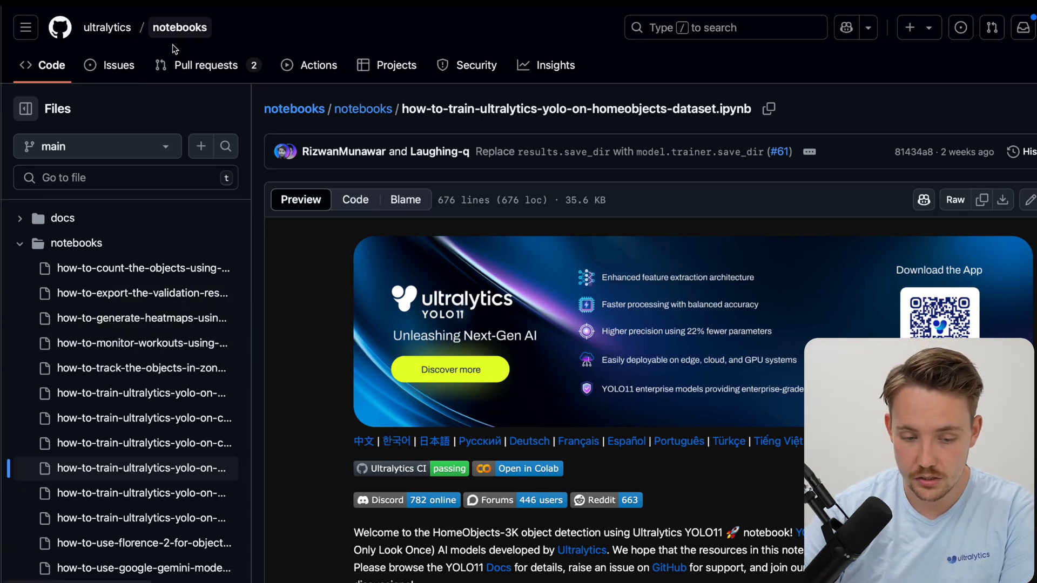
{"action": "mouse_move", "coordinate": [168, 246]}
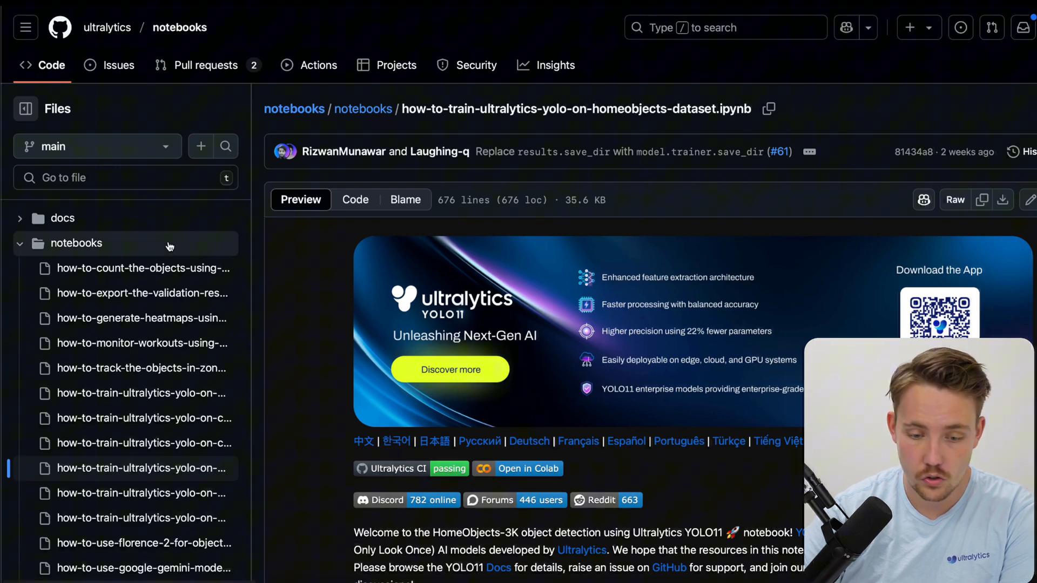
{"action": "mouse_move", "coordinate": [524, 120]}
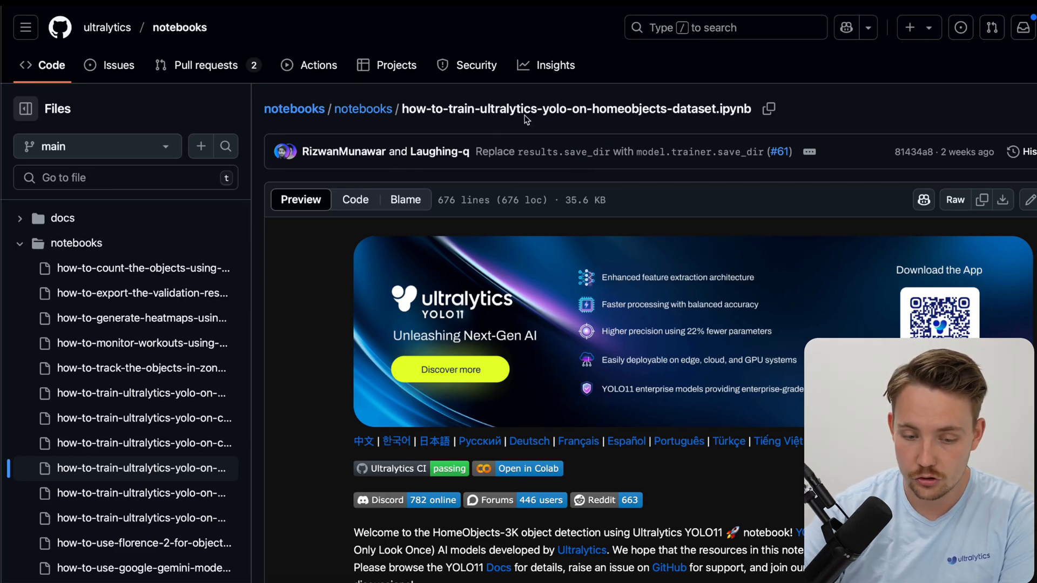
{"action": "mouse_move", "coordinate": [652, 120]}
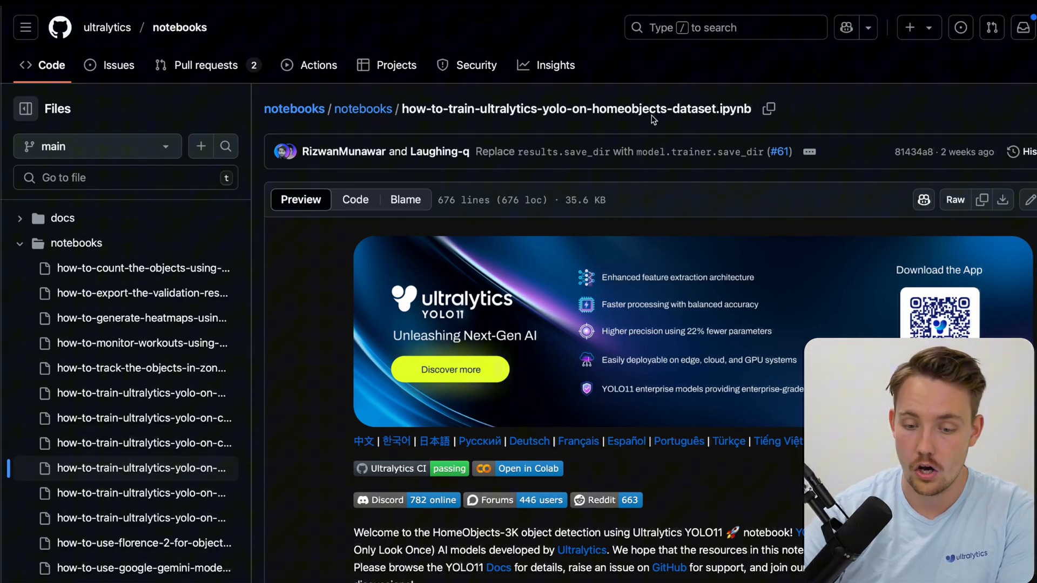
{"action": "scroll", "scroll_direction": "down", "scroll_amount": 3}
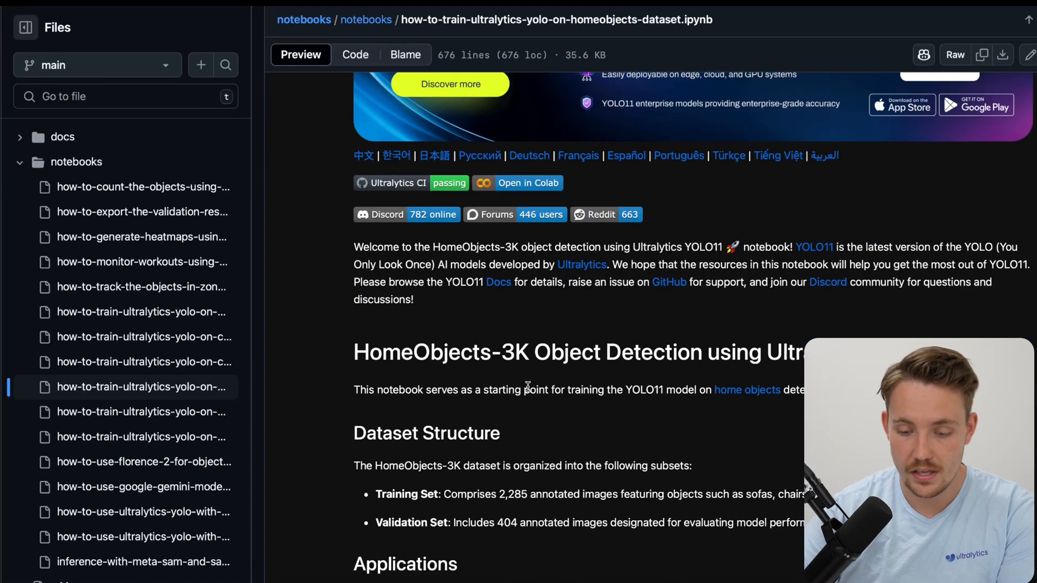
{"action": "scroll", "scroll_direction": "down", "scroll_amount": 3}
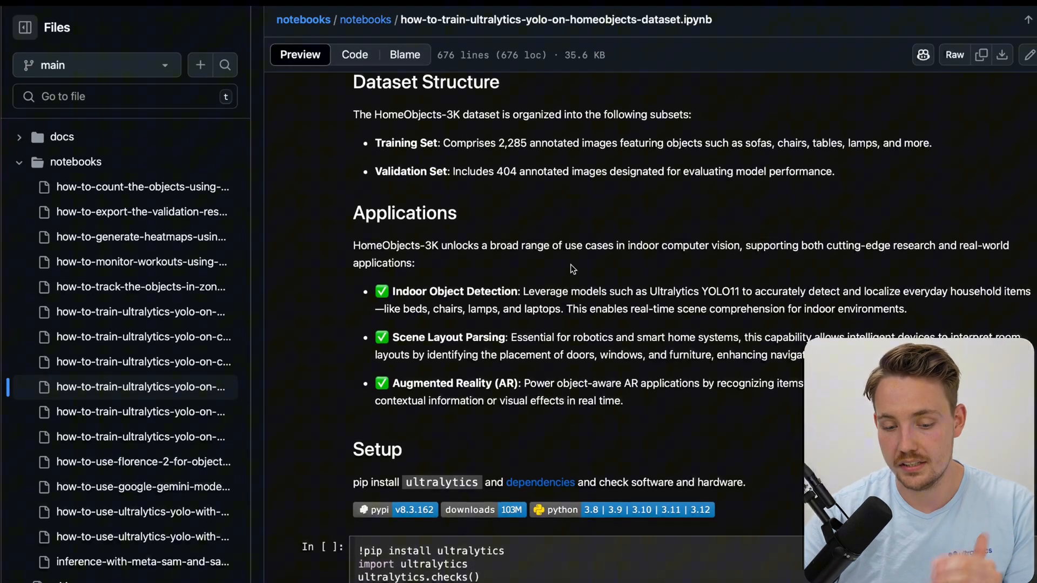
{"action": "scroll", "scroll_direction": "down", "scroll_amount": 3}
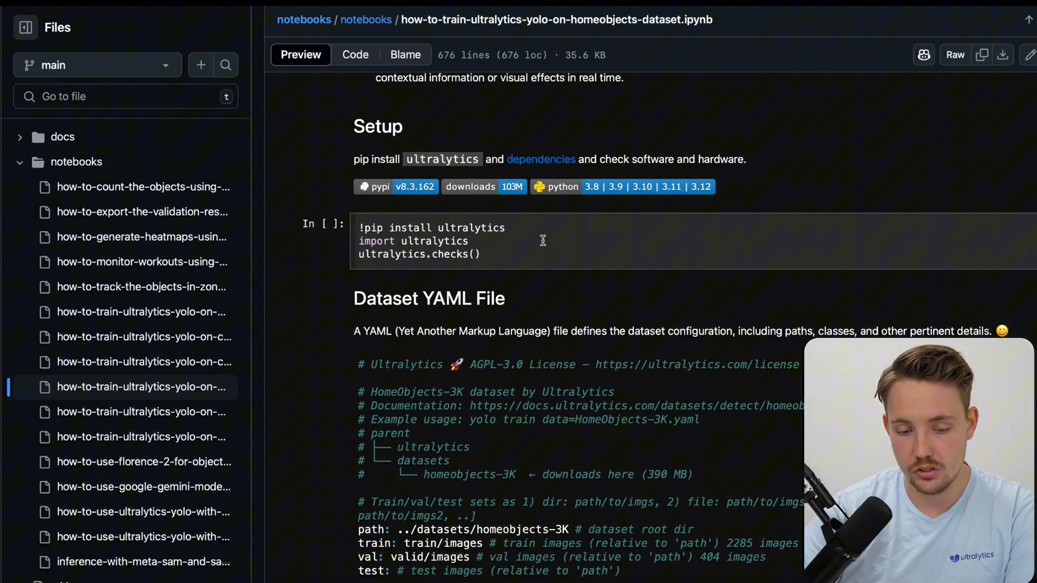
{"action": "scroll", "scroll_direction": "down", "scroll_amount": 3}
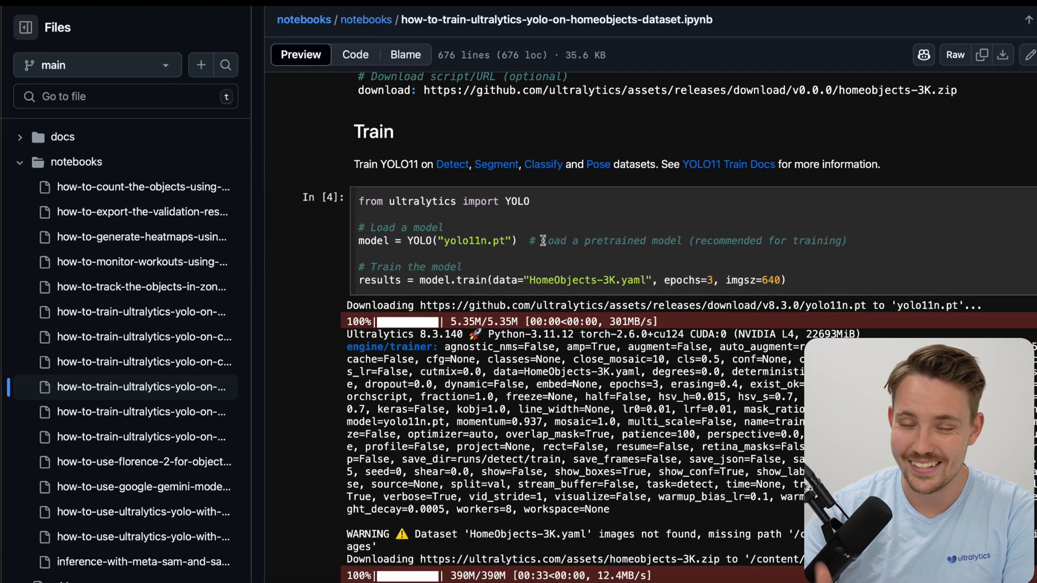
{"action": "scroll", "scroll_direction": "up", "scroll_amount": 3}
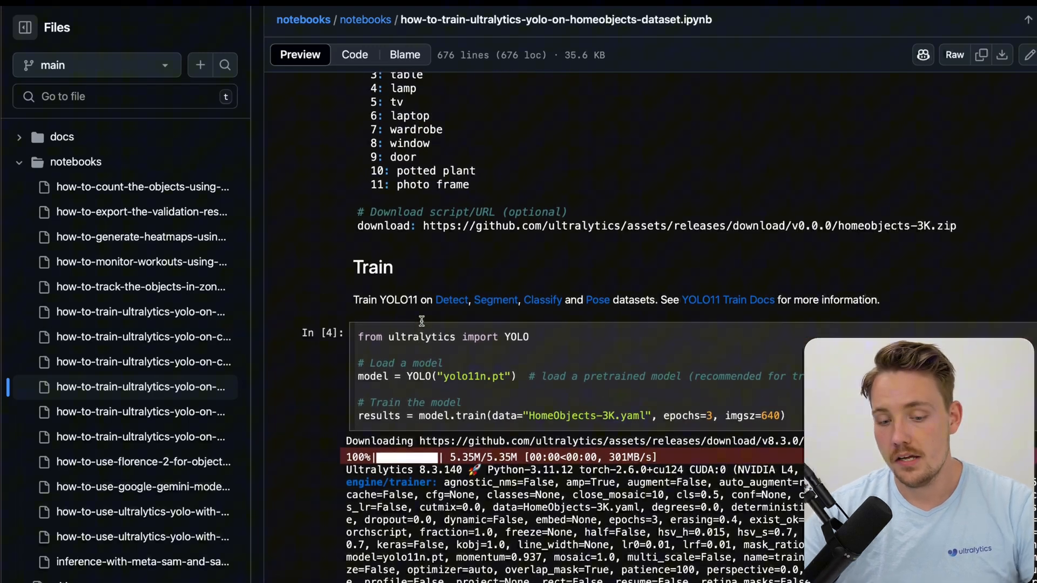
{"action": "scroll", "scroll_direction": "up", "scroll_amount": 3}
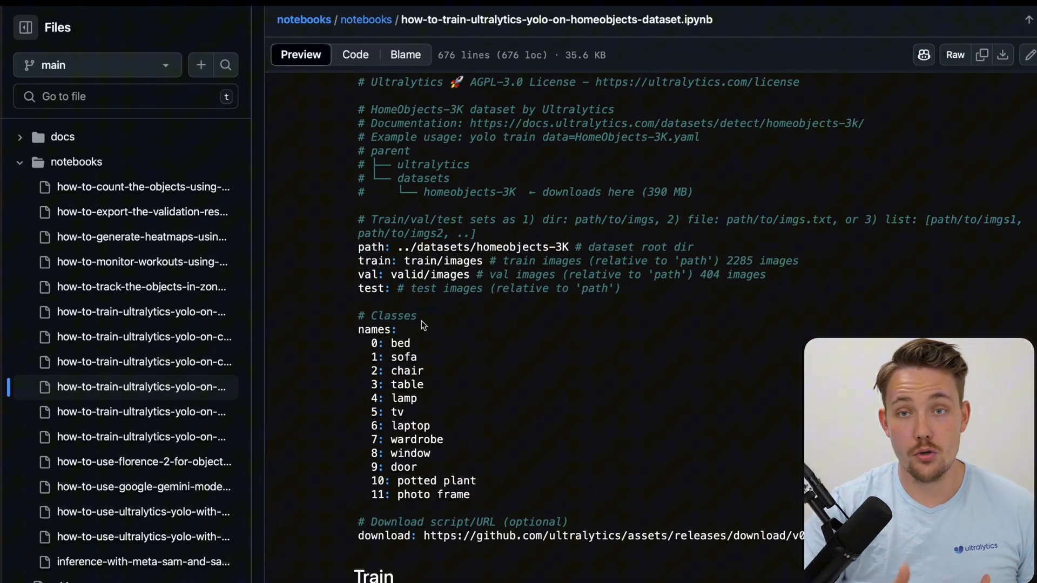
{"action": "mouse_move", "coordinate": [559, 68]}
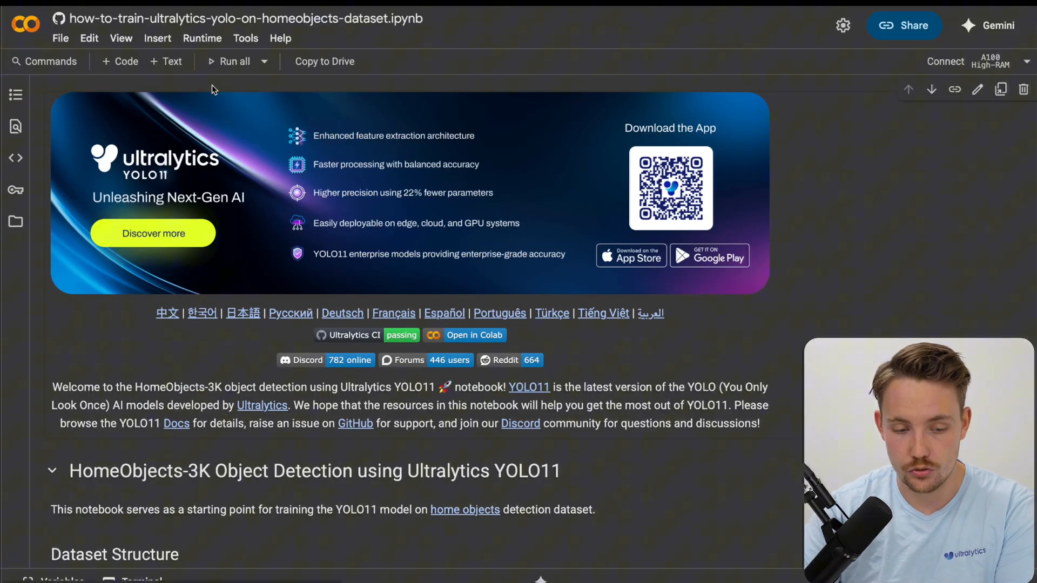
{"action": "mouse_move", "coordinate": [916, 74]}
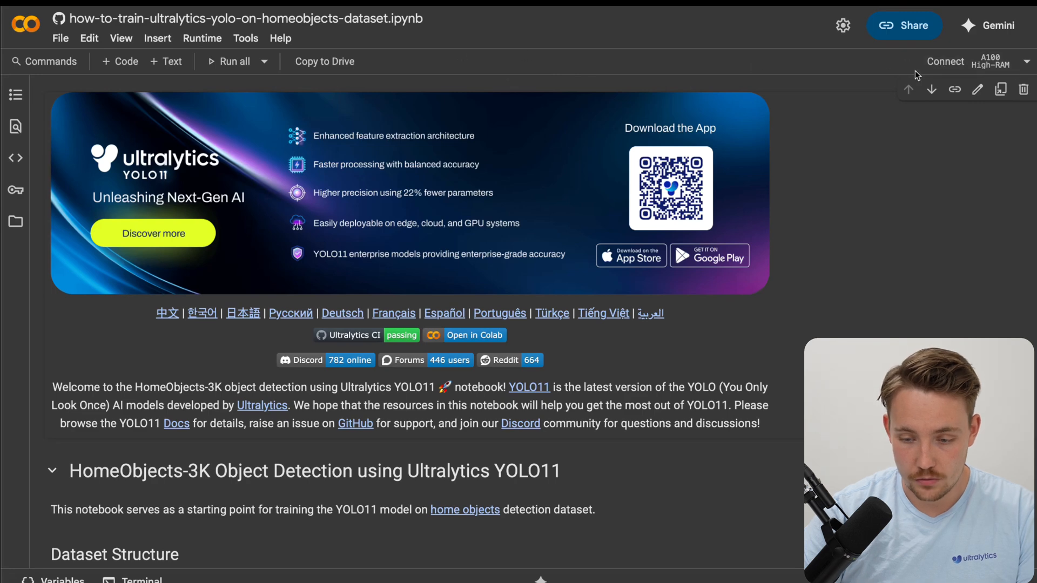
Step: Try connecting with the runtime type changed to an A100 GPU
{"action": "left_click", "coordinate": [945, 61]}
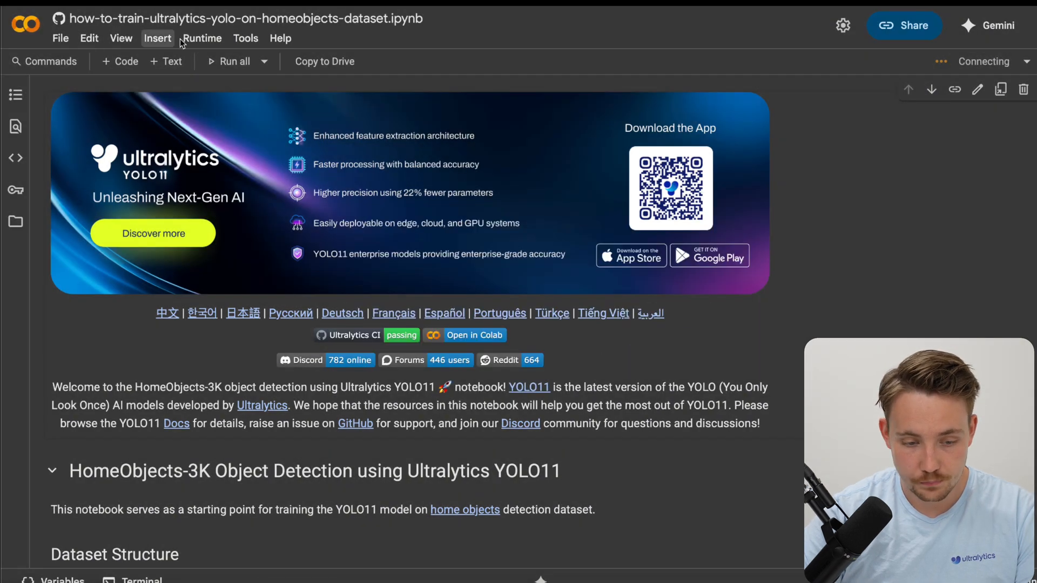
{"action": "left_click", "coordinate": [201, 38]}
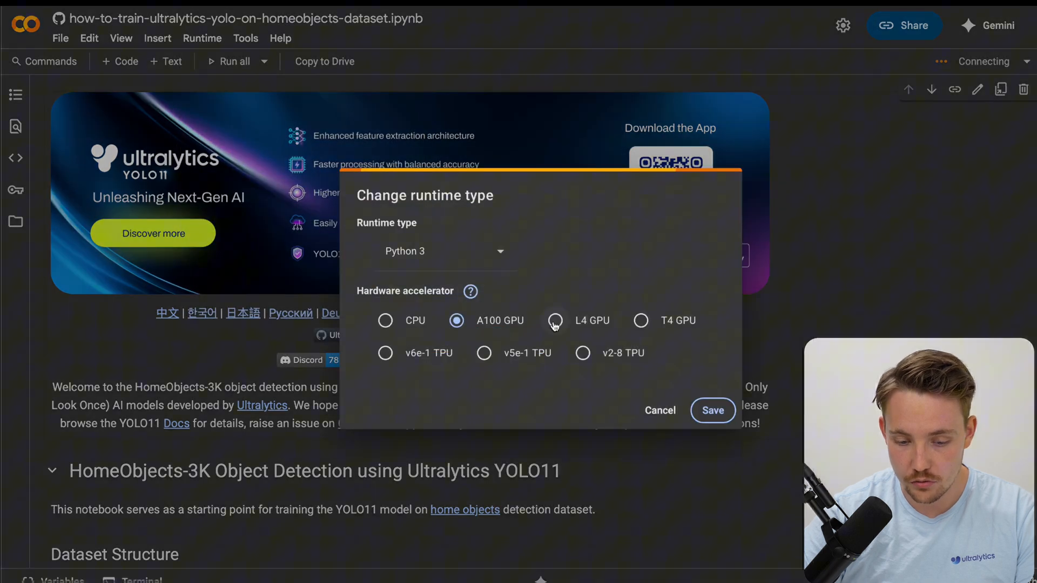
{"action": "mouse_move", "coordinate": [605, 348]}
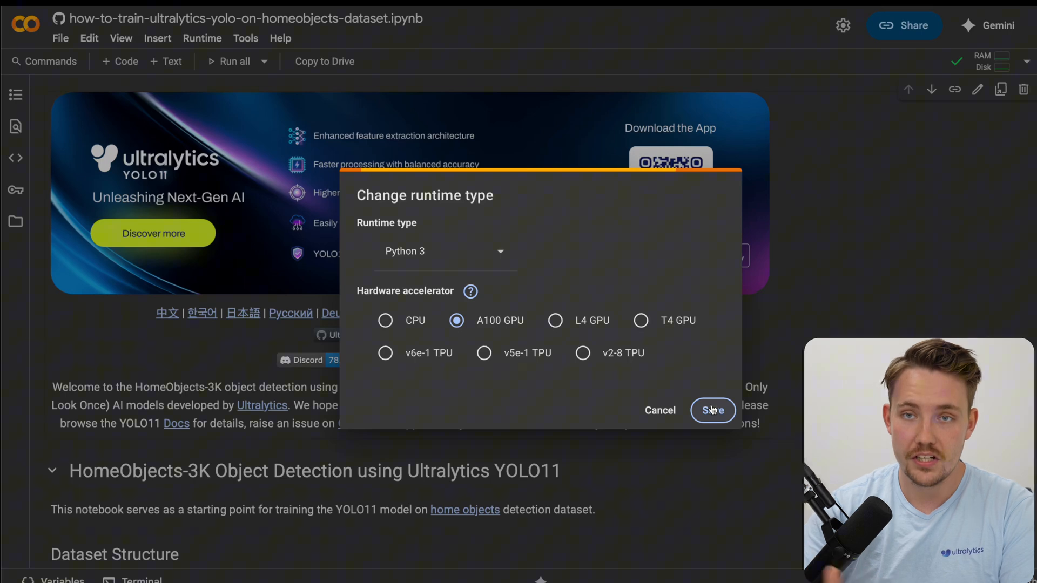
{"action": "left_click", "coordinate": [713, 410]}
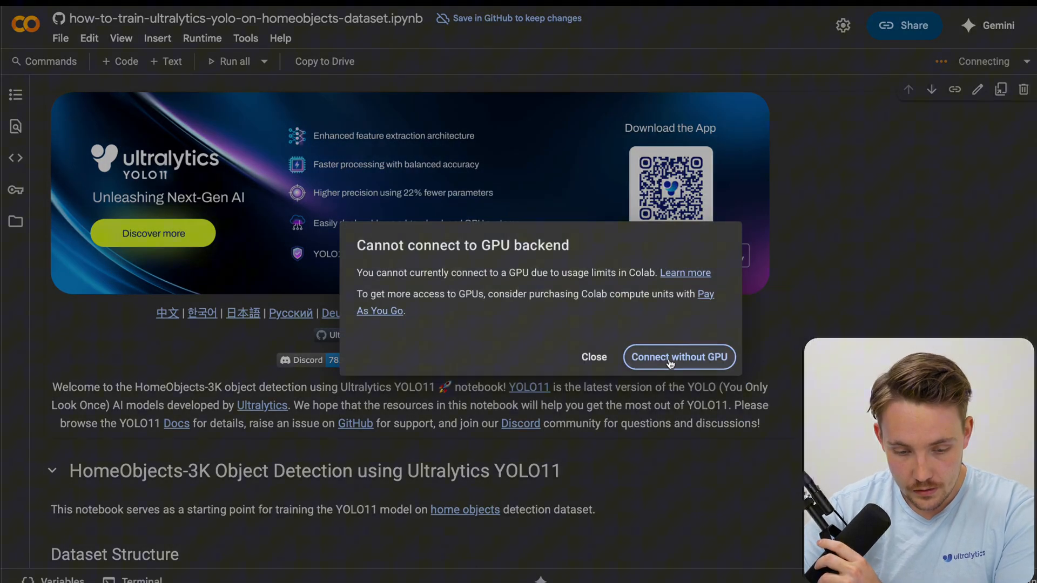
Step: Connect without a GPU, reconnect the runtime, and scroll to the setup install cell
{"action": "left_click", "coordinate": [679, 357]}
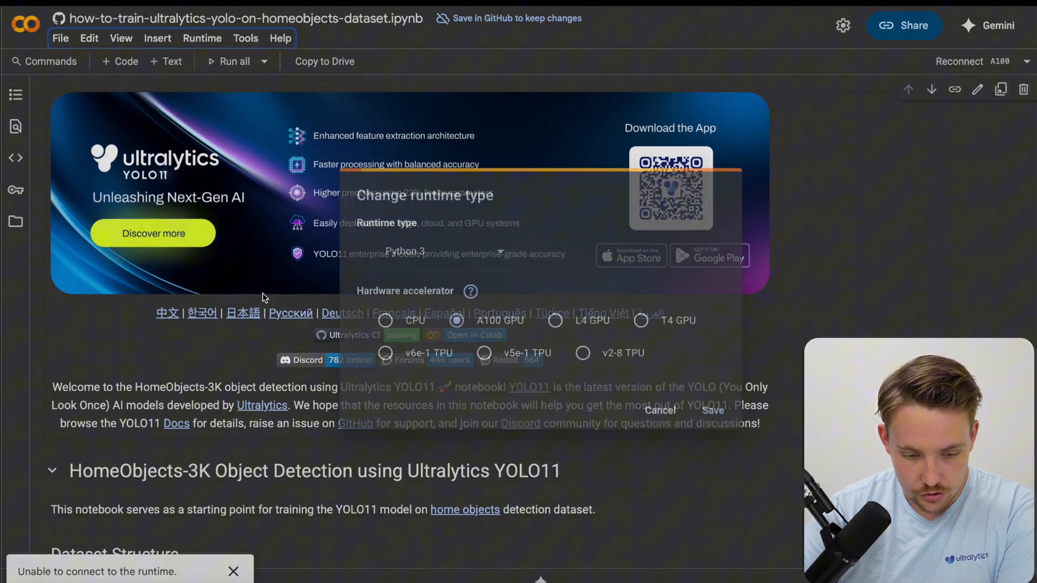
{"action": "left_click", "coordinate": [713, 410]}
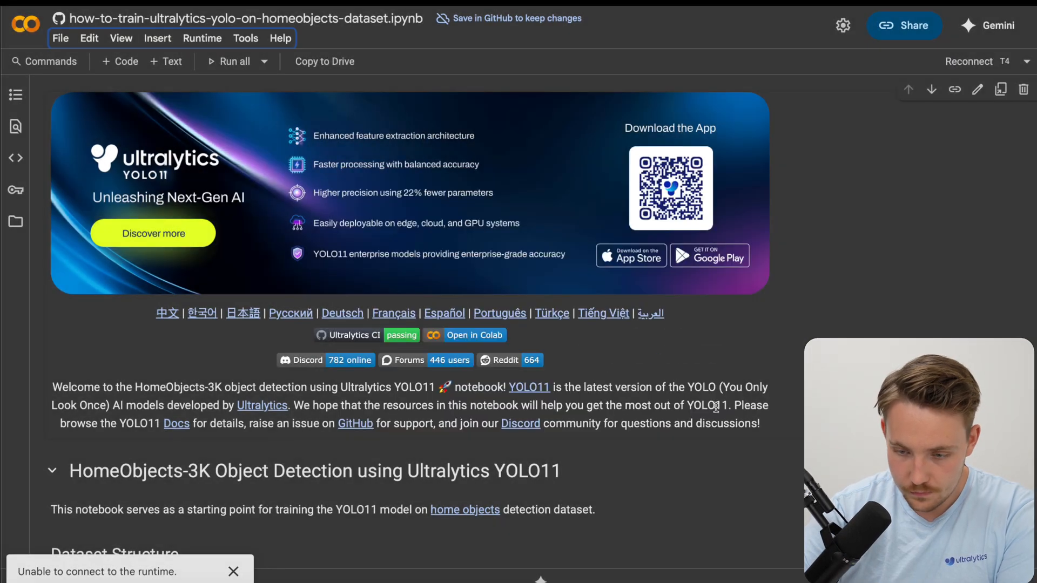
{"action": "left_click", "coordinate": [969, 62]}
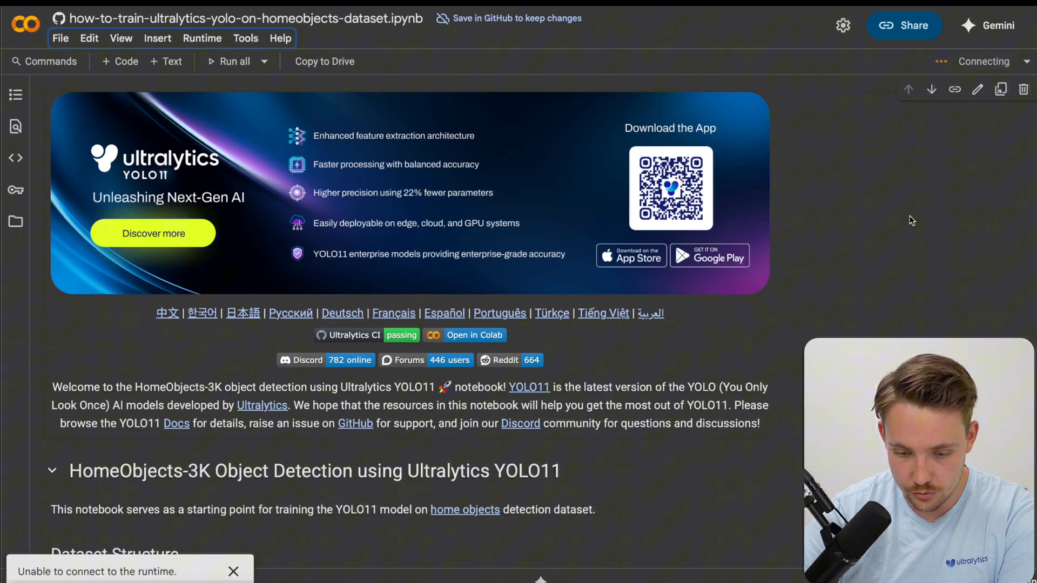
{"action": "mouse_move", "coordinate": [964, 61]}
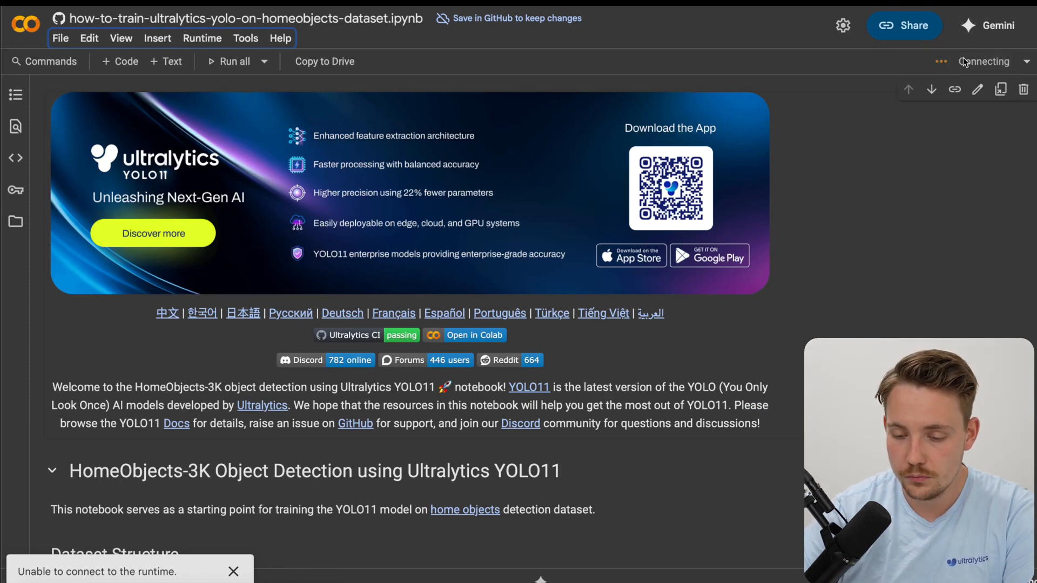
{"action": "left_click", "coordinate": [232, 572]}
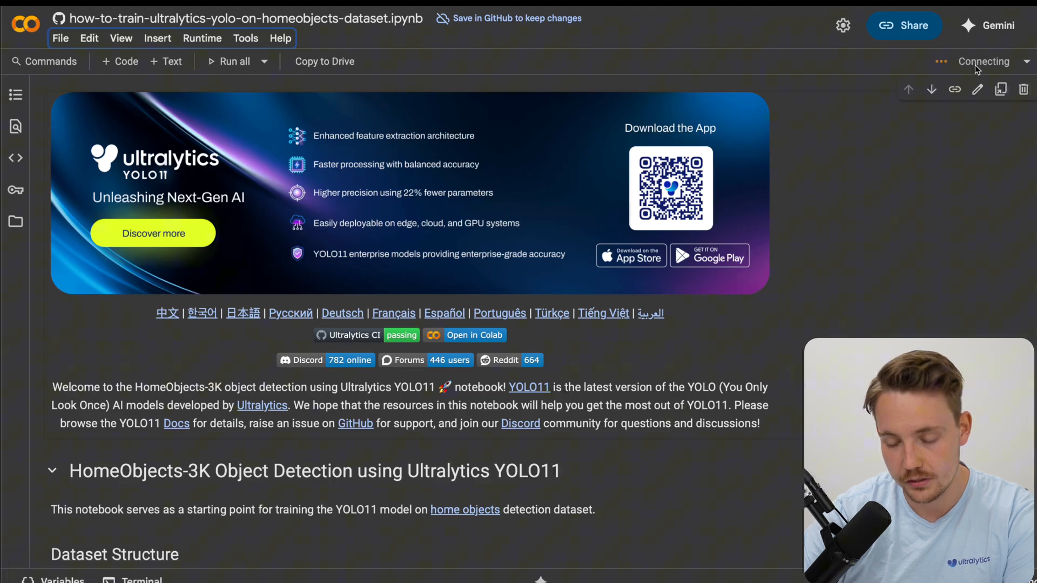
{"action": "scroll", "scroll_direction": "down", "scroll_amount": 3}
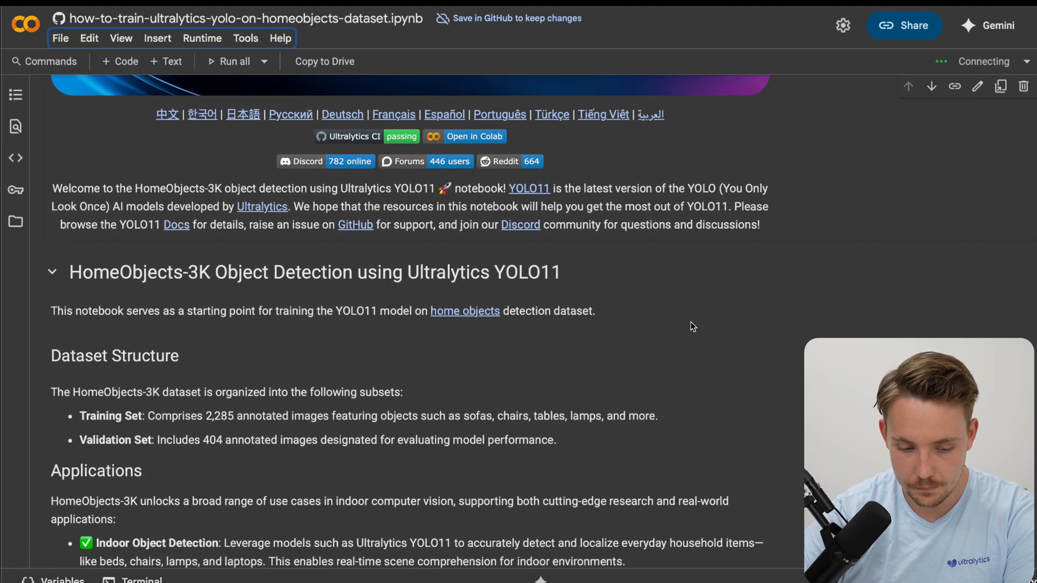
{"action": "scroll", "scroll_direction": "down", "scroll_amount": 3}
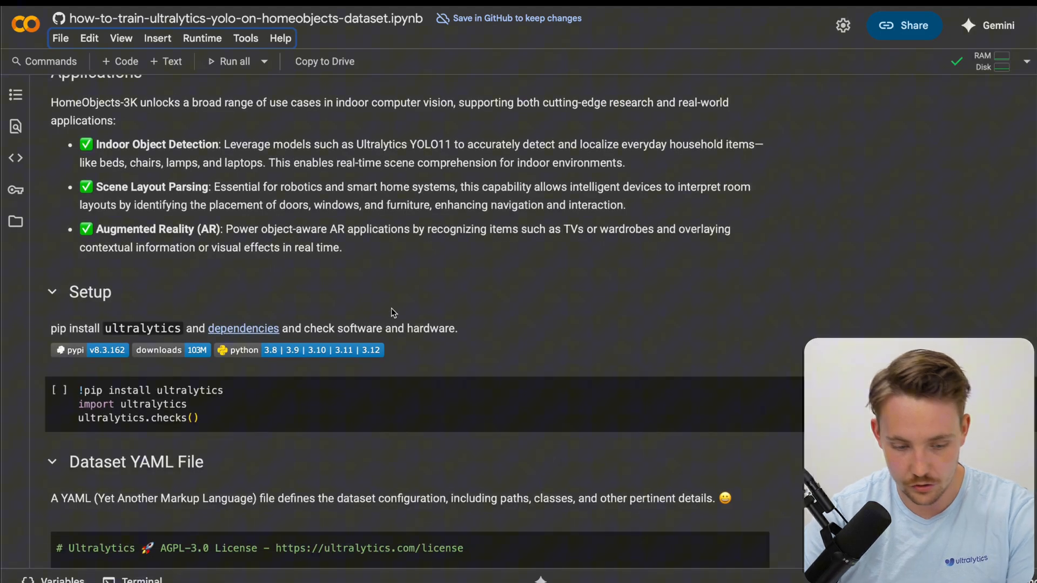
Step: Run the pip install ultralytics cell, accepting the authorship warning with Run anyway
{"action": "scroll", "scroll_direction": "down", "scroll_amount": 3}
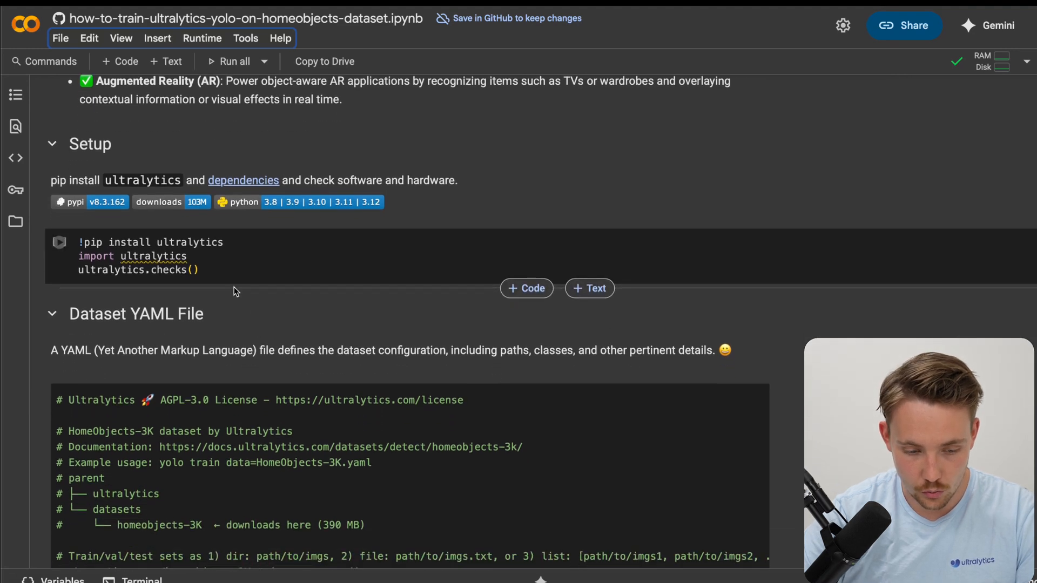
{"action": "left_click", "coordinate": [59, 242]}
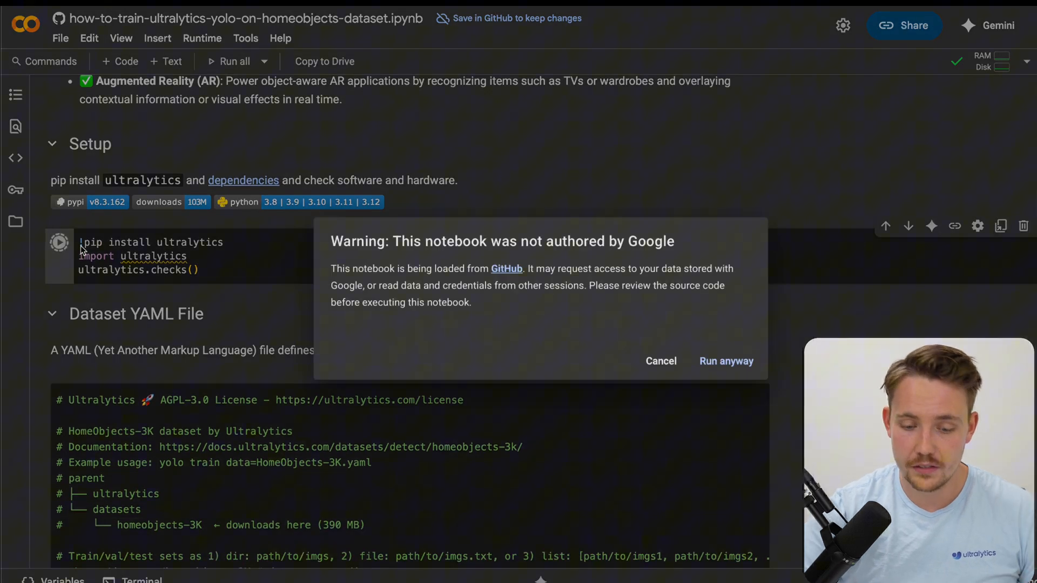
{"action": "left_click", "coordinate": [725, 362]}
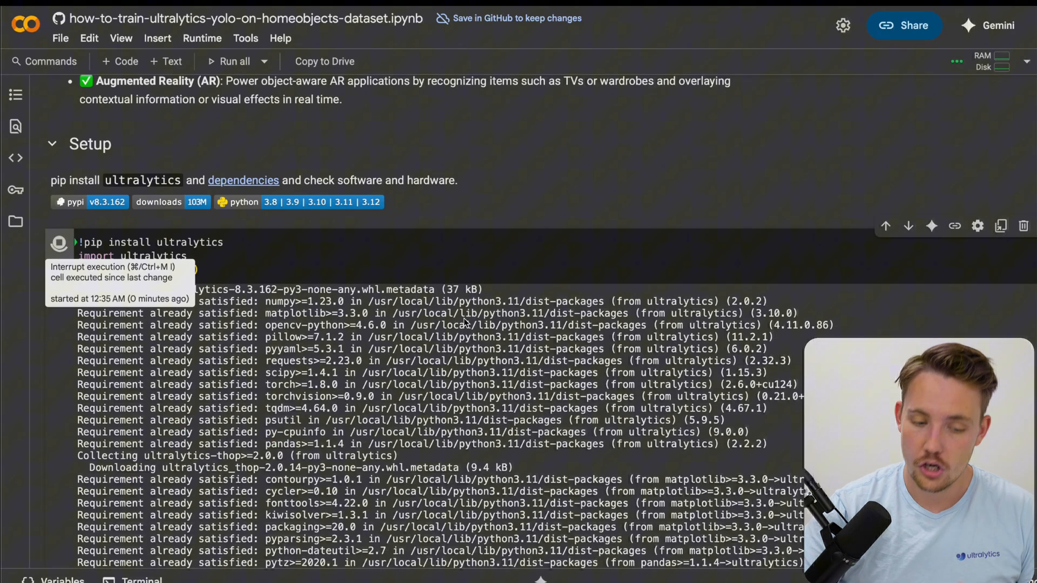
{"action": "scroll", "scroll_direction": "down", "scroll_amount": 3}
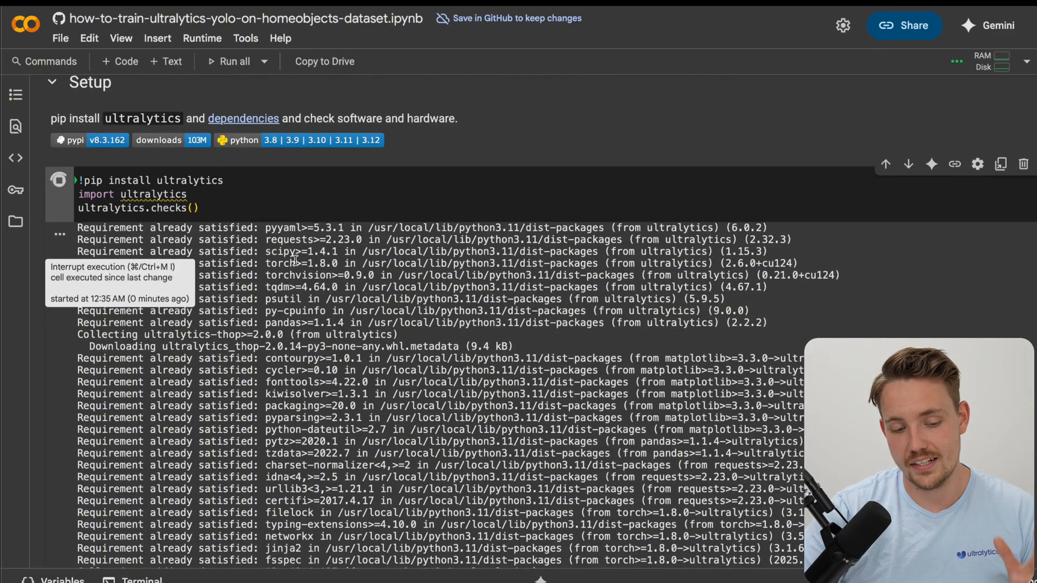
{"action": "scroll", "scroll_direction": "down", "scroll_amount": 3}
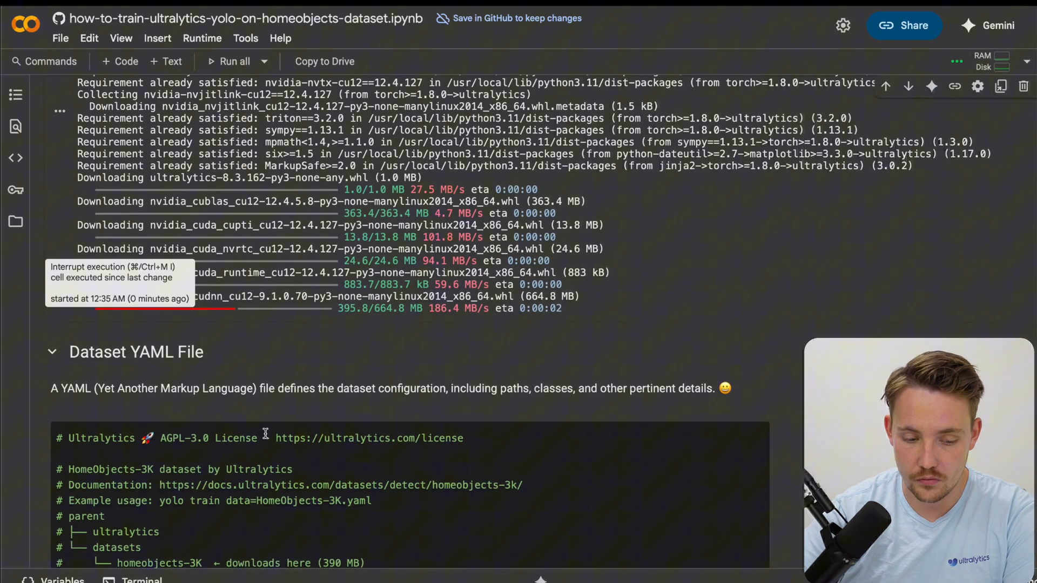
{"action": "scroll", "scroll_direction": "down", "scroll_amount": 3}
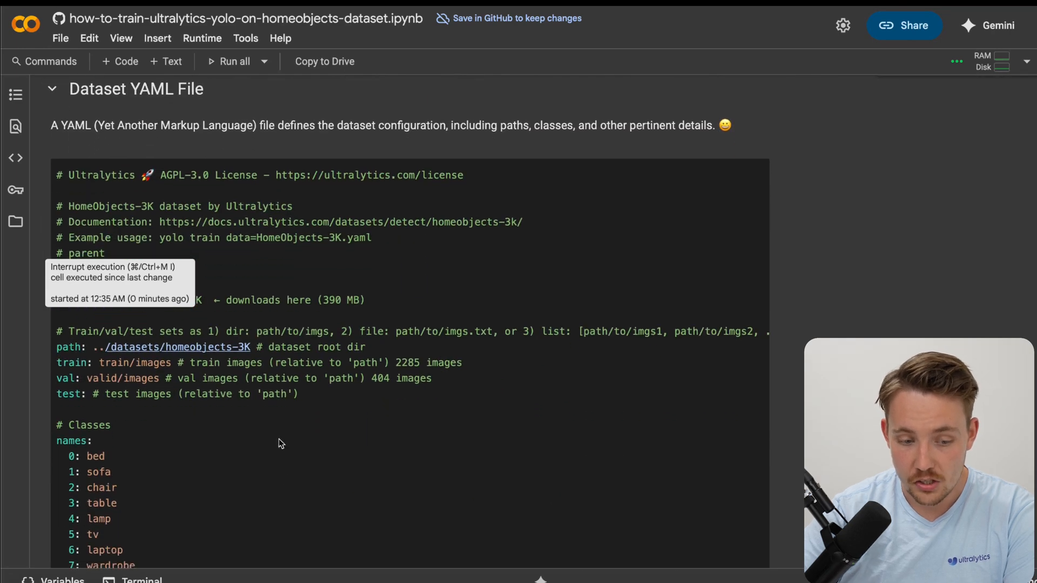
{"action": "scroll", "scroll_direction": "up", "scroll_amount": 3}
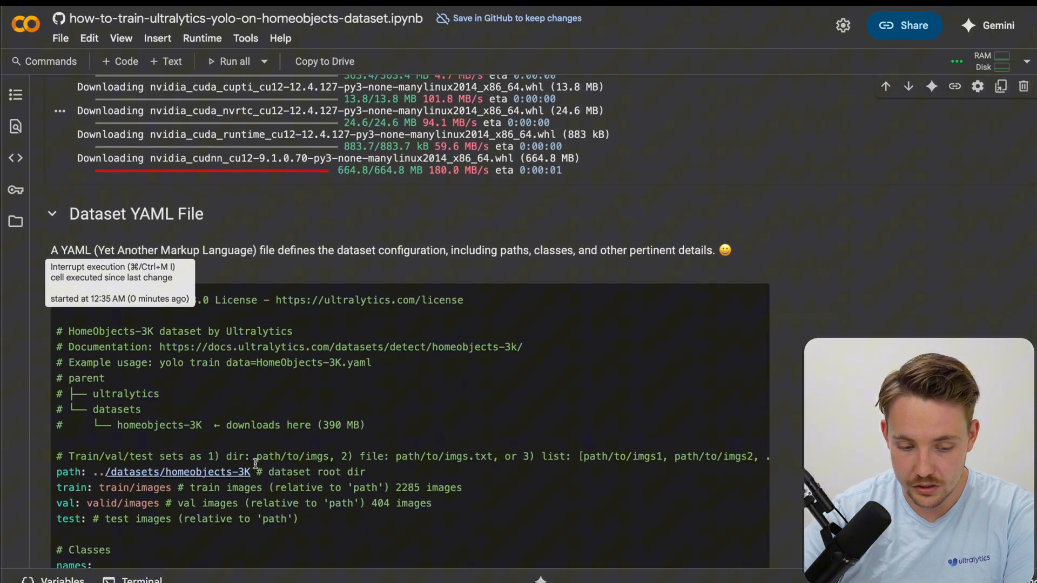
{"action": "scroll", "scroll_direction": "down", "scroll_amount": 3}
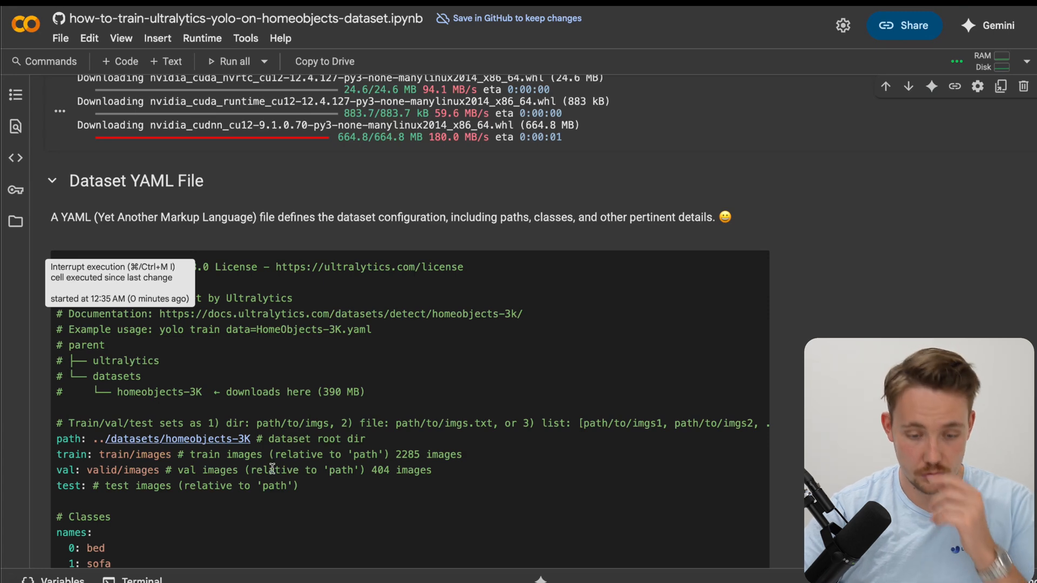
{"action": "scroll", "scroll_direction": "down", "scroll_amount": 3}
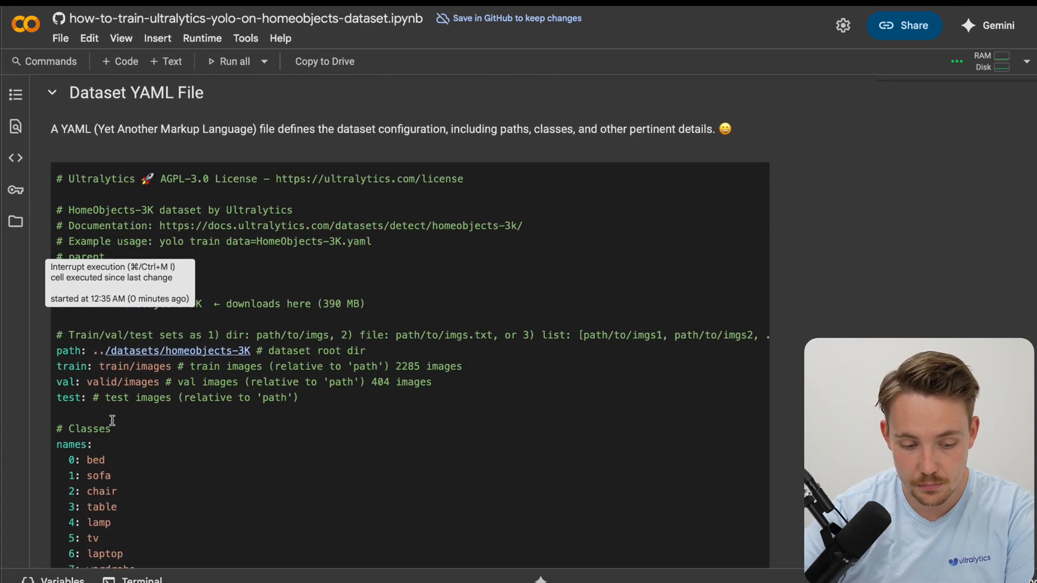
{"action": "scroll", "scroll_direction": "down", "scroll_amount": 3}
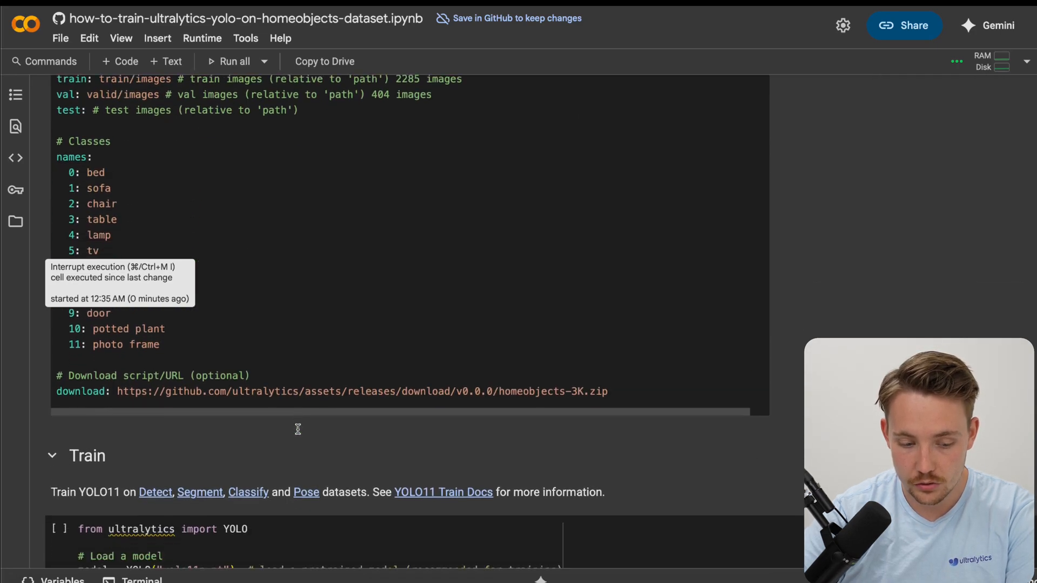
{"action": "scroll", "scroll_direction": "down", "scroll_amount": 3}
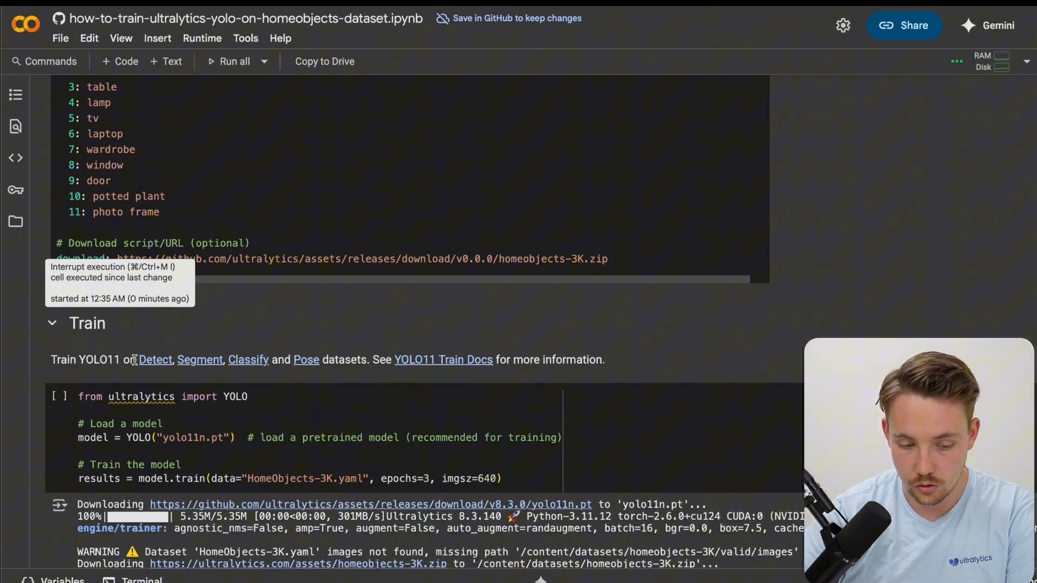
{"action": "mouse_move", "coordinate": [358, 354]}
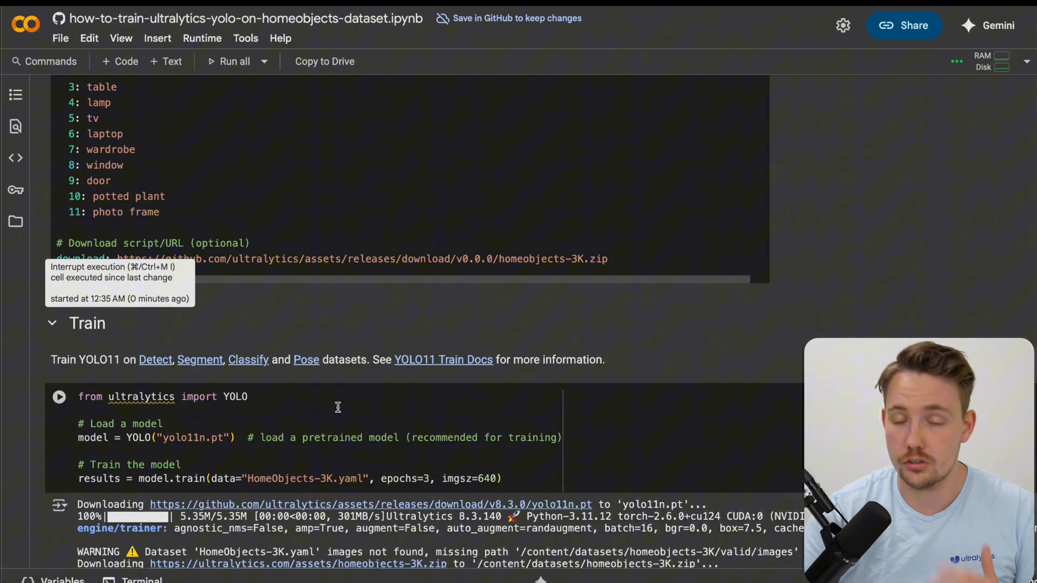
{"action": "mouse_move", "coordinate": [305, 465]}
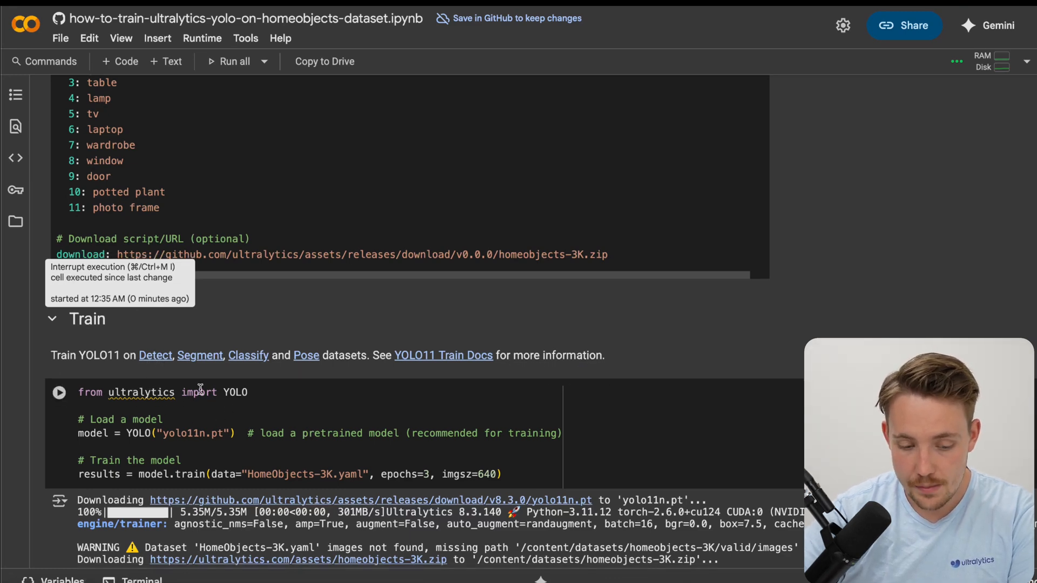
{"action": "mouse_move", "coordinate": [211, 428]}
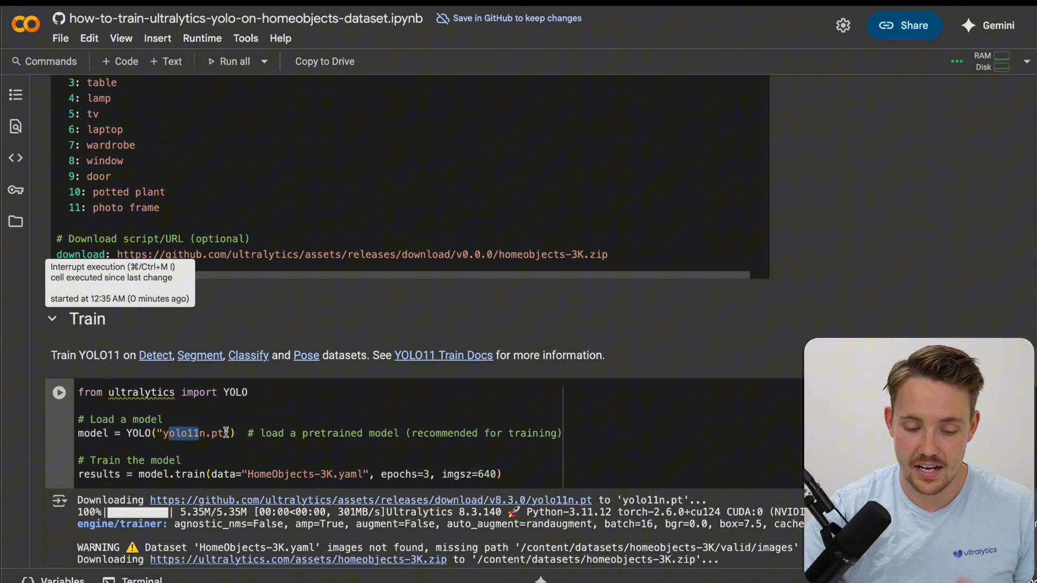
Step: Scroll down to the Train cell's old download output
{"action": "scroll", "scroll_direction": "down", "scroll_amount": 3}
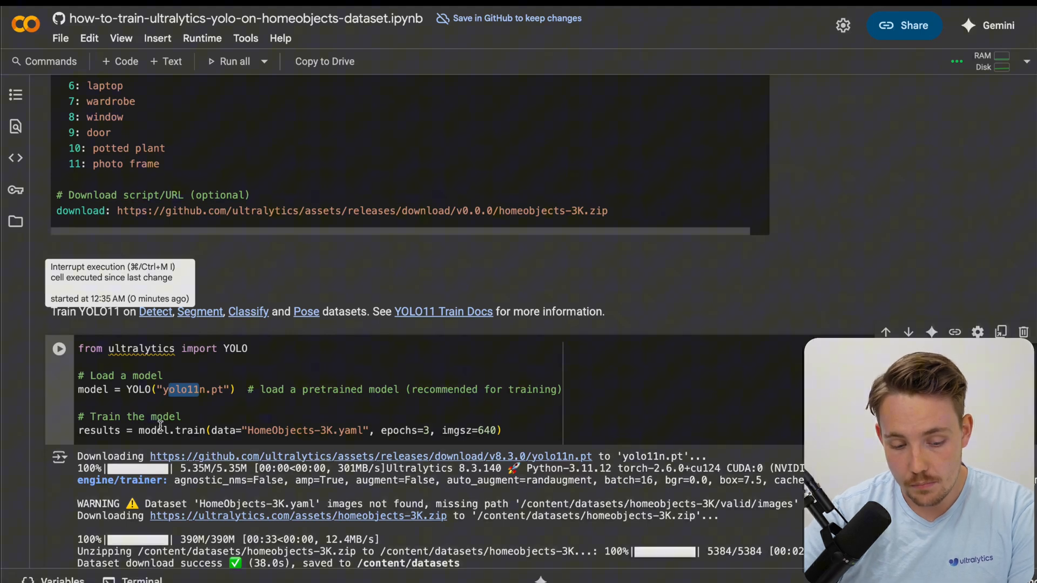
{"action": "mouse_move", "coordinate": [20, 472]}
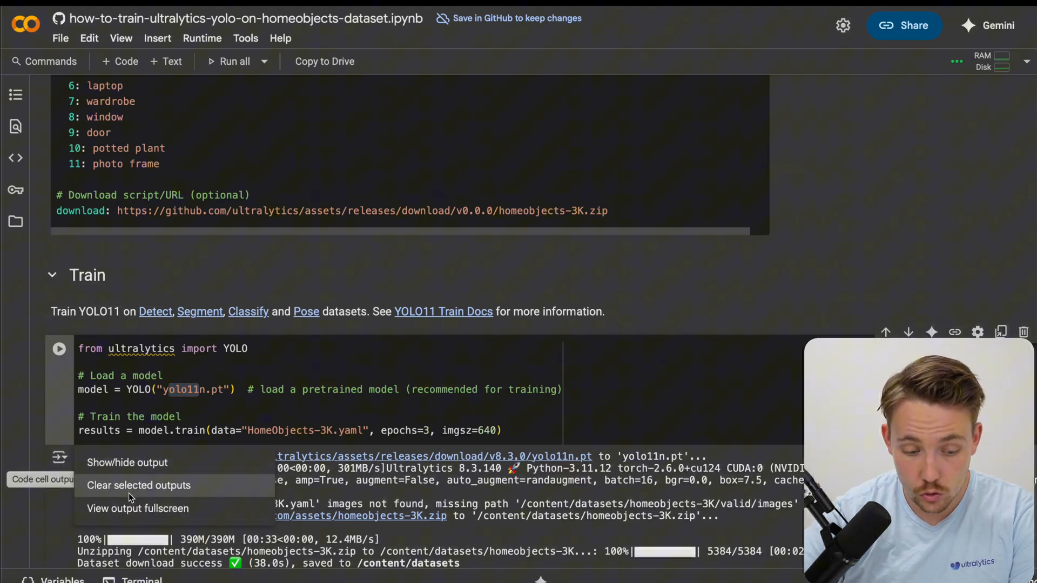
Step: Clear the training cell's old output and change epochs=3 to epochs=30
{"action": "left_click", "coordinate": [127, 462]}
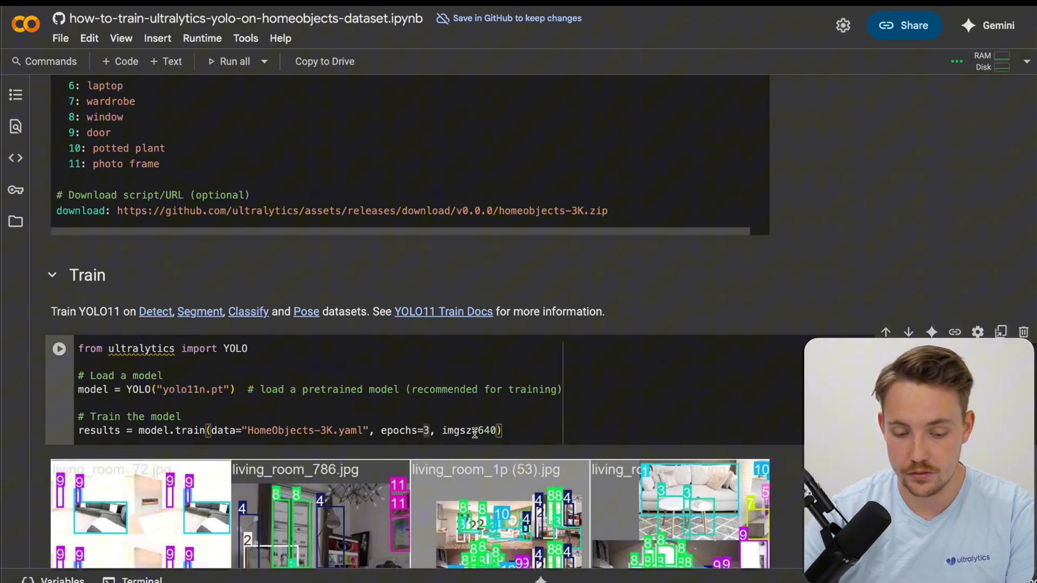
{"action": "key", "text": "Backspace"}
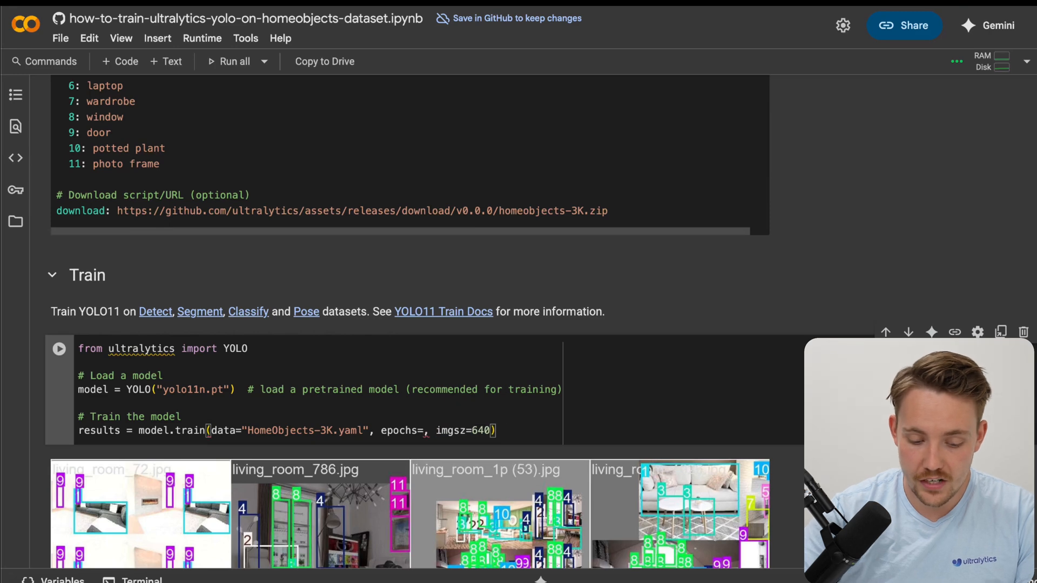
{"action": "type", "text": "30"}
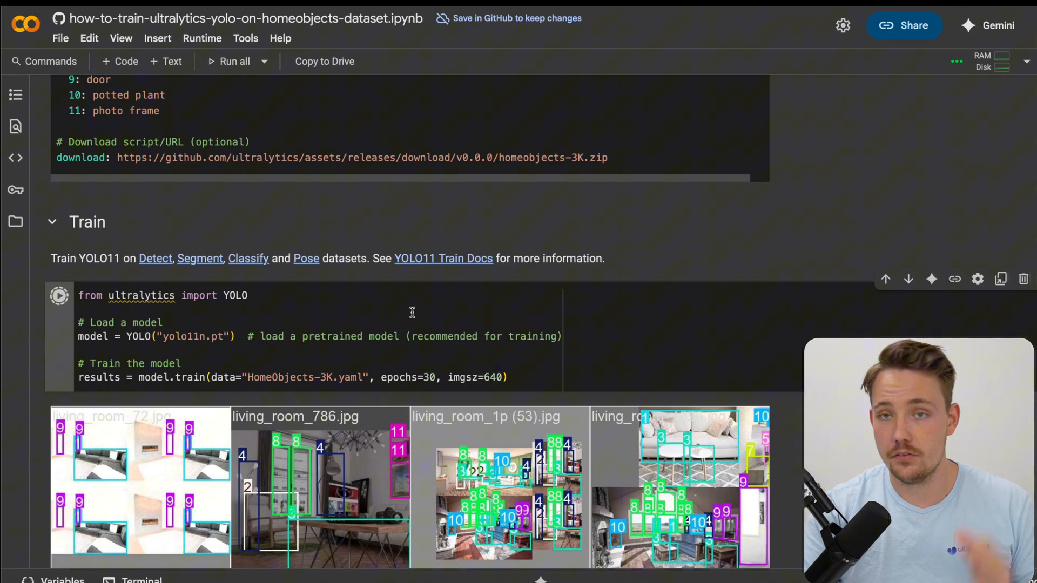
{"action": "mouse_move", "coordinate": [443, 303]}
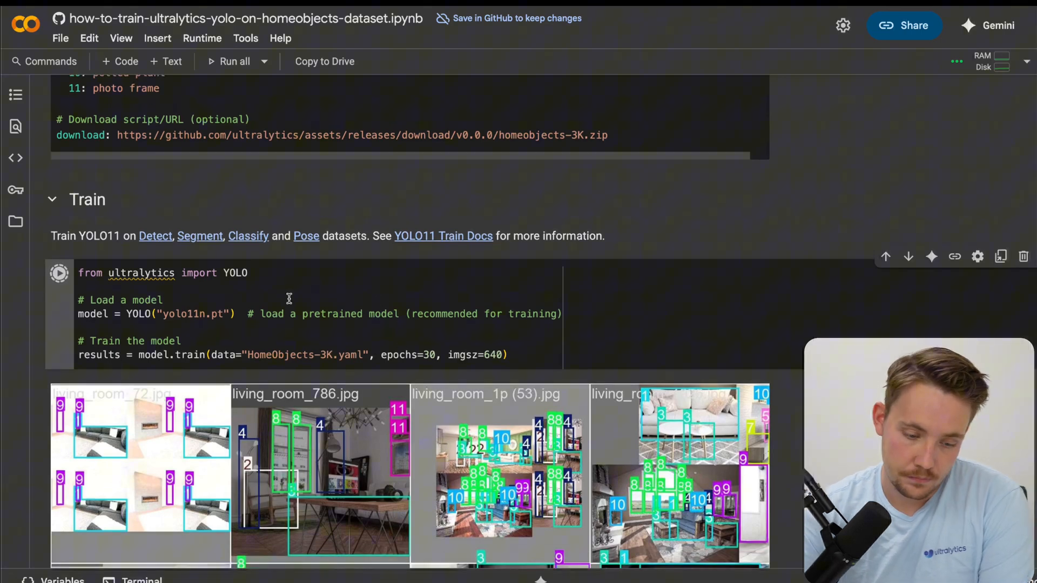
Step: Scroll around the Train cell as it downloads yolo11n.pt and the HomeObjects-3K dataset
{"action": "scroll", "scroll_direction": "up", "scroll_amount": 3}
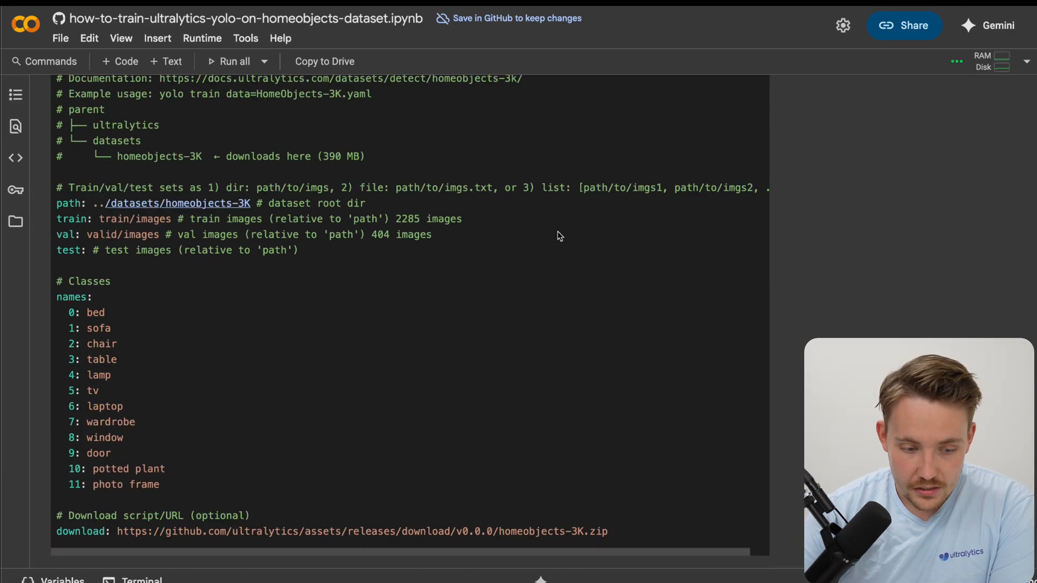
{"action": "scroll", "scroll_direction": "up", "scroll_amount": 3}
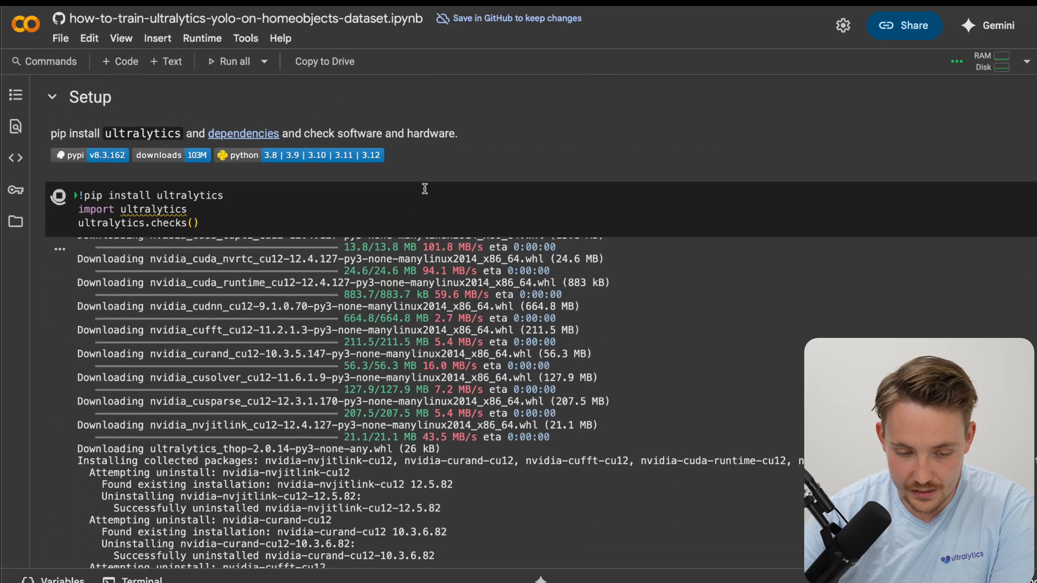
{"action": "scroll", "scroll_direction": "down", "scroll_amount": 3}
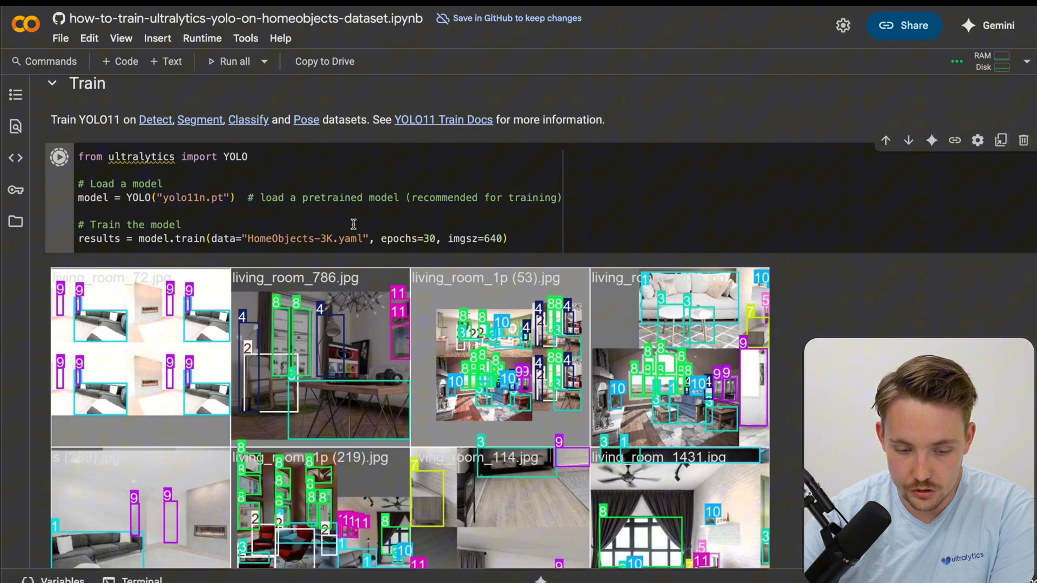
{"action": "scroll", "scroll_direction": "down", "scroll_amount": 3}
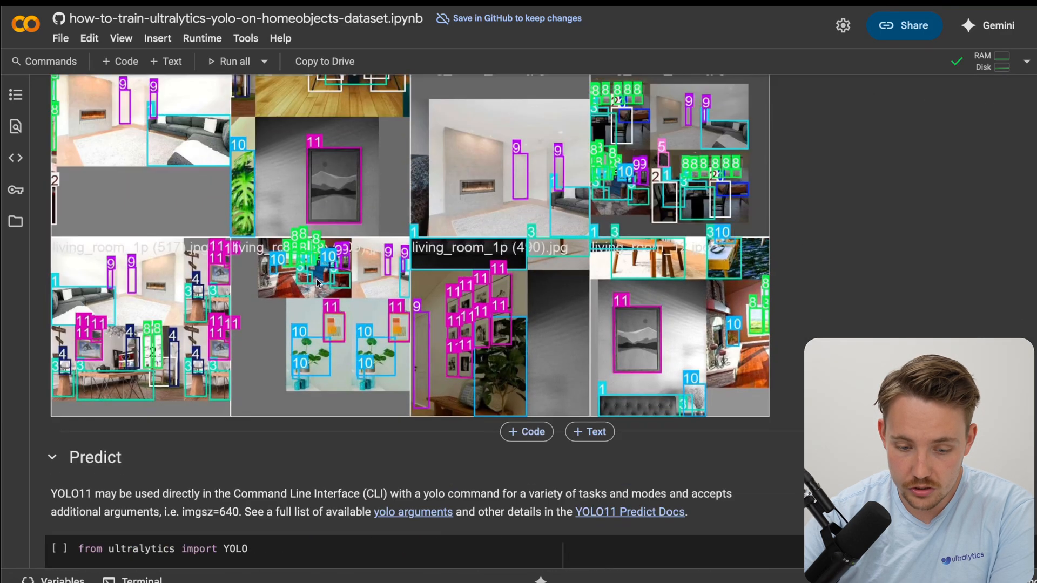
{"action": "scroll", "scroll_direction": "up", "scroll_amount": 3}
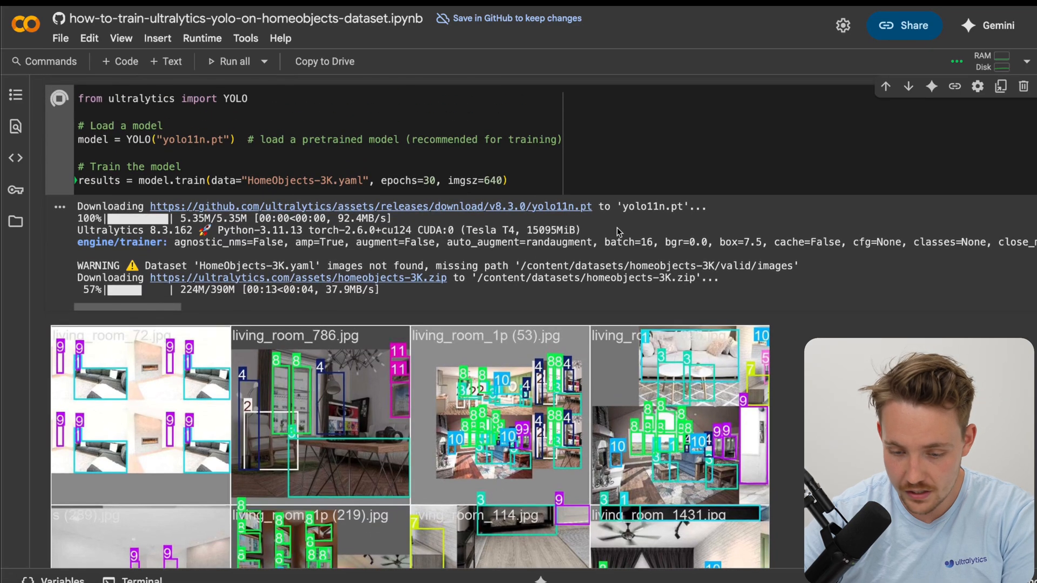
Step: Scroll through the training output: model summary, dataset label scans and epoch 1/30 progress
{"action": "scroll", "scroll_direction": "up", "scroll_amount": 3}
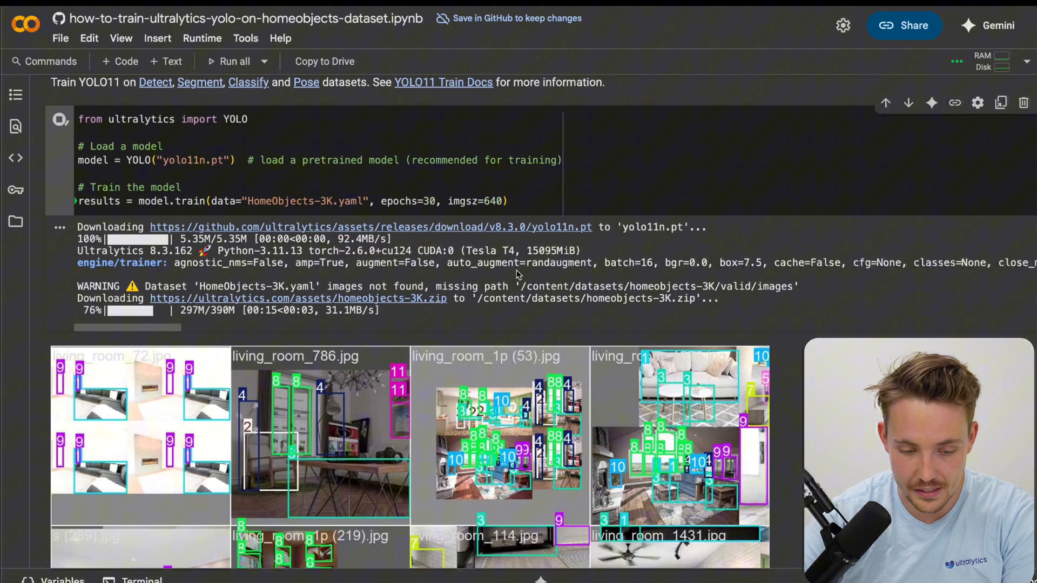
{"action": "scroll", "scroll_direction": "down", "scroll_amount": 3}
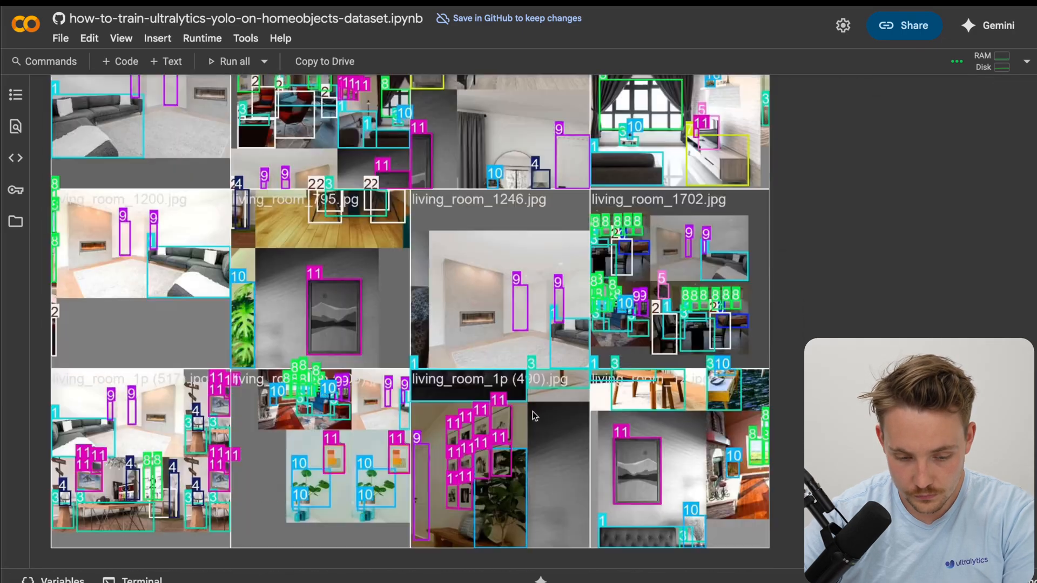
{"action": "scroll", "scroll_direction": "down", "scroll_amount": 3}
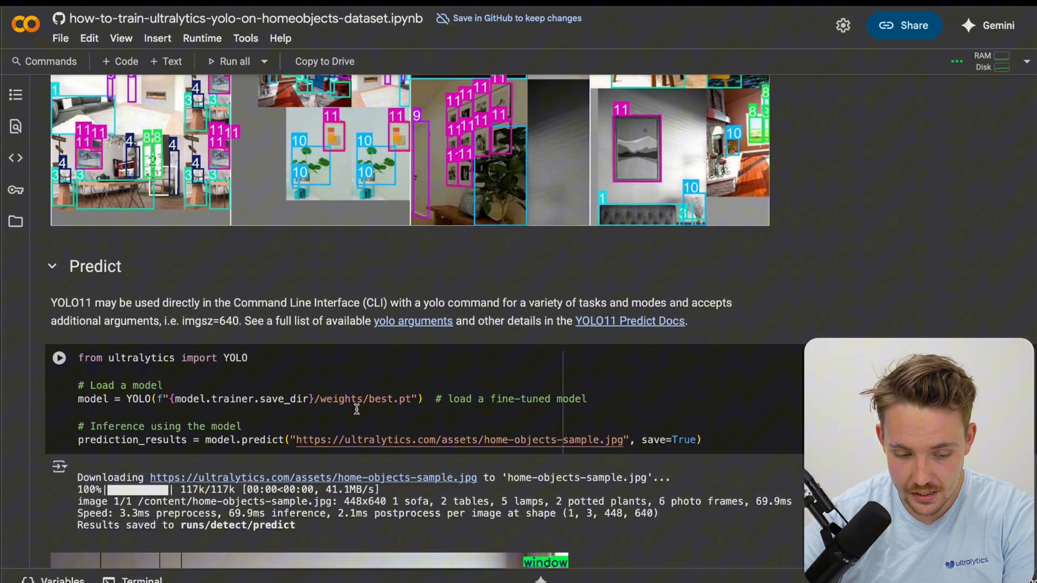
{"action": "scroll", "scroll_direction": "up", "scroll_amount": 3}
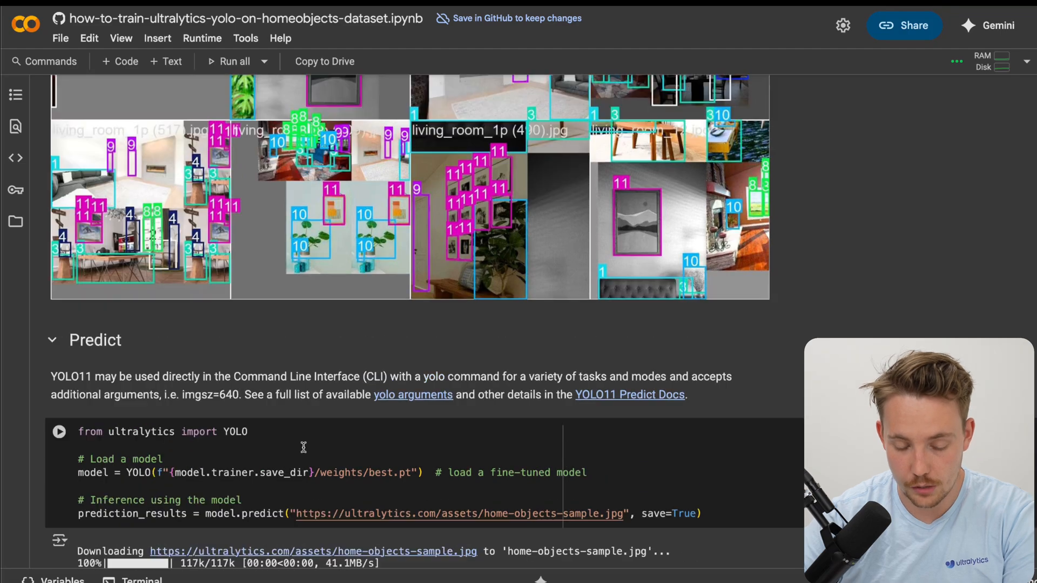
{"action": "scroll", "scroll_direction": "up", "scroll_amount": 3}
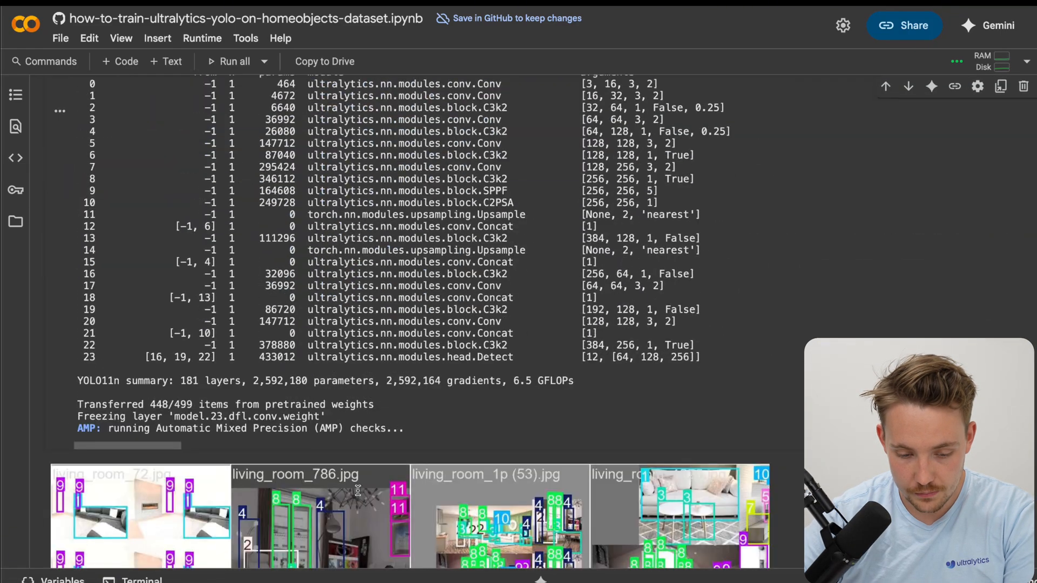
{"action": "scroll", "scroll_direction": "up", "scroll_amount": 3}
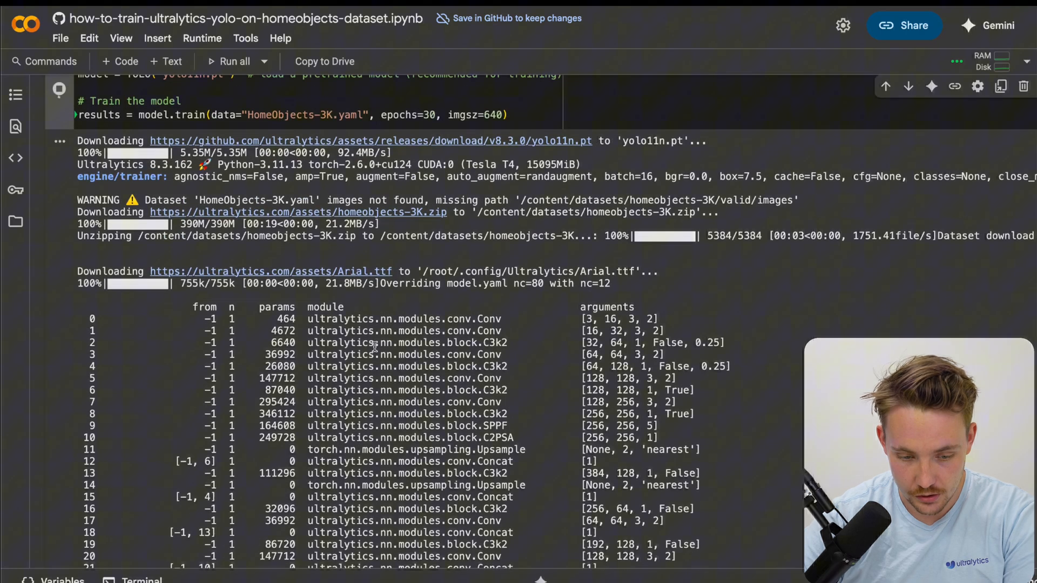
{"action": "scroll", "scroll_direction": "down", "scroll_amount": 3}
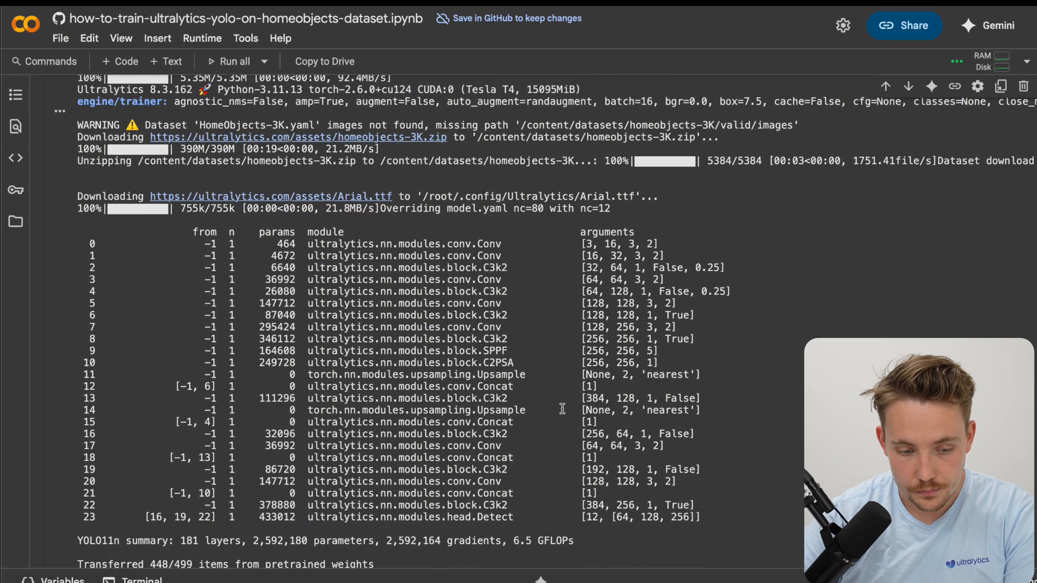
{"action": "scroll", "scroll_direction": "down", "scroll_amount": 3}
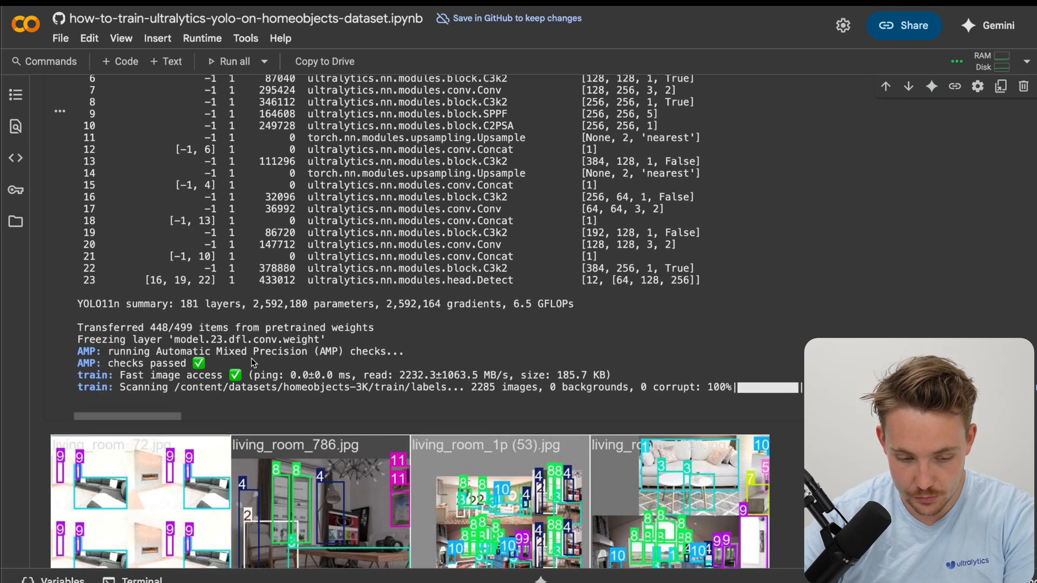
{"action": "scroll", "scroll_direction": "down", "scroll_amount": 3}
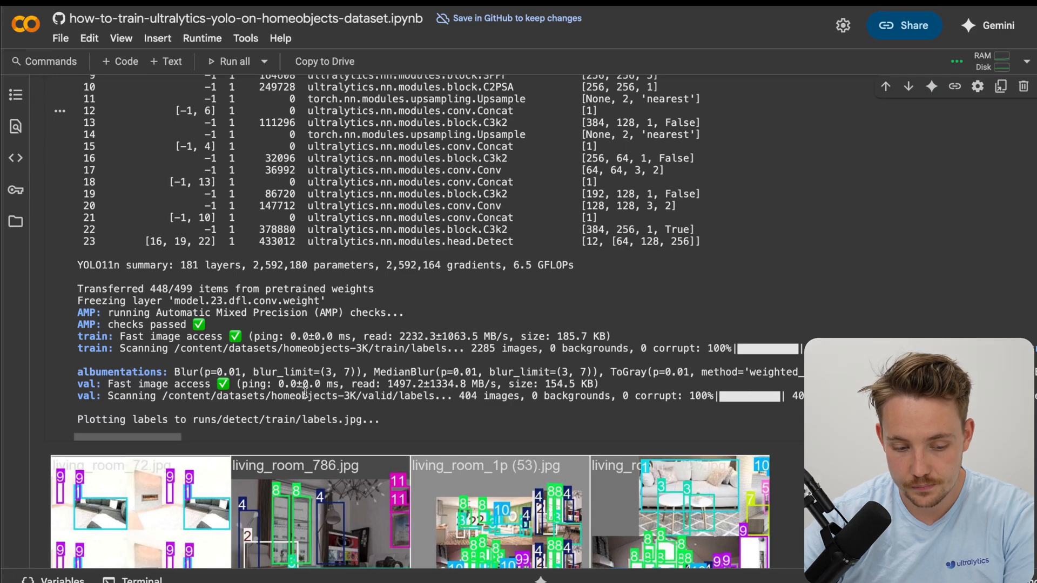
{"action": "scroll", "scroll_direction": "down", "scroll_amount": 3}
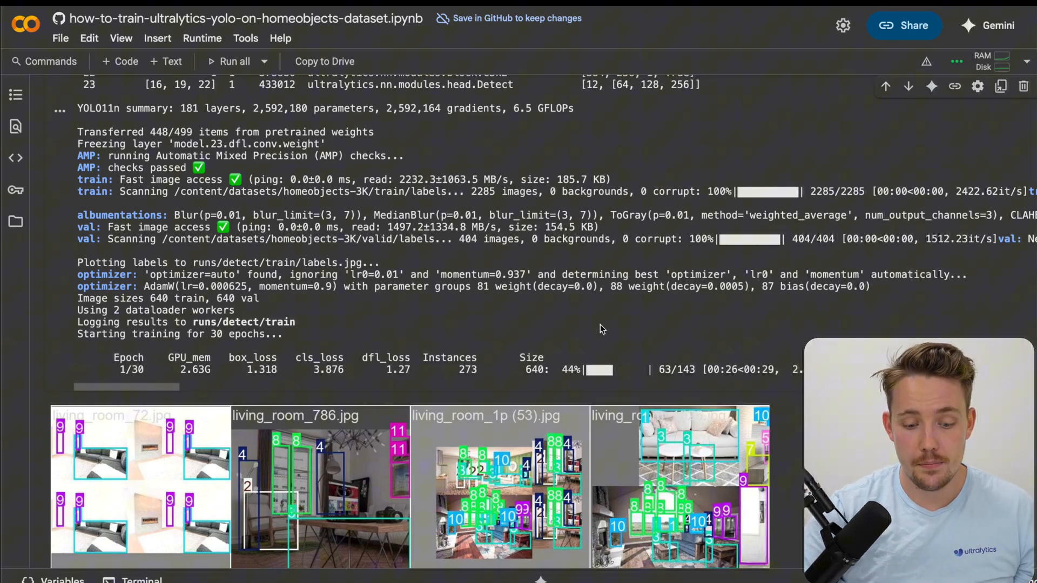
Step: Follow the training log down through the epochs to the final epoch 30/30
{"action": "scroll", "scroll_direction": "up", "scroll_amount": 3}
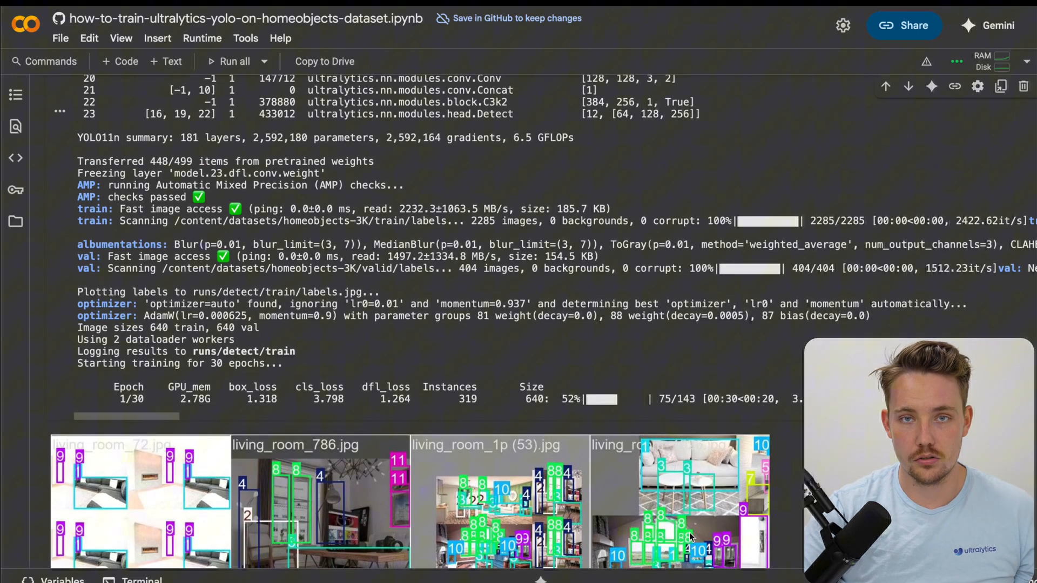
{"action": "scroll", "scroll_direction": "down", "scroll_amount": 3}
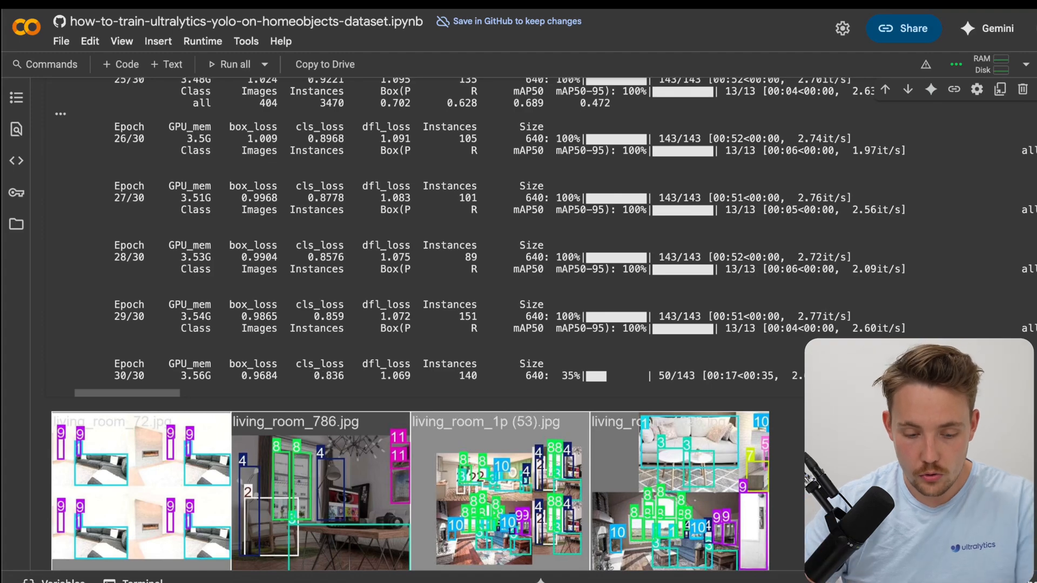
{"action": "scroll", "scroll_direction": "up", "scroll_amount": 3}
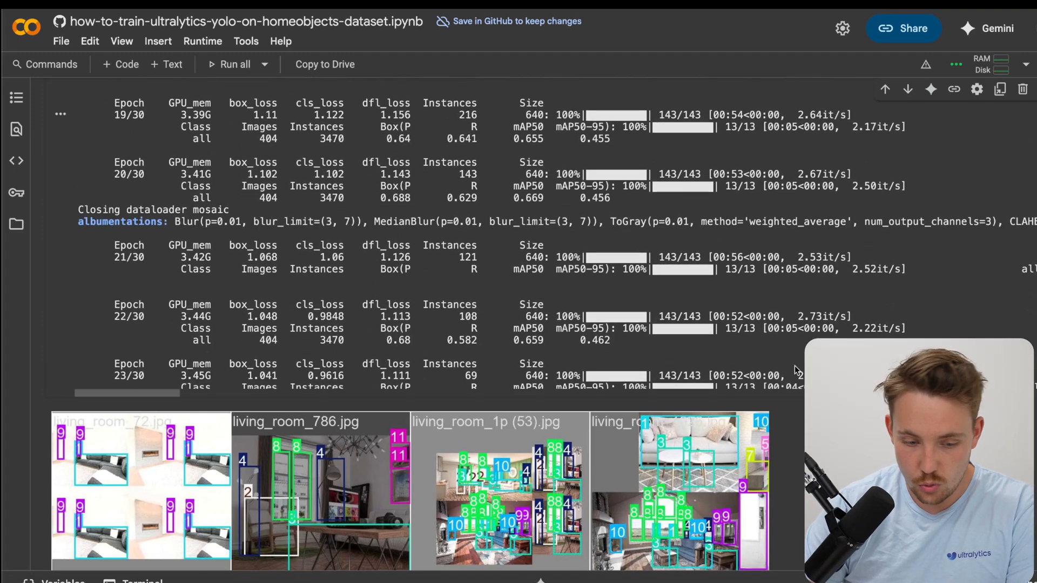
{"action": "scroll", "scroll_direction": "up", "scroll_amount": 3}
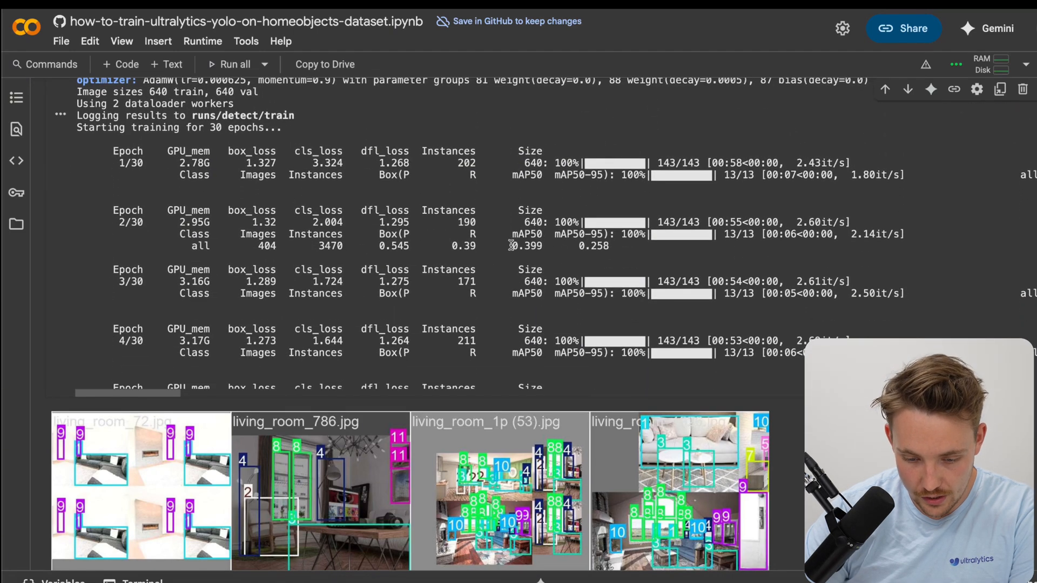
{"action": "scroll", "scroll_direction": "down", "scroll_amount": 3}
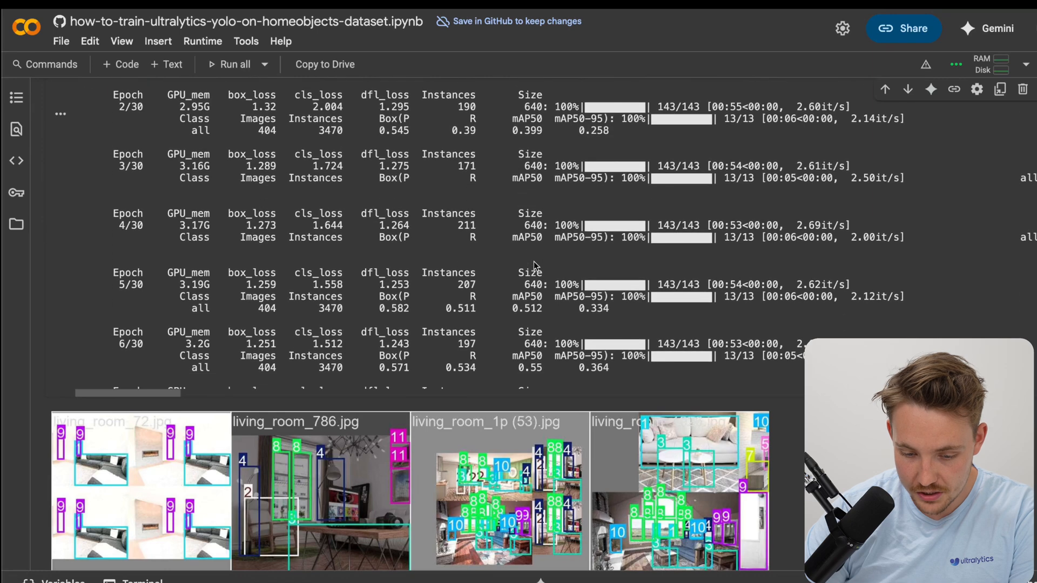
{"action": "scroll", "scroll_direction": "down", "scroll_amount": 3}
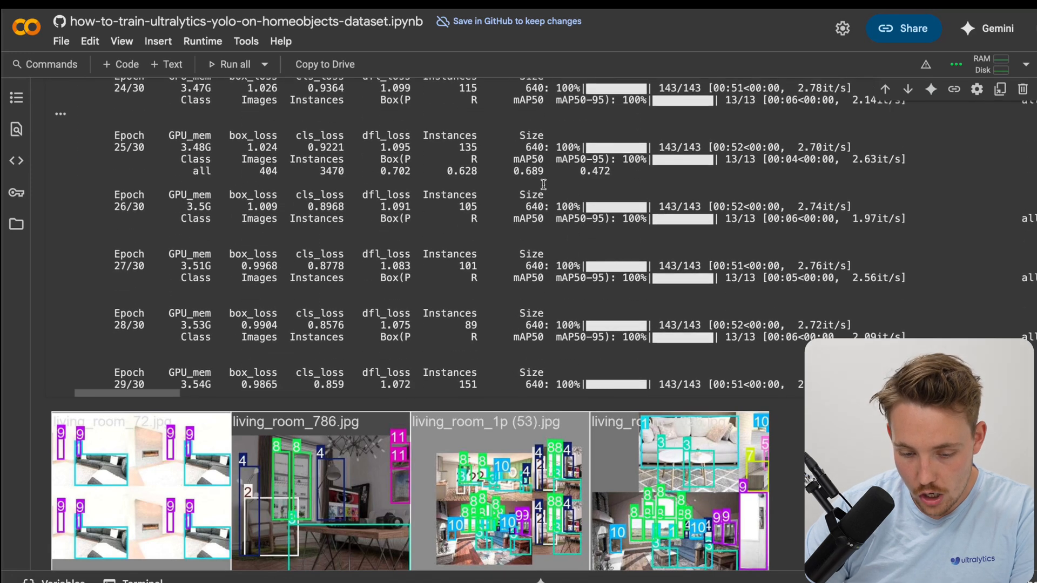
{"action": "scroll", "scroll_direction": "down", "scroll_amount": 3}
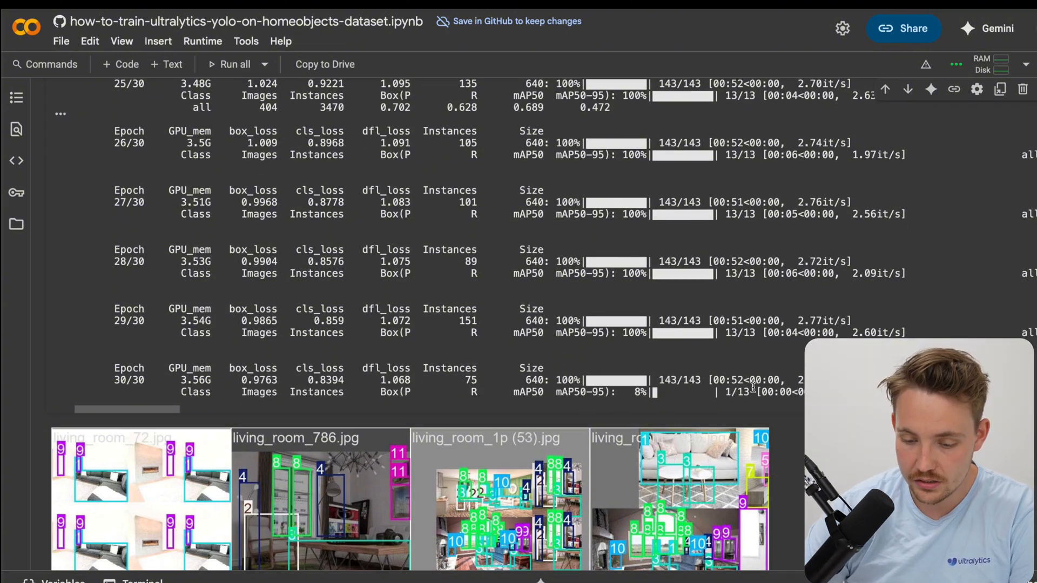
{"action": "scroll", "scroll_direction": "down", "scroll_amount": 3}
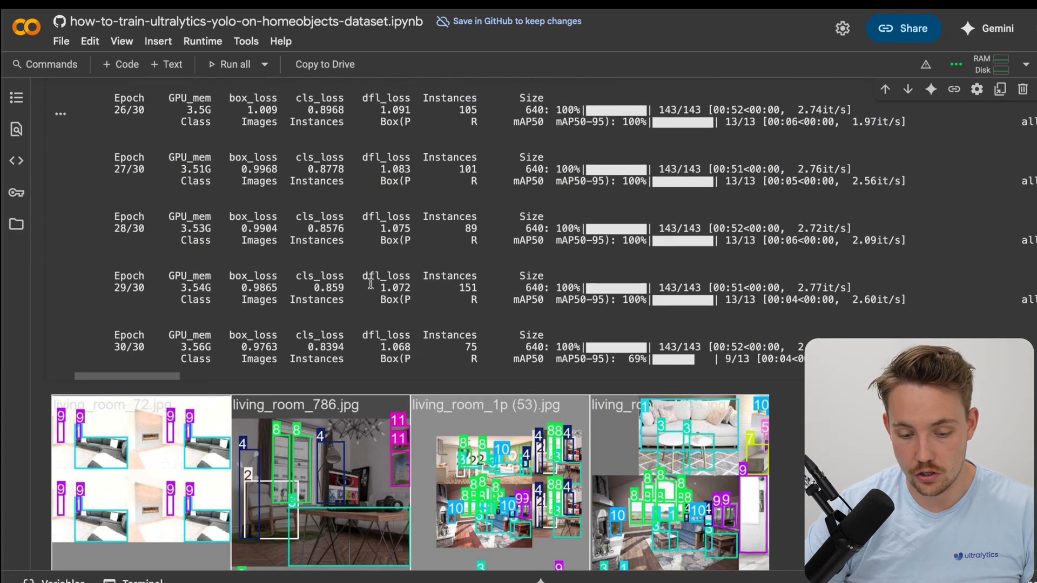
{"action": "left_click", "coordinate": [16, 223]}
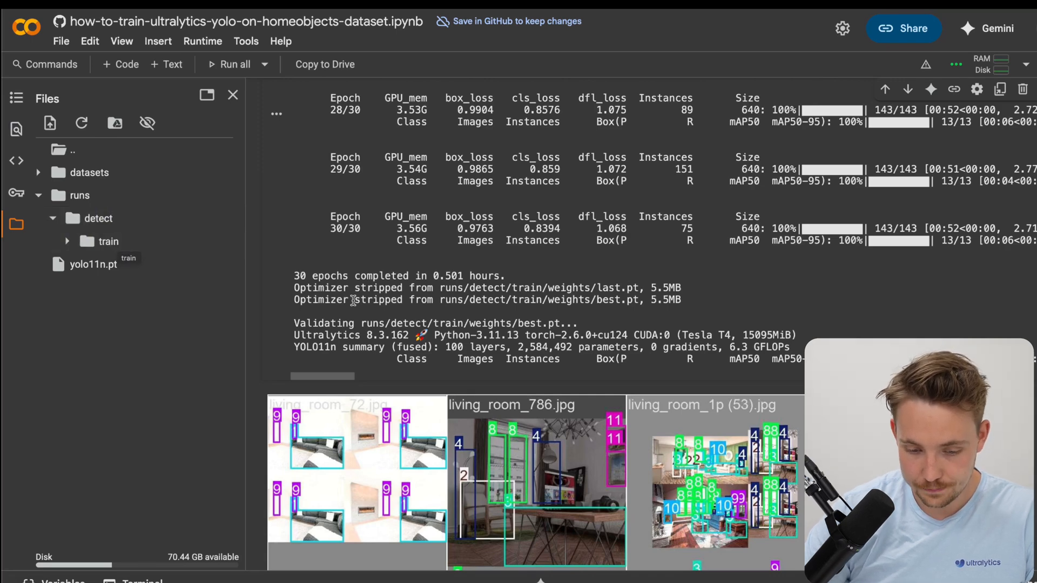
{"action": "mouse_move", "coordinate": [518, 315]}
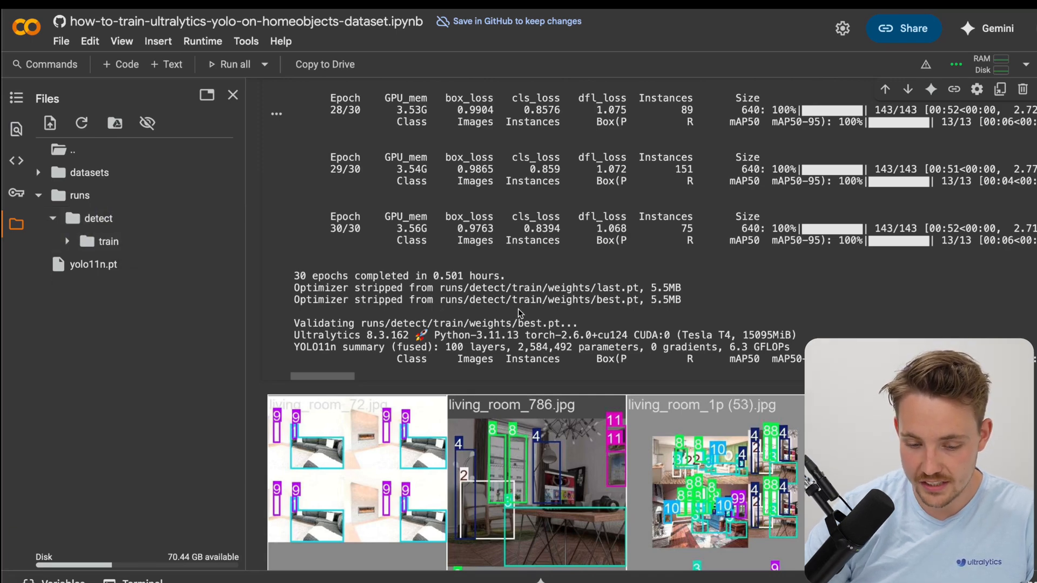
Step: Scroll to the finished validation summary with per-class metrics (mAP50 0.69)
{"action": "scroll", "scroll_direction": "down", "scroll_amount": 3}
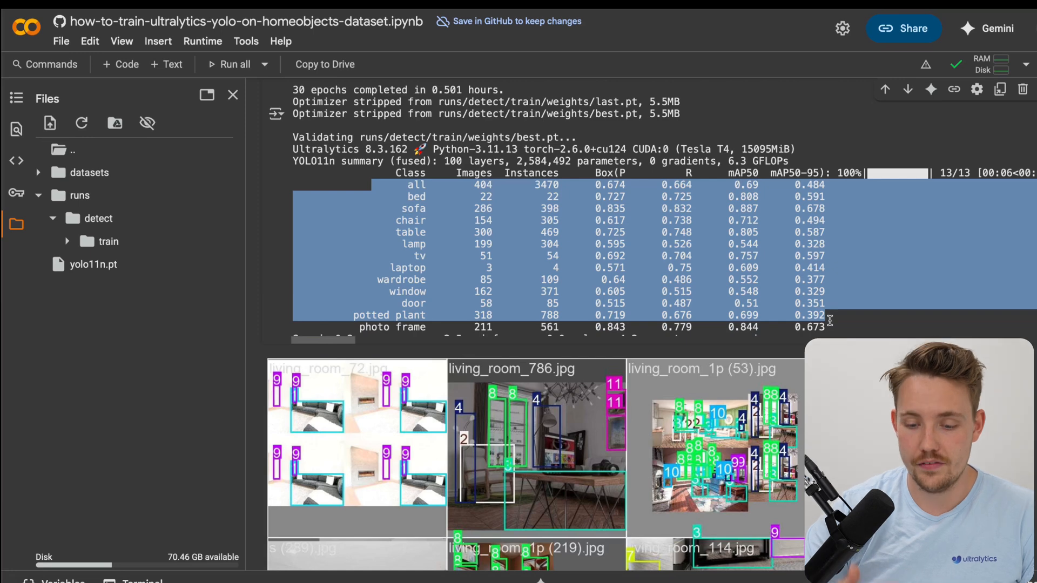
{"action": "scroll", "scroll_direction": "down", "scroll_amount": 3}
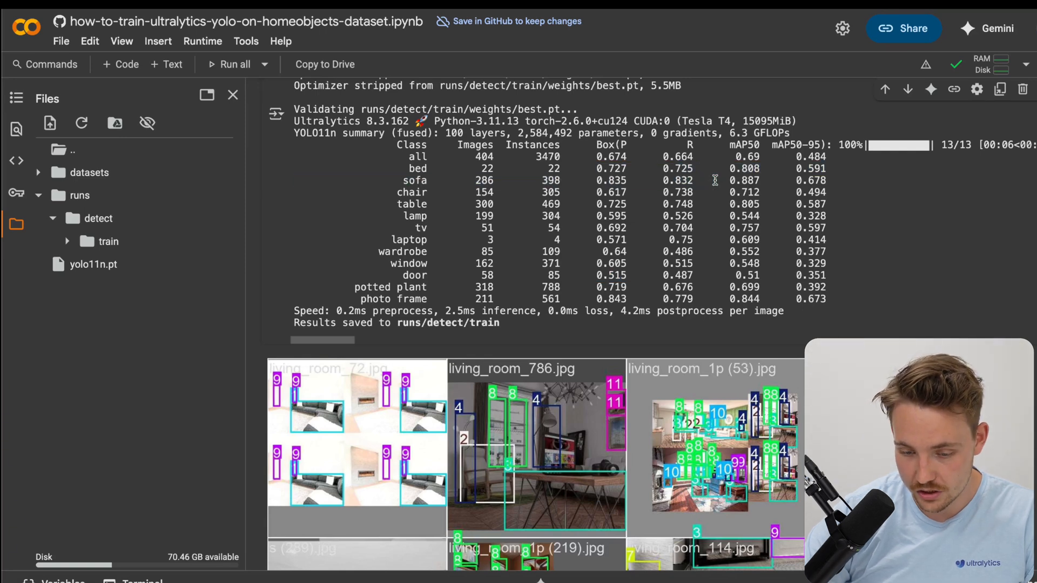
{"action": "scroll", "scroll_direction": "up", "scroll_amount": 3}
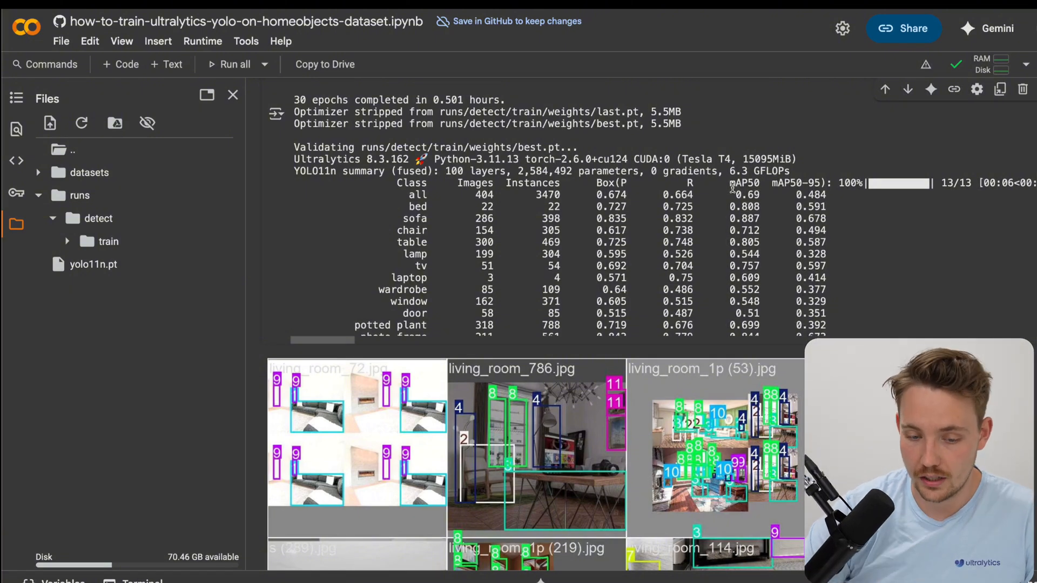
{"action": "scroll", "scroll_direction": "up", "scroll_amount": 3}
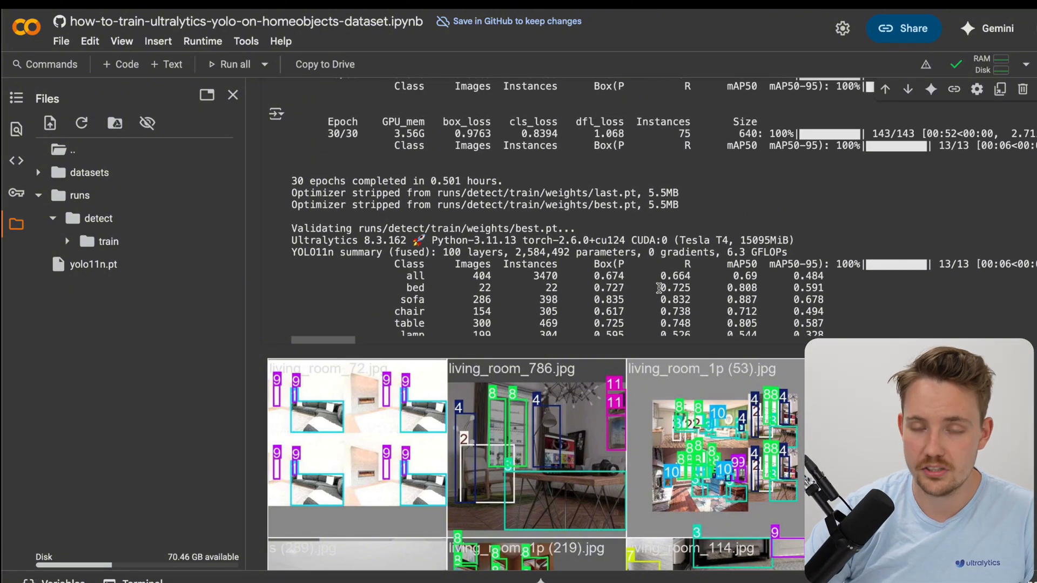
{"action": "scroll", "scroll_direction": "down", "scroll_amount": 3}
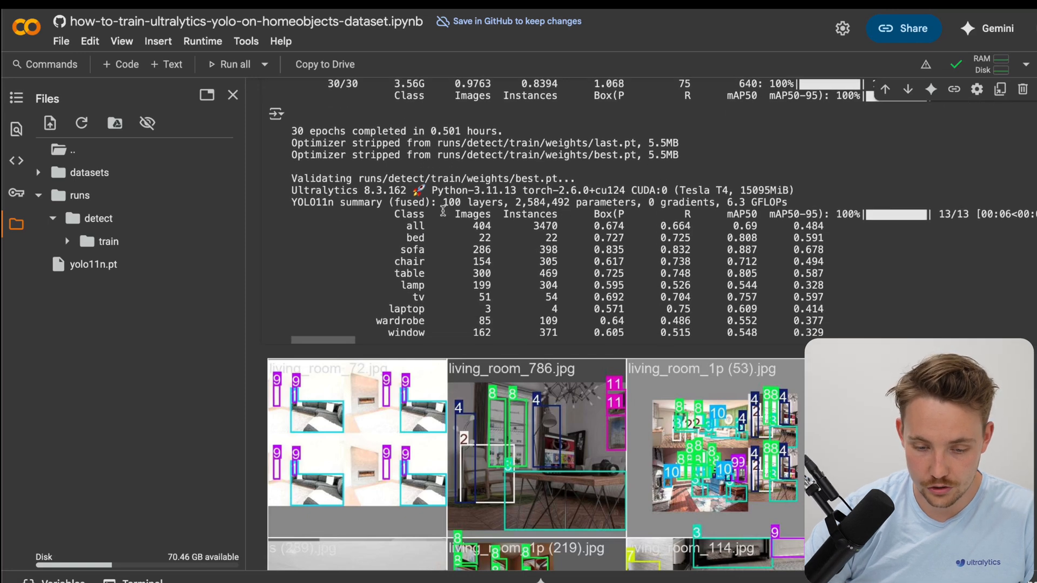
Step: Expand runs/detect/train and its weights folder to show best.pt, last.pt and plots
{"action": "left_click", "coordinate": [98, 241]}
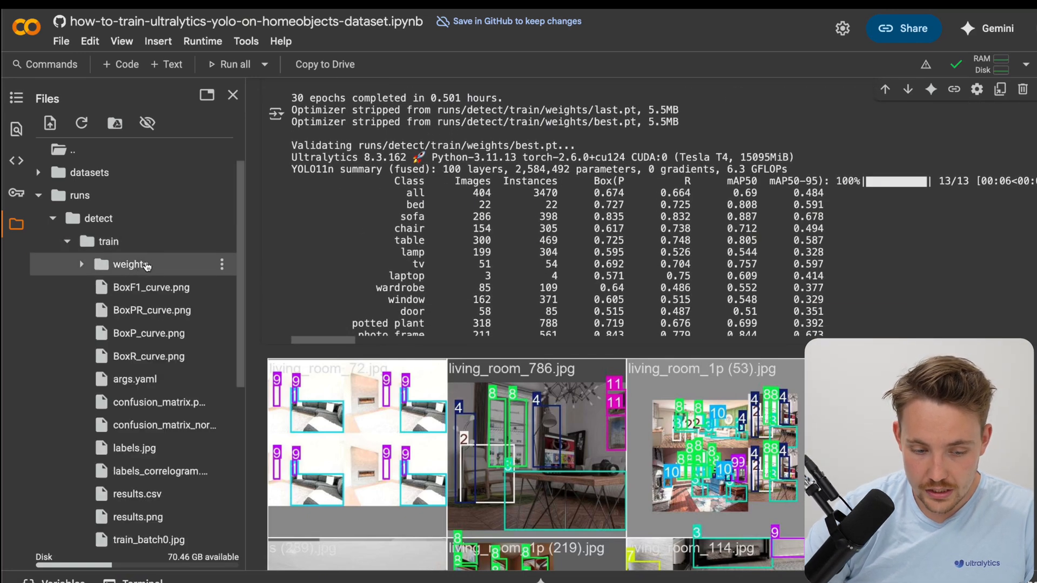
{"action": "right_click", "coordinate": [142, 287]}
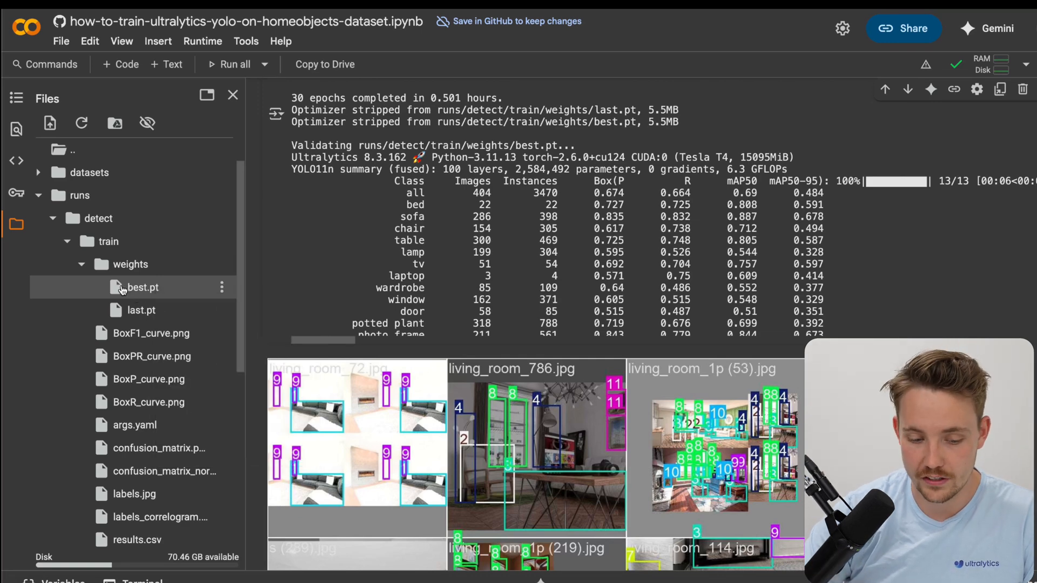
{"action": "scroll", "scroll_direction": "down", "scroll_amount": 3}
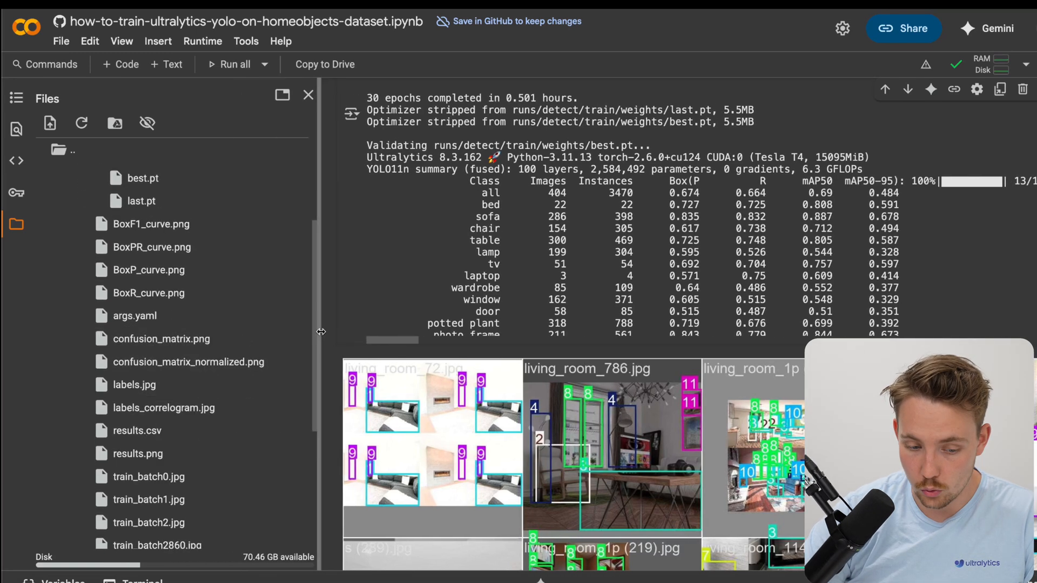
Step: Open confusion_matrix.png from the train run in the side viewer
{"action": "left_click", "coordinate": [161, 338]}
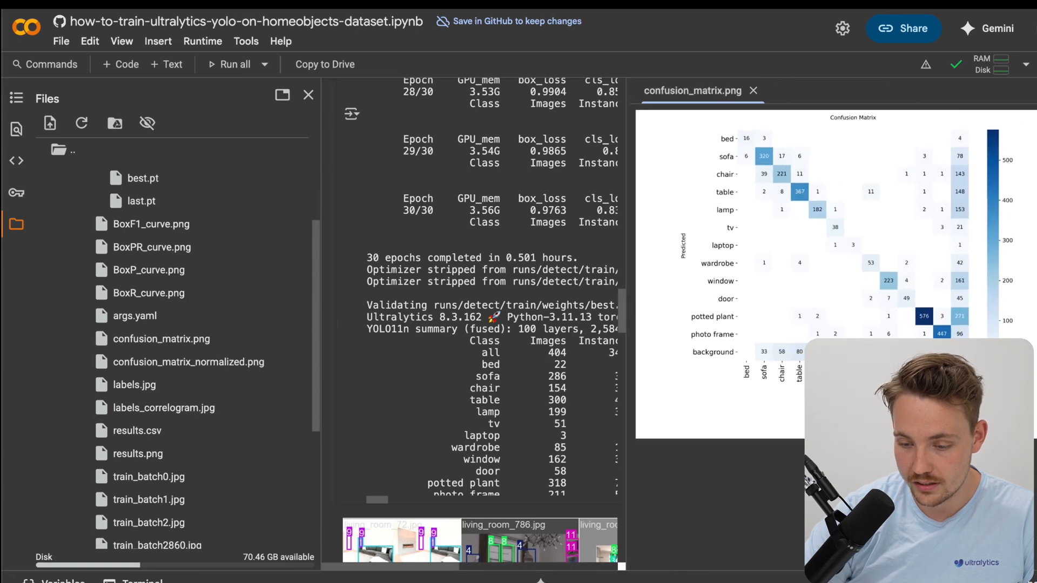
{"action": "mouse_move", "coordinate": [798, 174]}
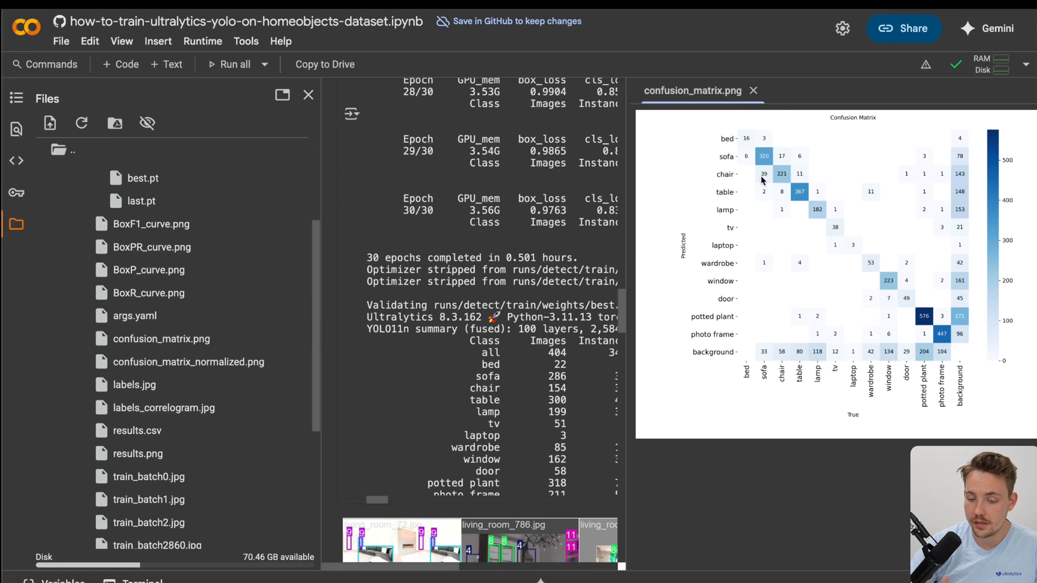
{"action": "mouse_move", "coordinate": [639, 377]}
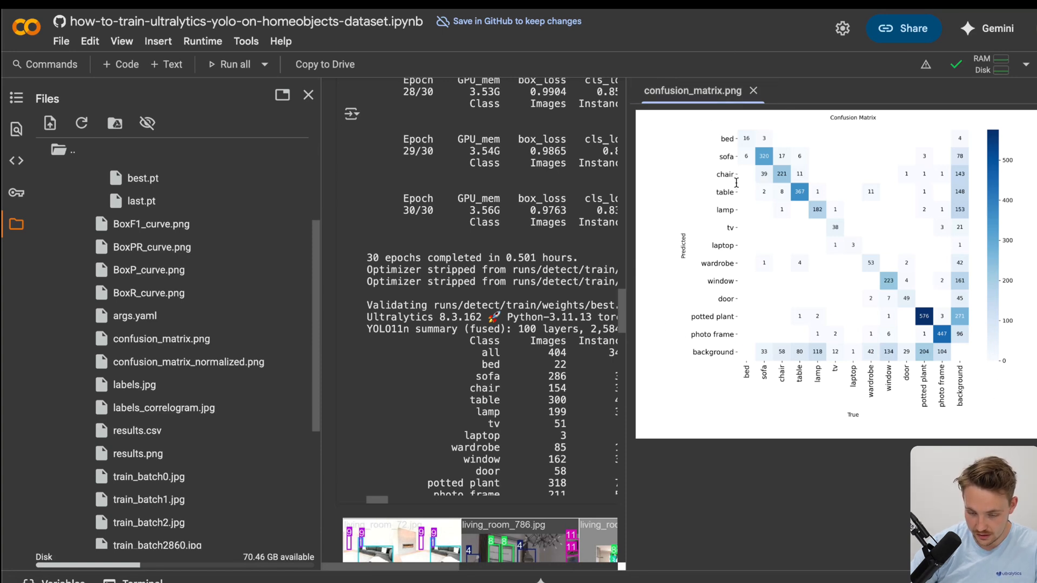
{"action": "mouse_move", "coordinate": [764, 179]}
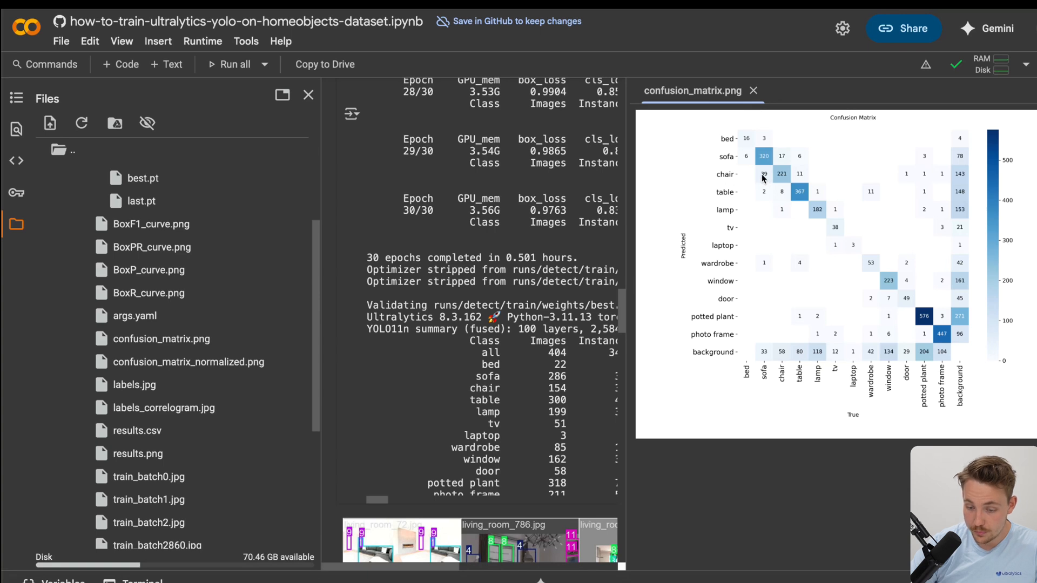
{"action": "mouse_move", "coordinate": [763, 356]}
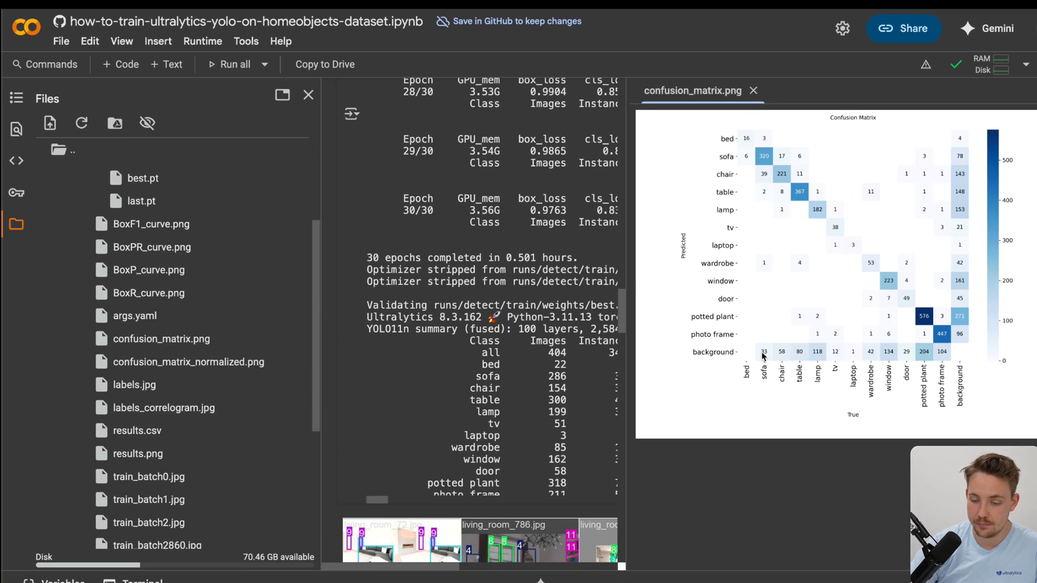
{"action": "mouse_move", "coordinate": [766, 182]}
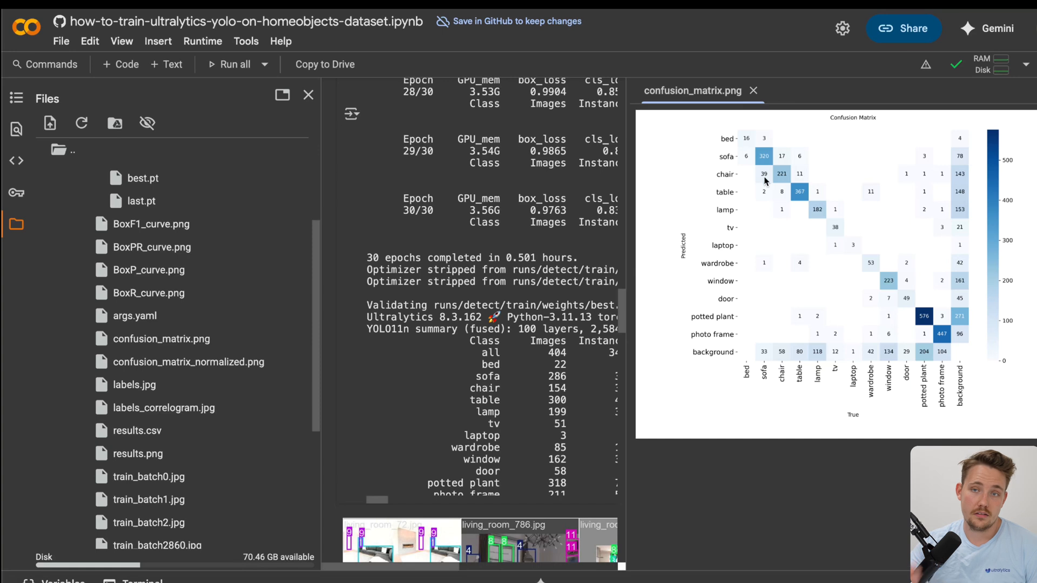
{"action": "mouse_move", "coordinate": [792, 179]}
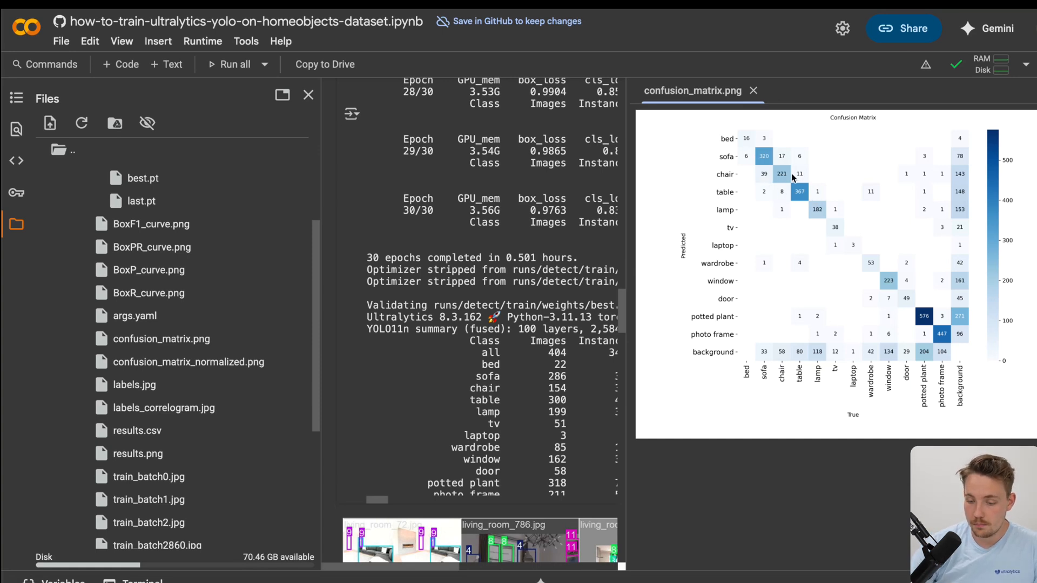
{"action": "mouse_move", "coordinate": [1000, 335]}
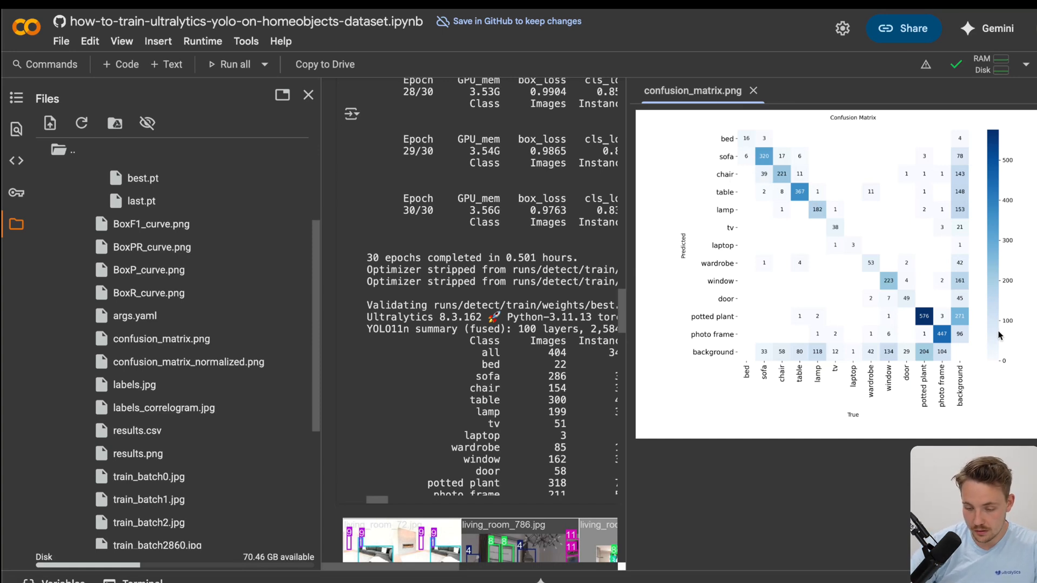
{"action": "mouse_move", "coordinate": [975, 358]}
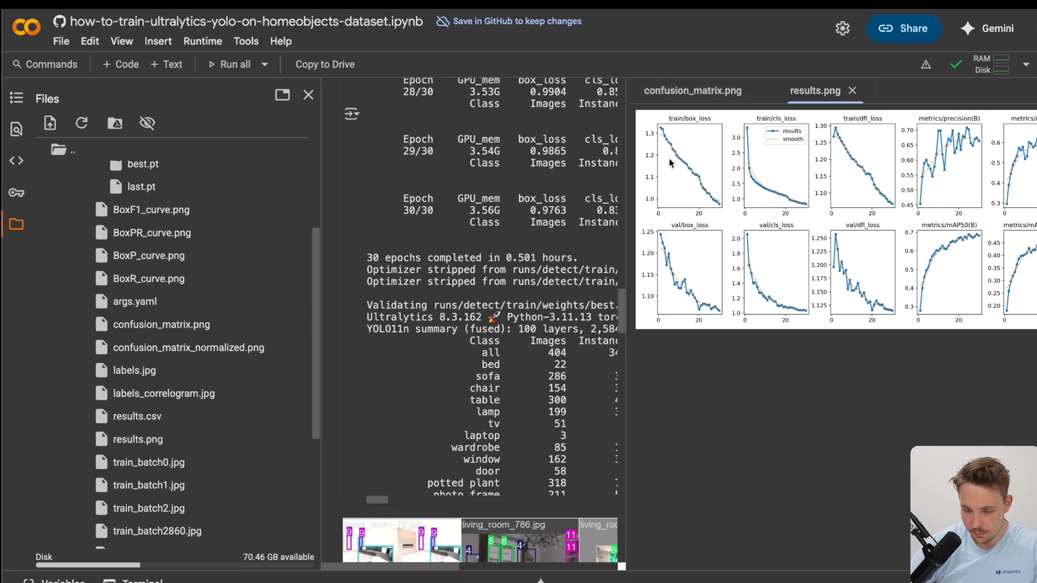
{"action": "mouse_move", "coordinate": [936, 275]}
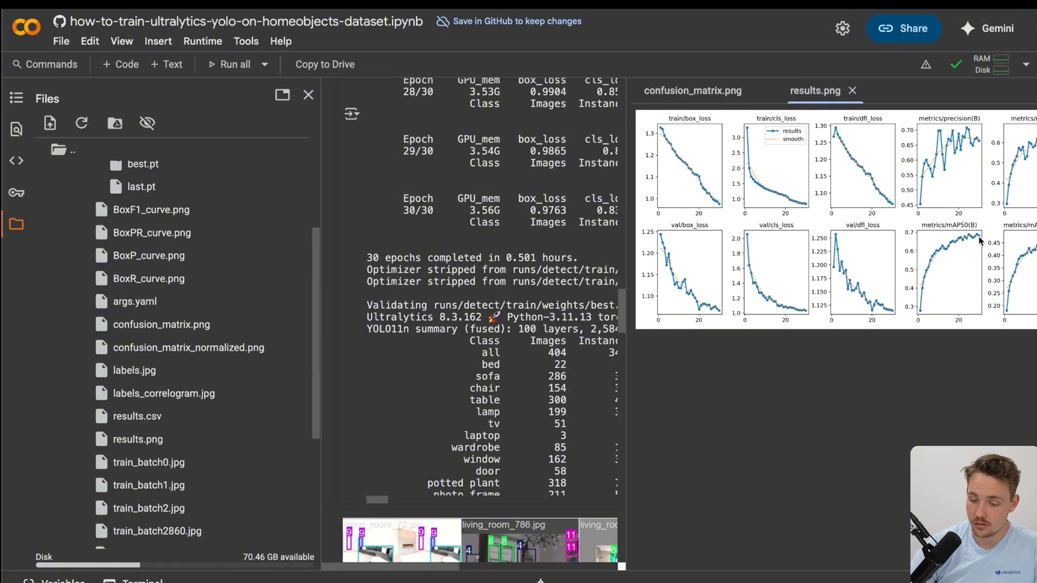
{"action": "mouse_move", "coordinate": [752, 207]}
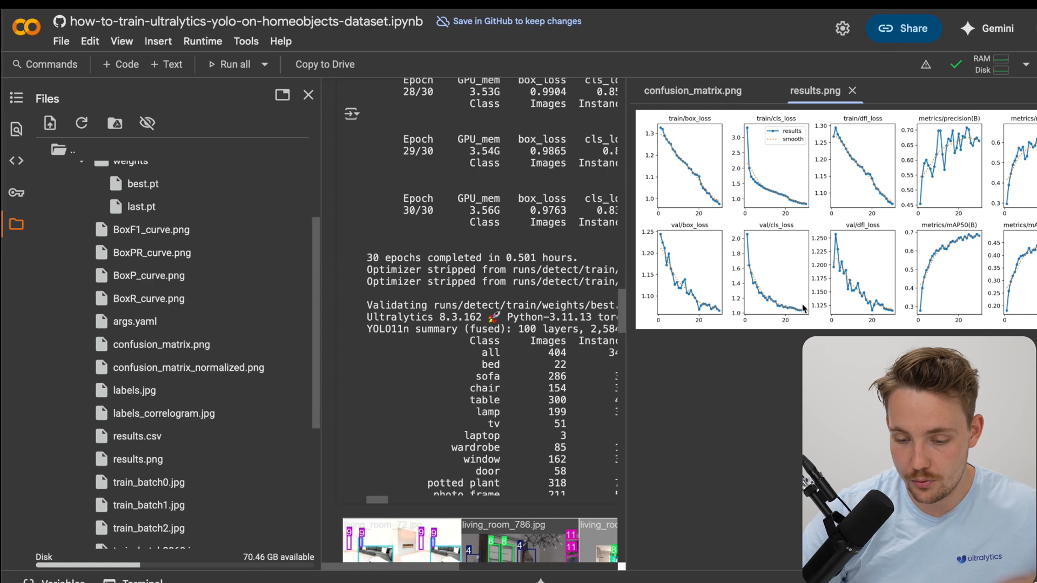
{"action": "mouse_move", "coordinate": [852, 91]}
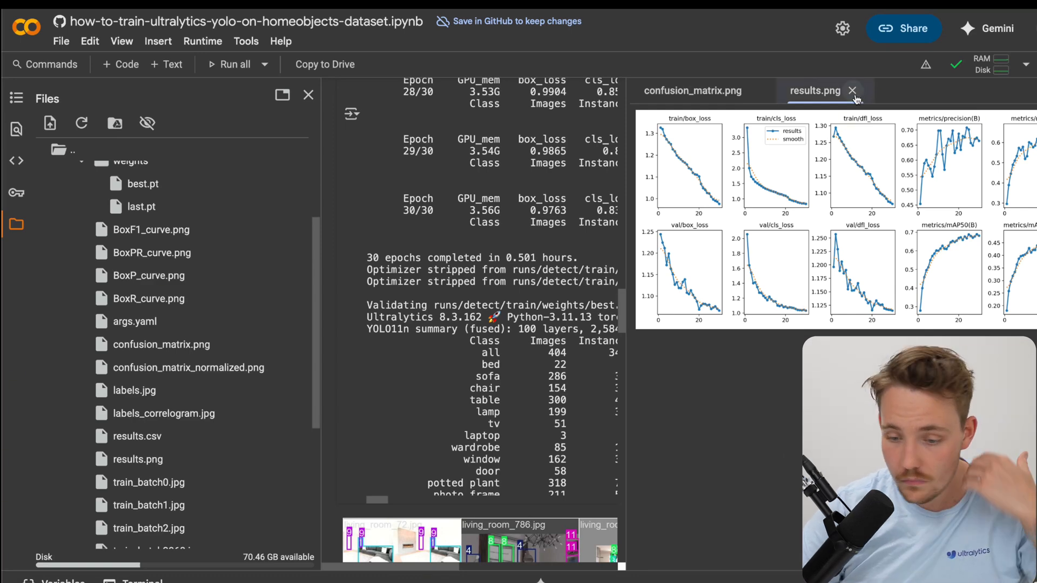
Step: Close the results plots, view the val_batch0_pred.jpg detections, then close that preview
{"action": "left_click", "coordinate": [853, 91]}
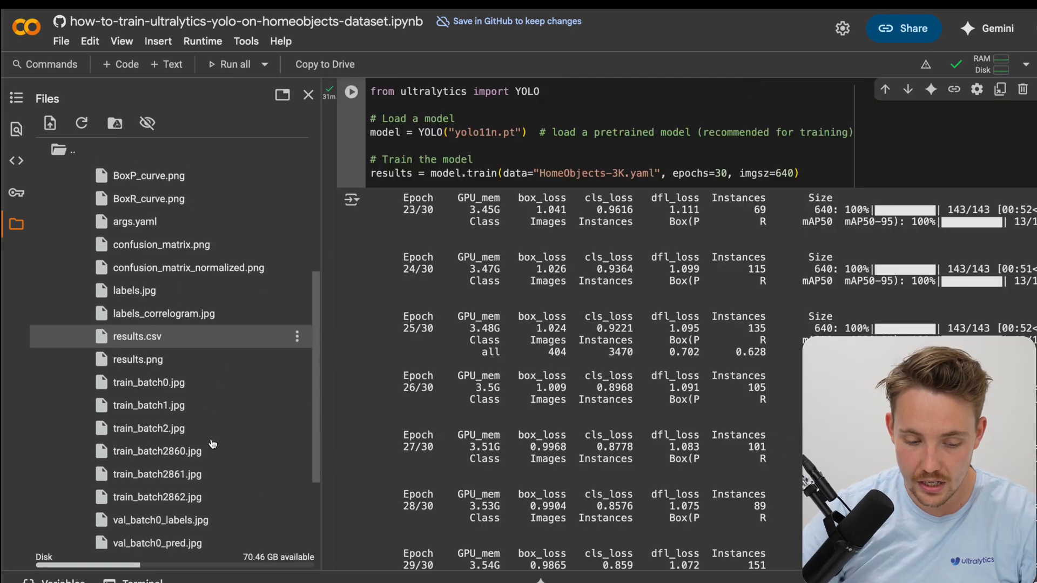
{"action": "scroll", "scroll_direction": "down", "scroll_amount": 3}
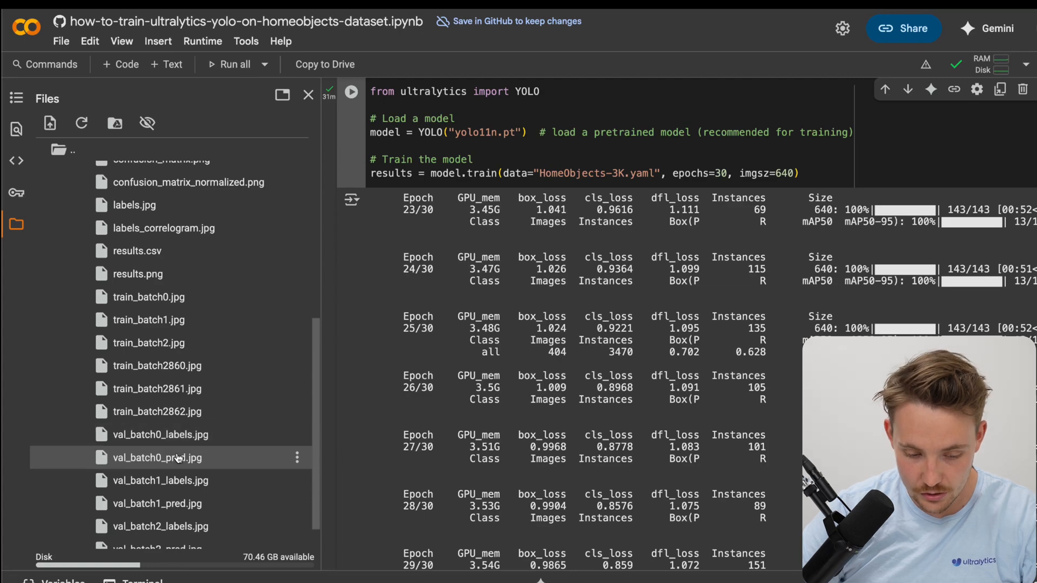
{"action": "double_click", "coordinate": [157, 458]}
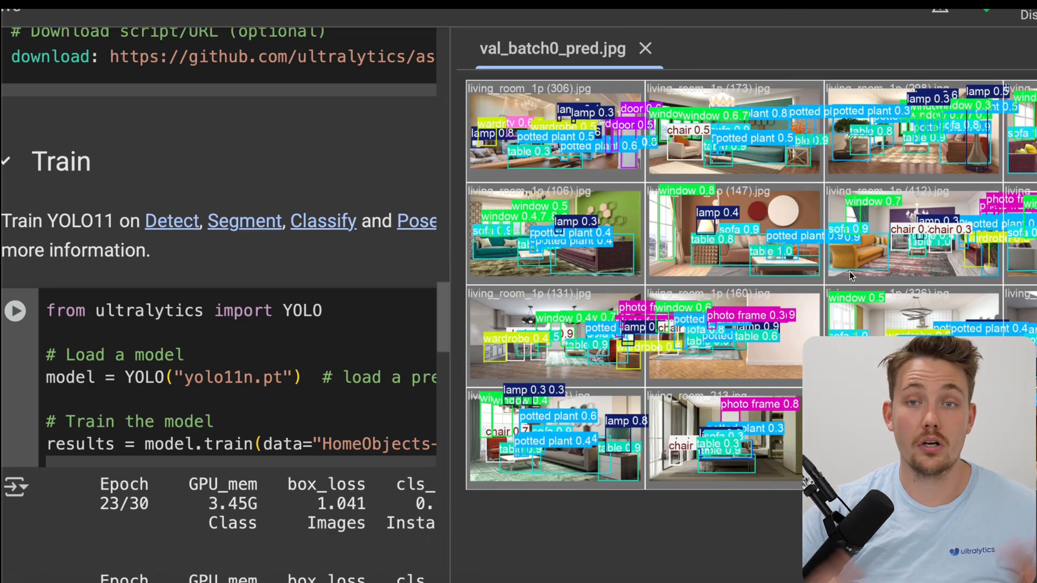
{"action": "mouse_move", "coordinate": [845, 225]}
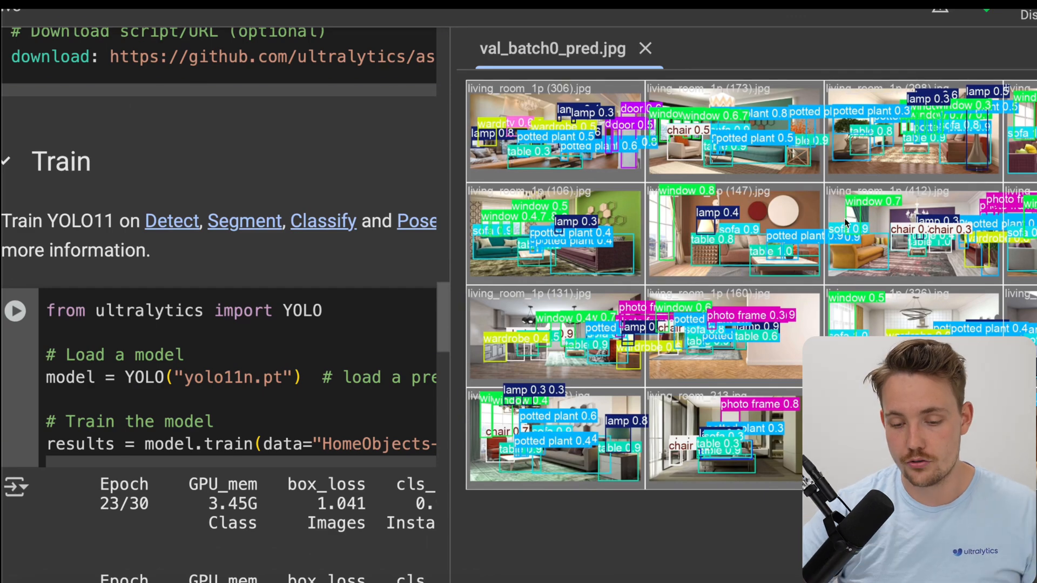
{"action": "left_click", "coordinate": [645, 48]}
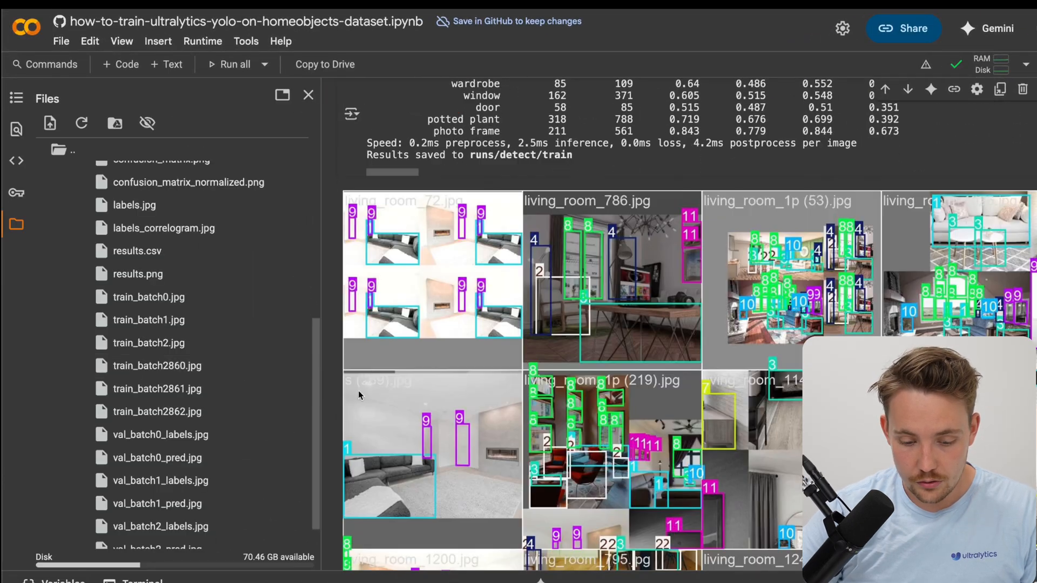
Step: Rerun the Predict cell using best.pt and open the saved home-objects-sample.jpg detections
{"action": "scroll", "scroll_direction": "down", "scroll_amount": 3}
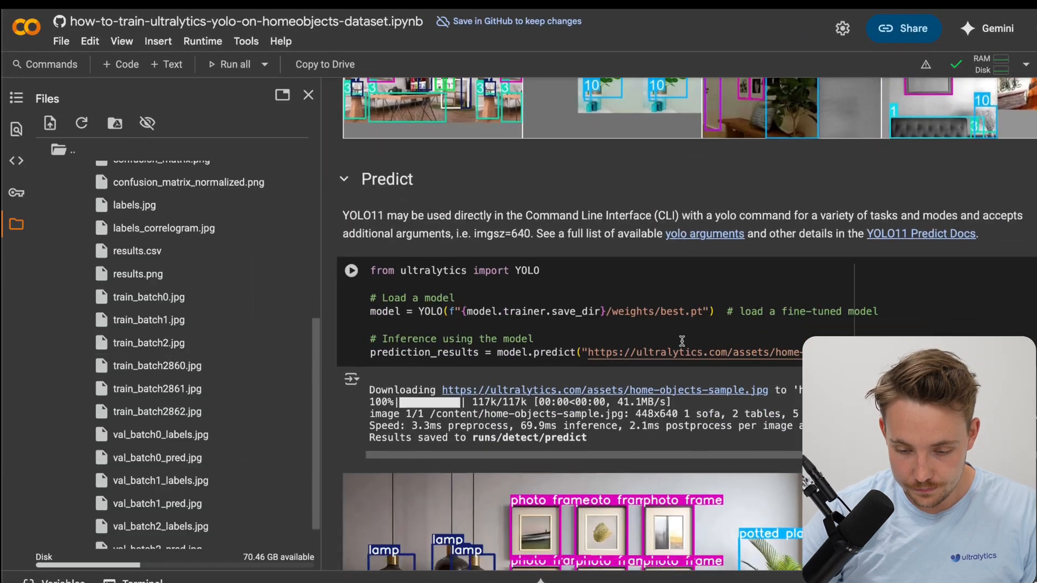
{"action": "scroll", "scroll_direction": "down", "scroll_amount": 3}
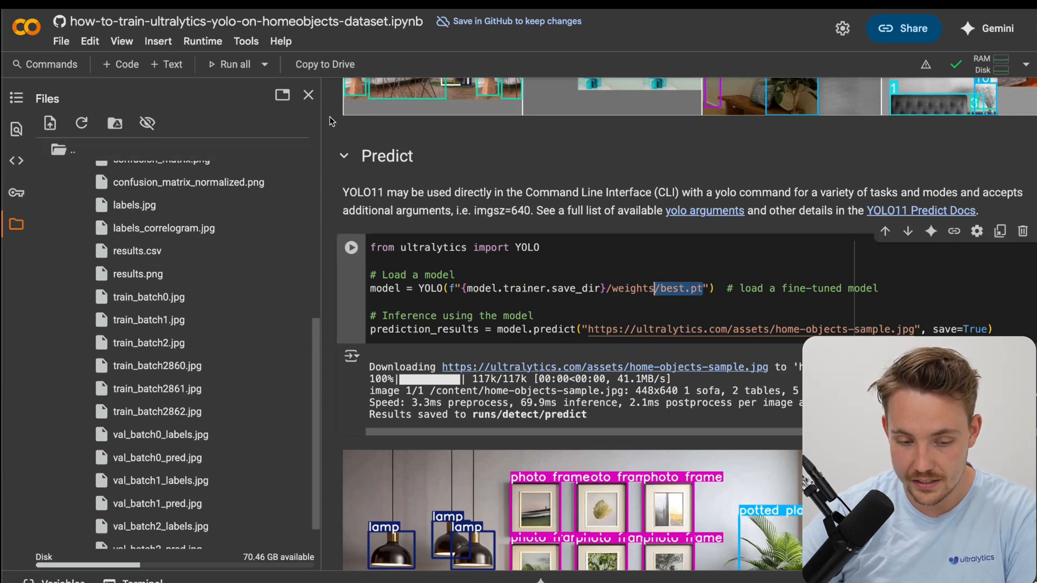
{"action": "left_click", "coordinate": [307, 94]}
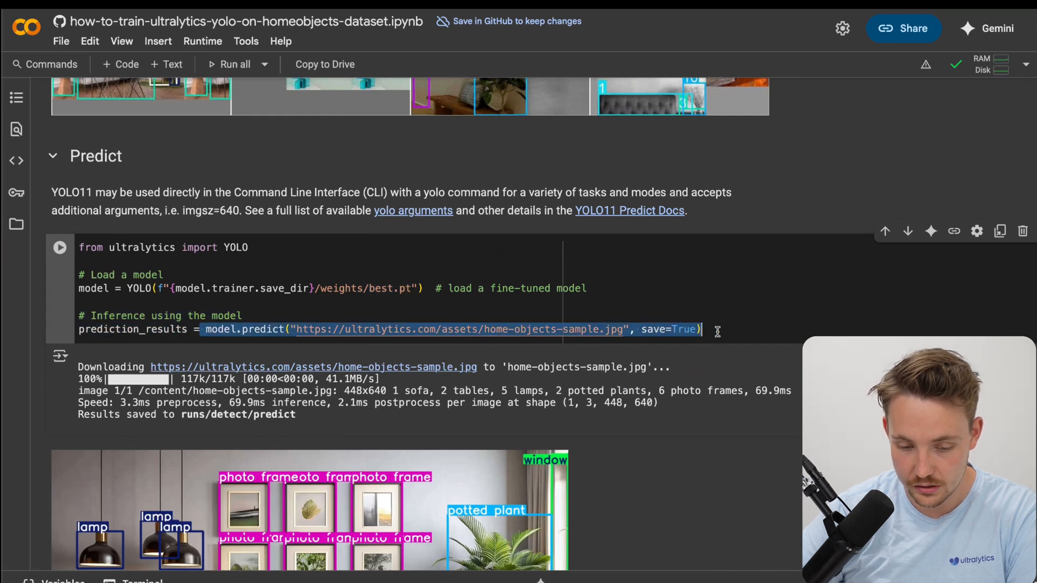
{"action": "left_click", "coordinate": [60, 247]}
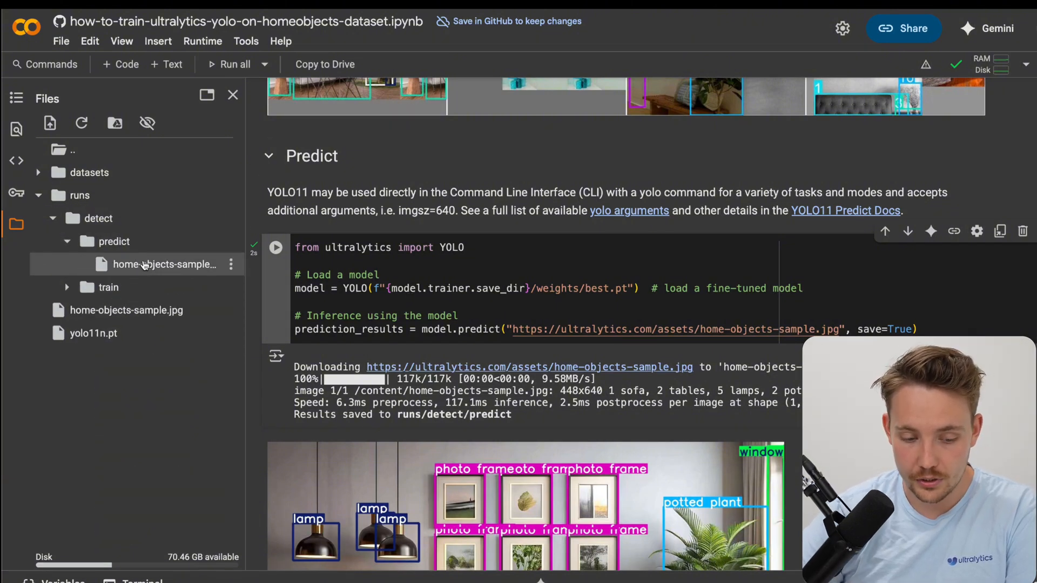
{"action": "double_click", "coordinate": [164, 264]}
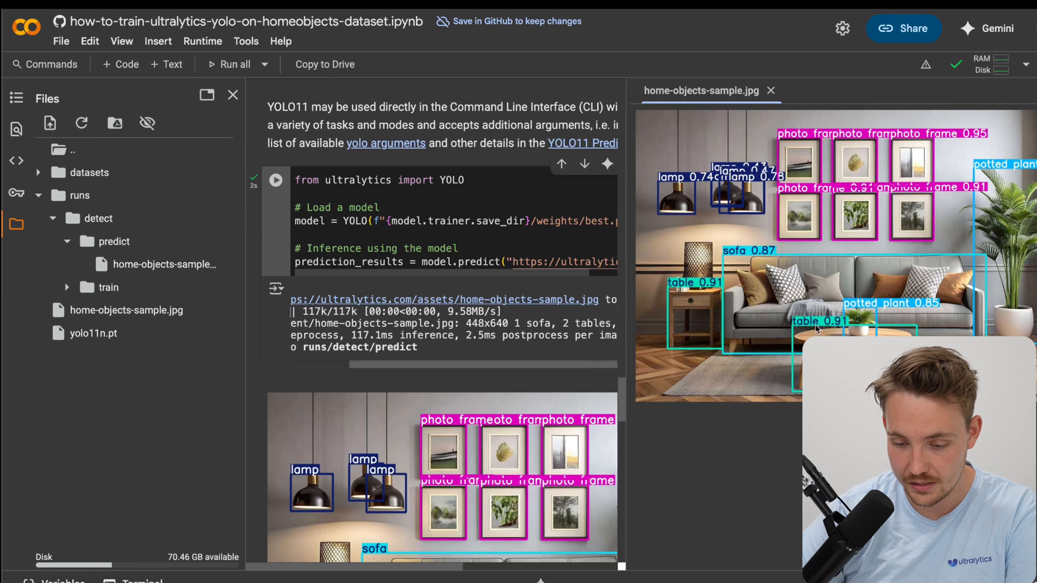
{"action": "mouse_move", "coordinate": [663, 210]}
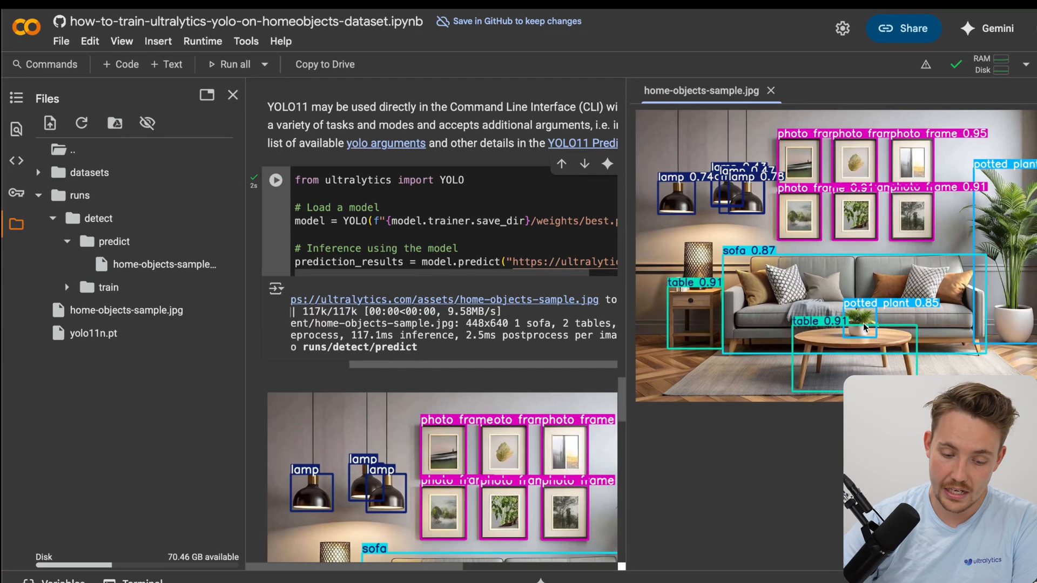
{"action": "mouse_move", "coordinate": [772, 90]}
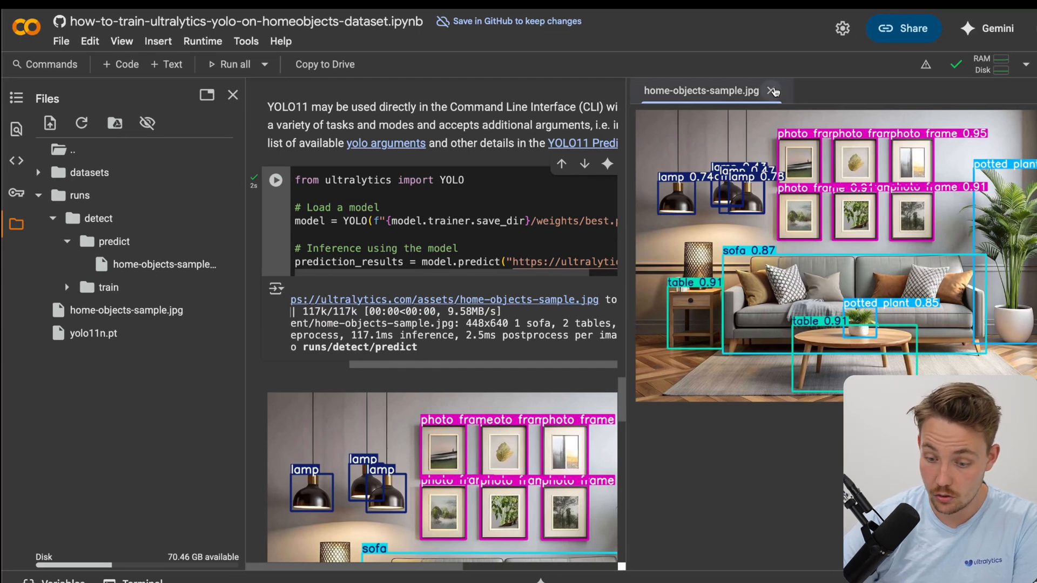
Step: Scroll down to the Export section with its format table and export cell
{"action": "scroll", "scroll_direction": "down", "scroll_amount": 3}
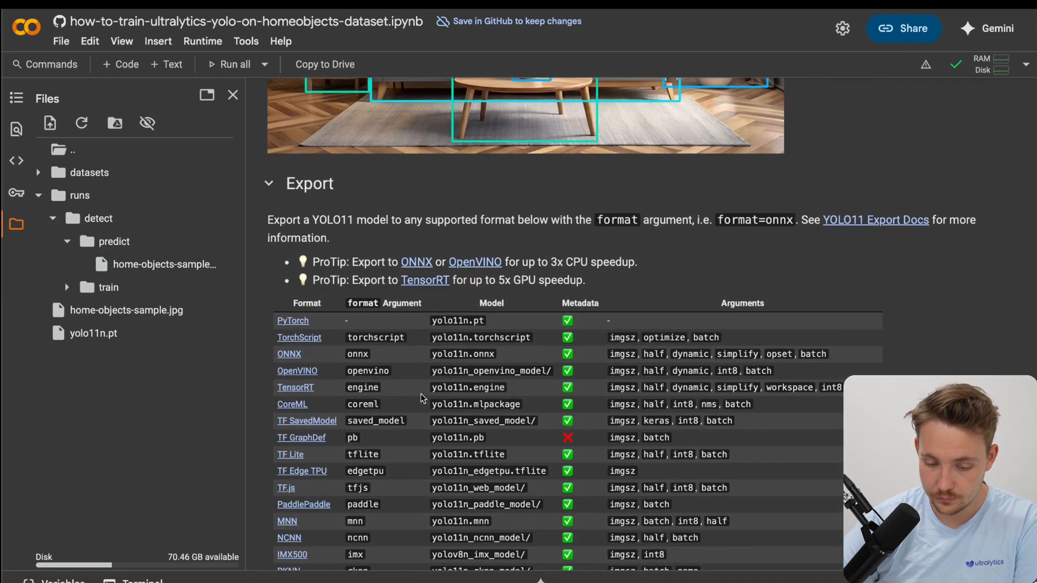
{"action": "scroll", "scroll_direction": "down", "scroll_amount": 3}
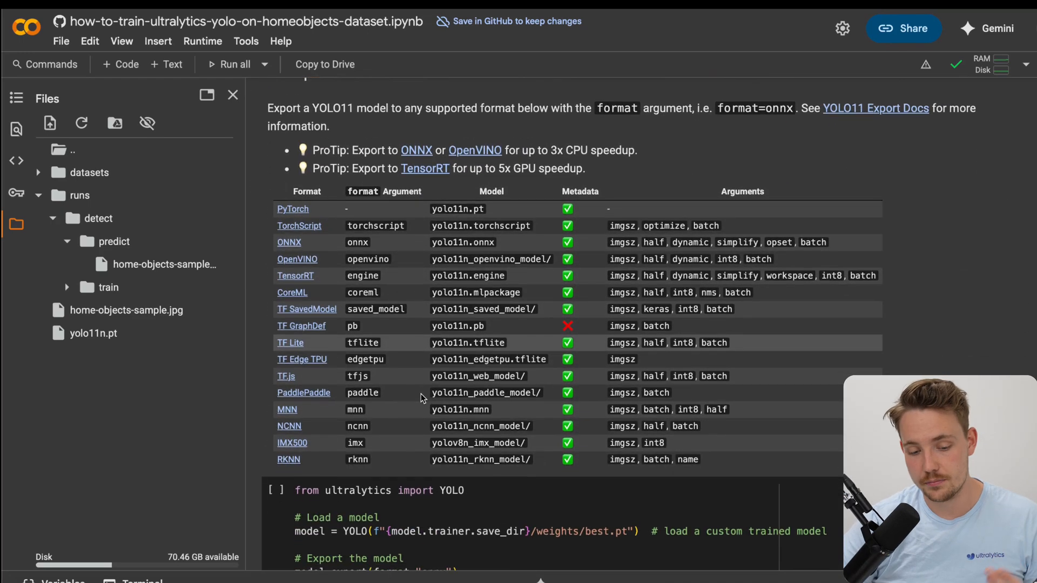
{"action": "scroll", "scroll_direction": "down", "scroll_amount": 3}
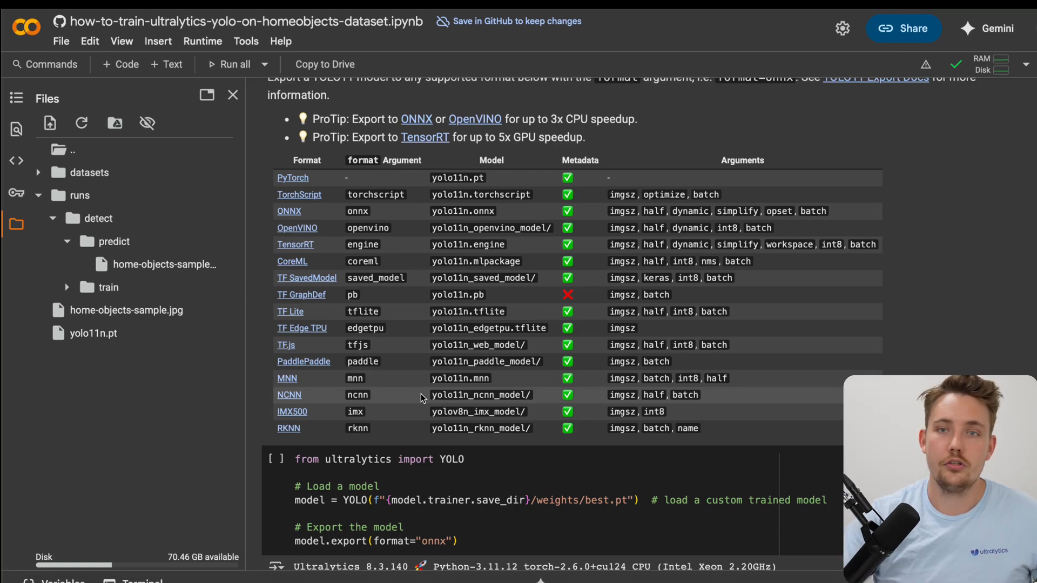
{"action": "scroll", "scroll_direction": "up", "scroll_amount": 3}
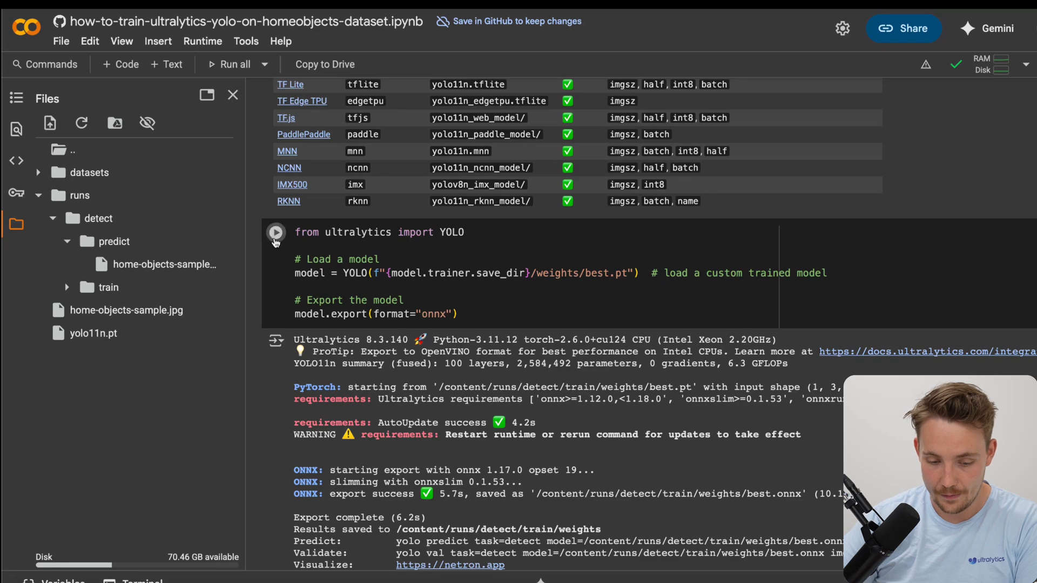
Step: Run the export cell, which raises a save_dir error, then run the Predict cell with ONNX export
{"action": "left_click", "coordinate": [276, 233]}
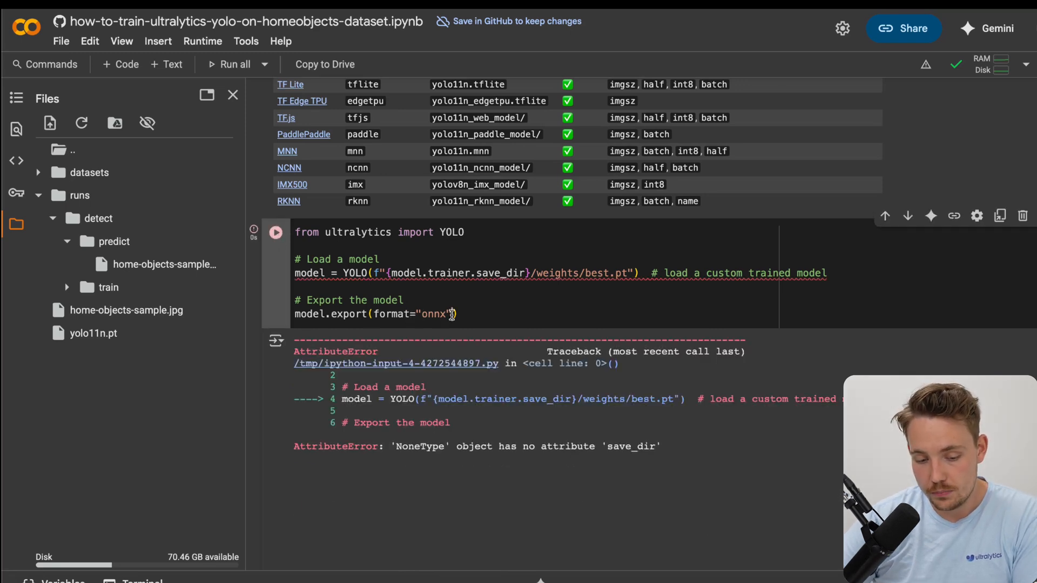
{"action": "scroll", "scroll_direction": "down", "scroll_amount": 3}
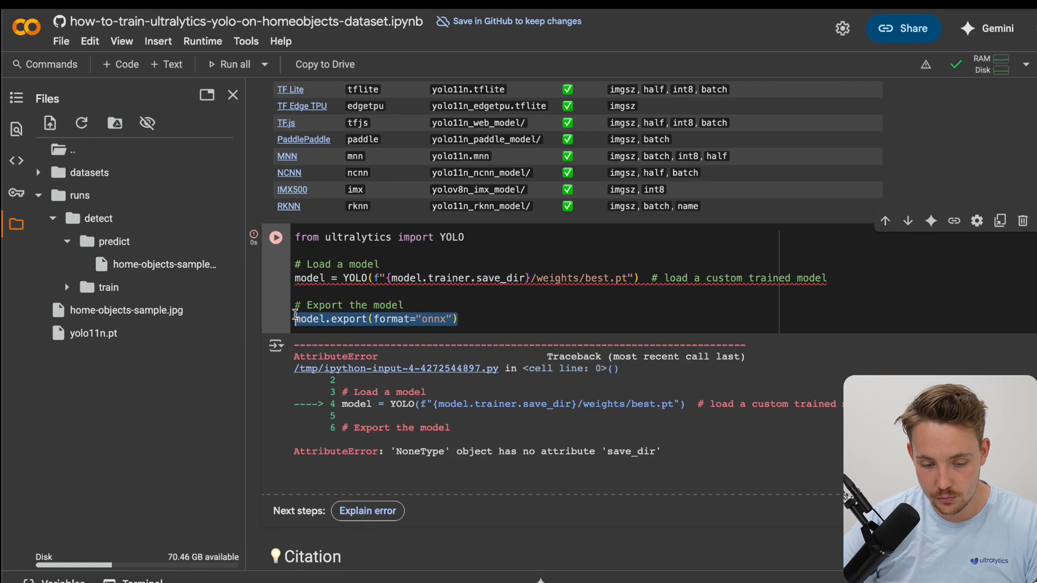
{"action": "scroll", "scroll_direction": "down", "scroll_amount": 3}
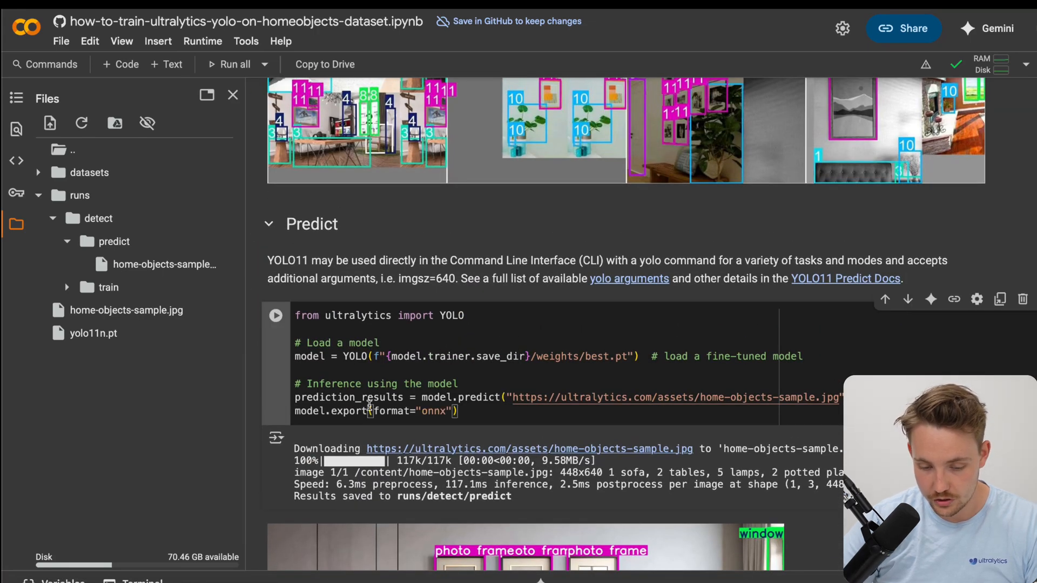
{"action": "left_click", "coordinate": [275, 315]}
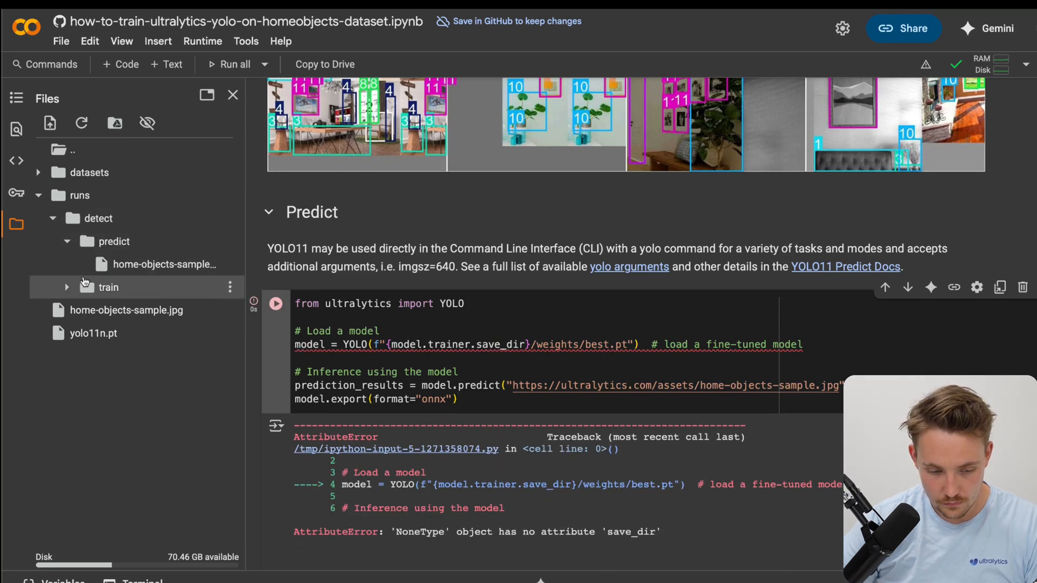
Step: Load the model in YOLO() from the copied /content/runs/detect/train/weights/best.pt path
{"action": "left_click", "coordinate": [66, 287]}
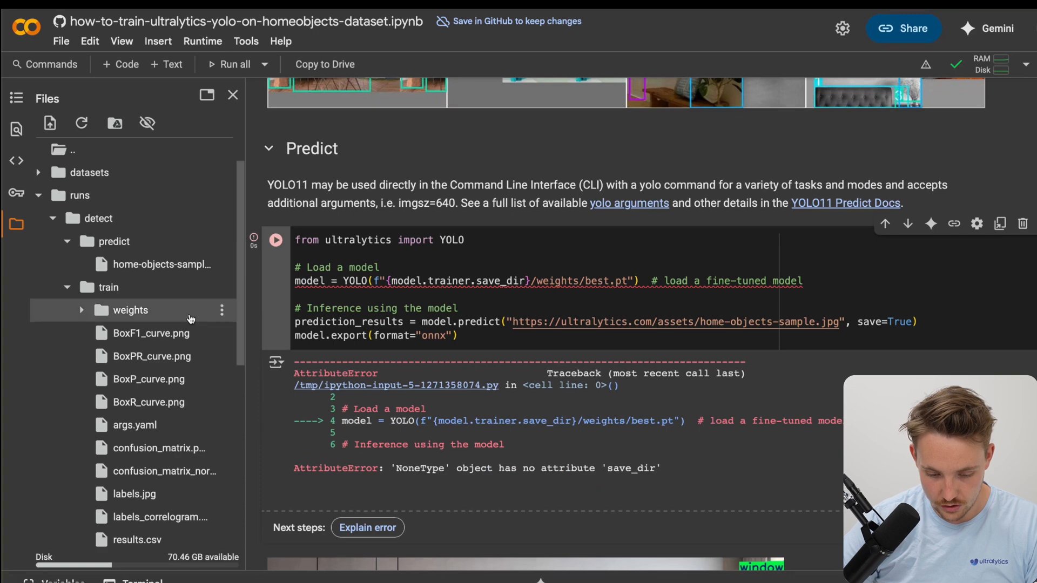
{"action": "right_click", "coordinate": [129, 311]}
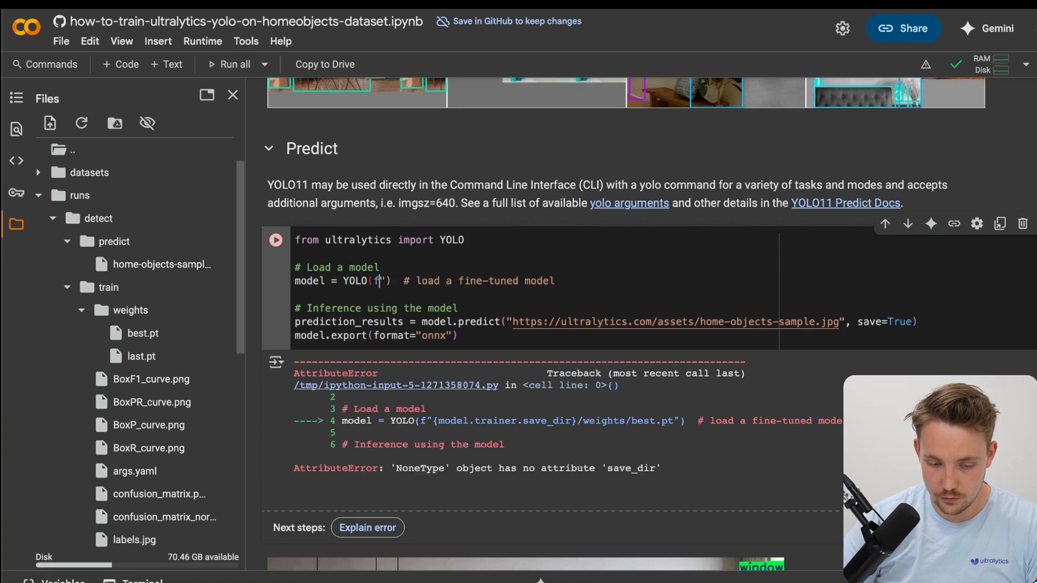
{"action": "key", "text": "Backspace"}
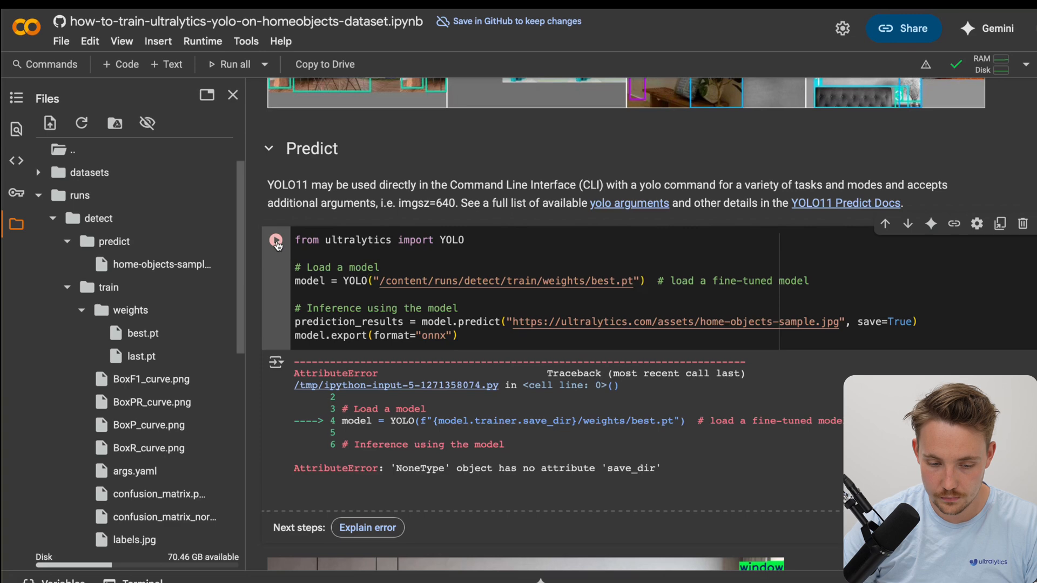
Step: Run the Predict cell, saving to predict2, and find best.onnx in runs/detect/train/weights
{"action": "left_click", "coordinate": [276, 240]}
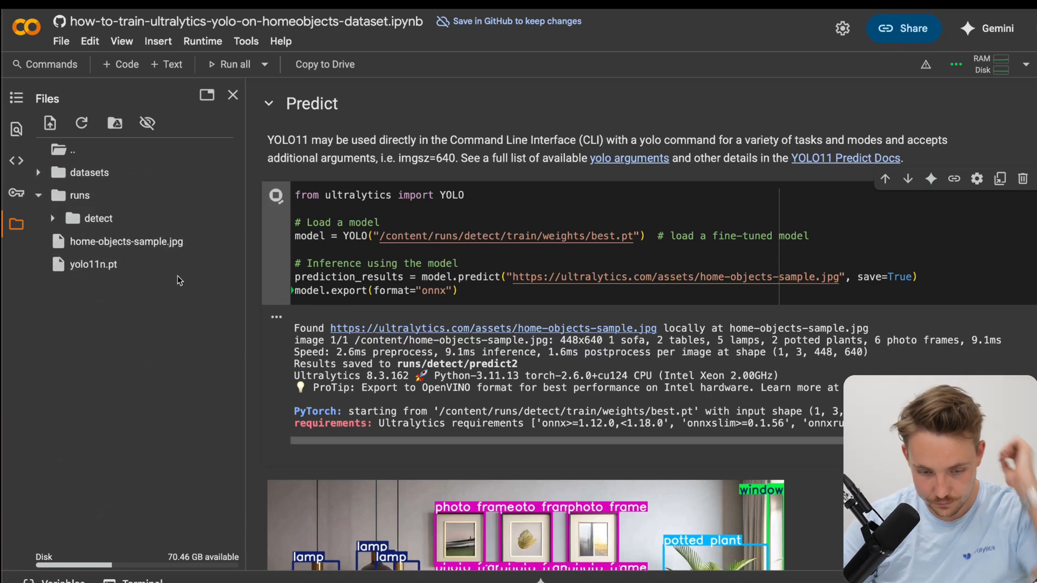
{"action": "scroll", "scroll_direction": "down", "scroll_amount": 3}
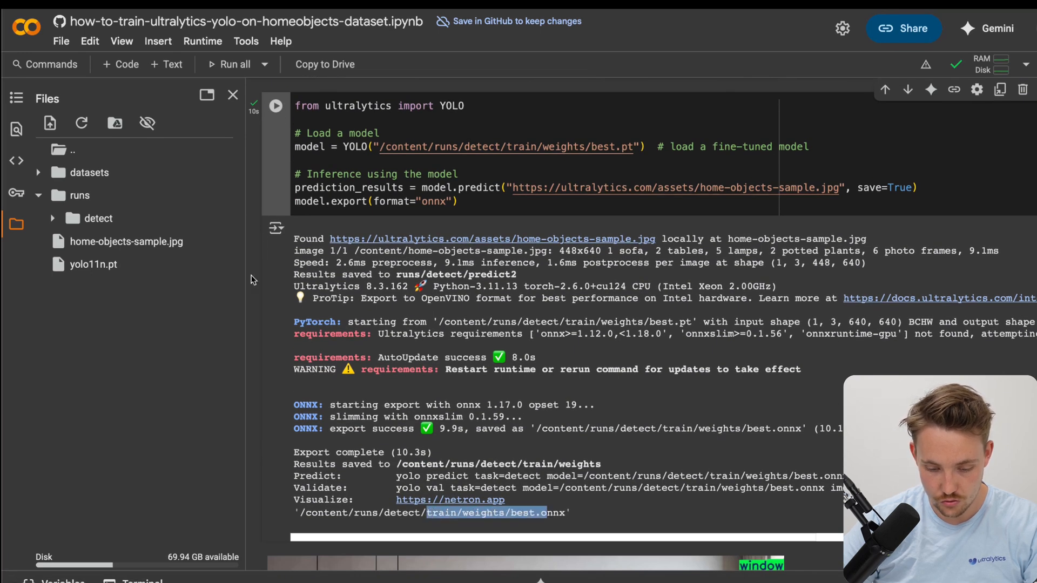
{"action": "mouse_move", "coordinate": [97, 219]}
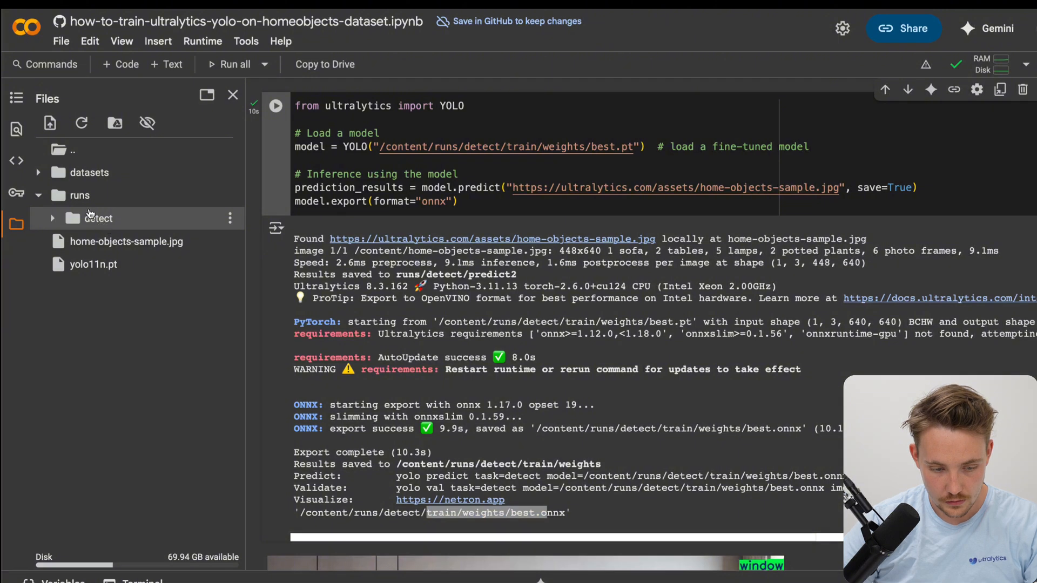
{"action": "left_click", "coordinate": [52, 218]}
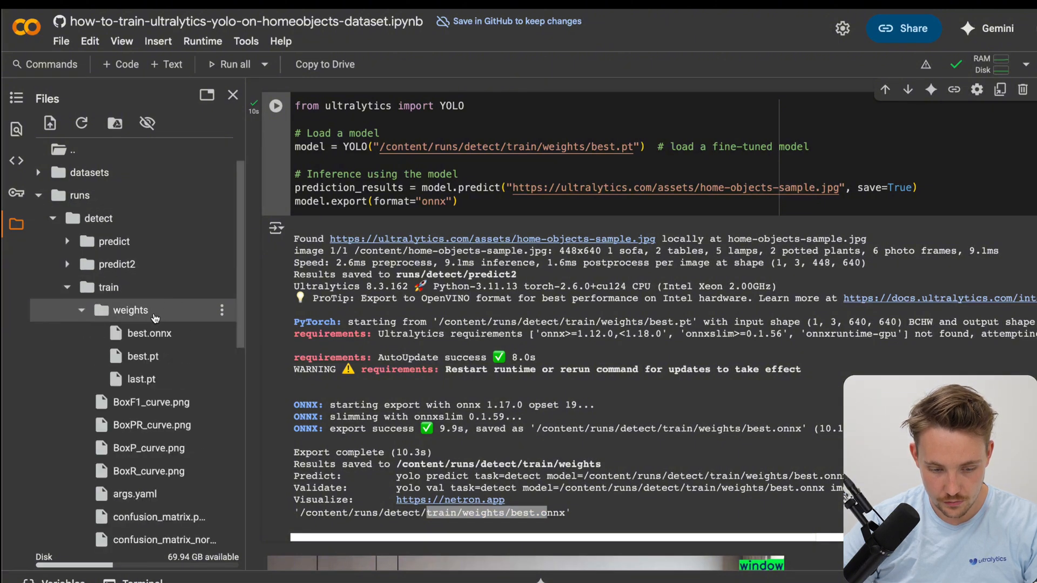
{"action": "mouse_move", "coordinate": [495, 310]}
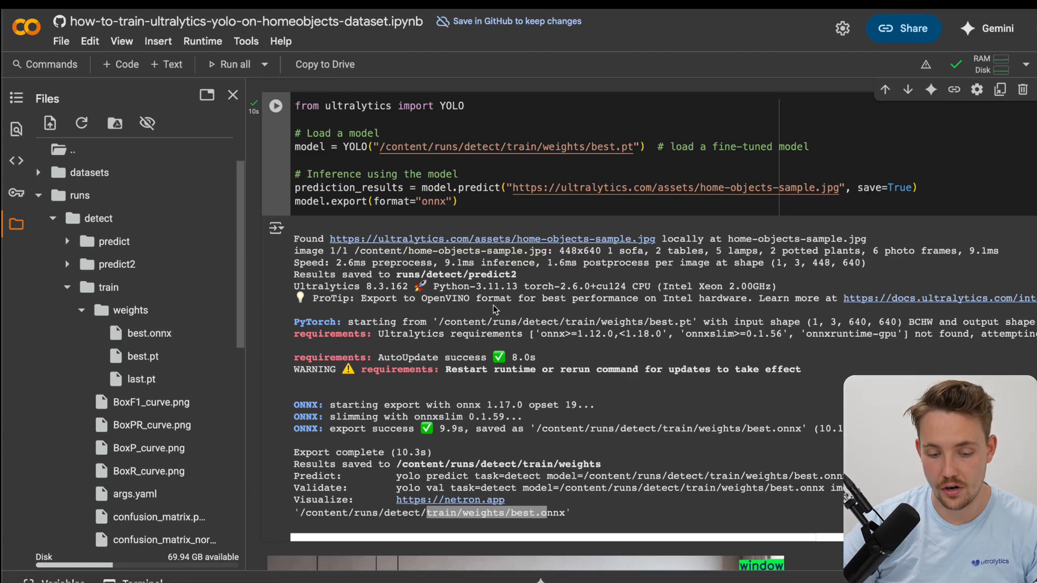
{"action": "scroll", "scroll_direction": "down", "scroll_amount": 3}
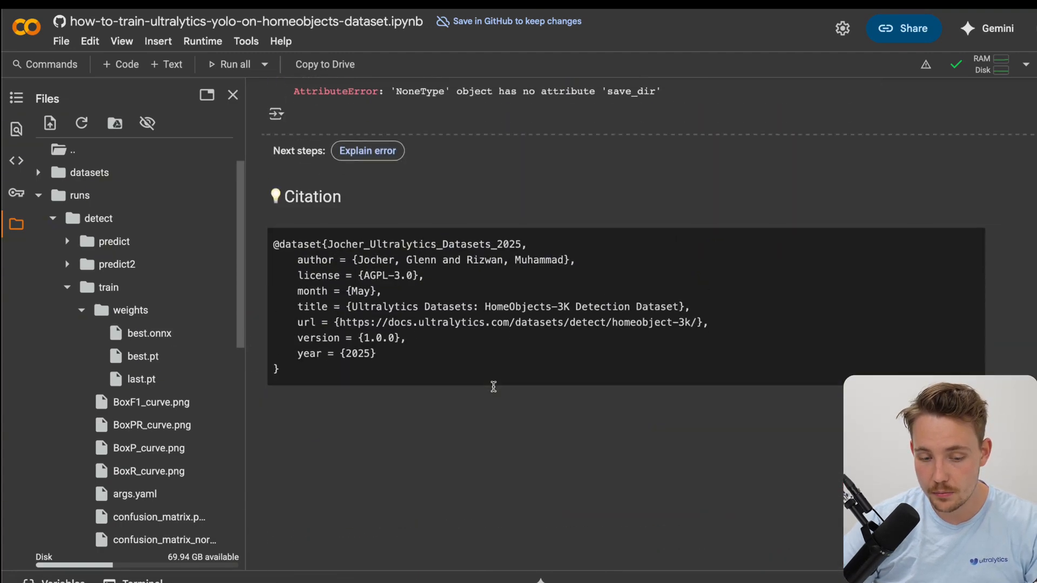
{"action": "scroll", "scroll_direction": "up", "scroll_amount": 3}
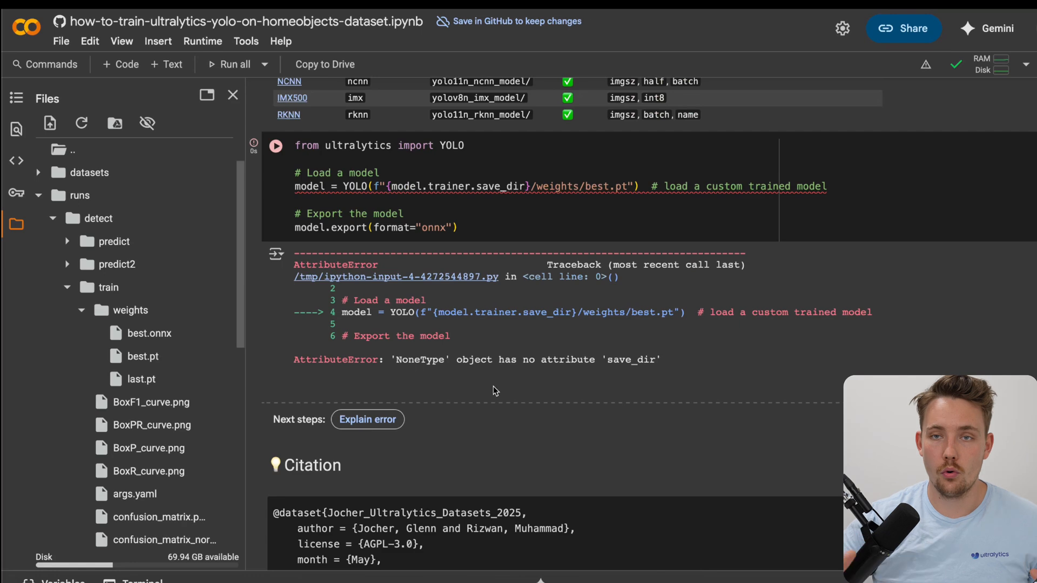